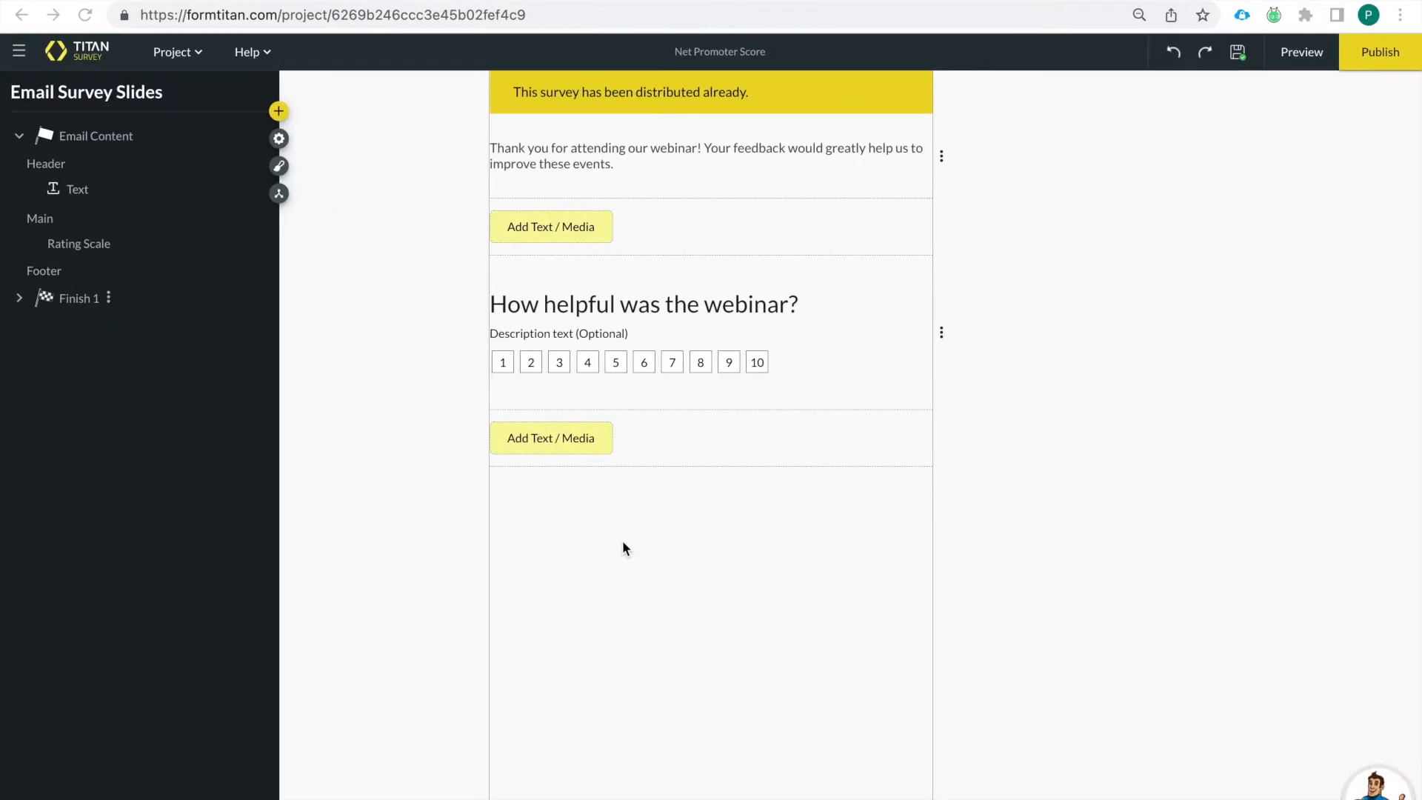
mouse_move(411, 383)
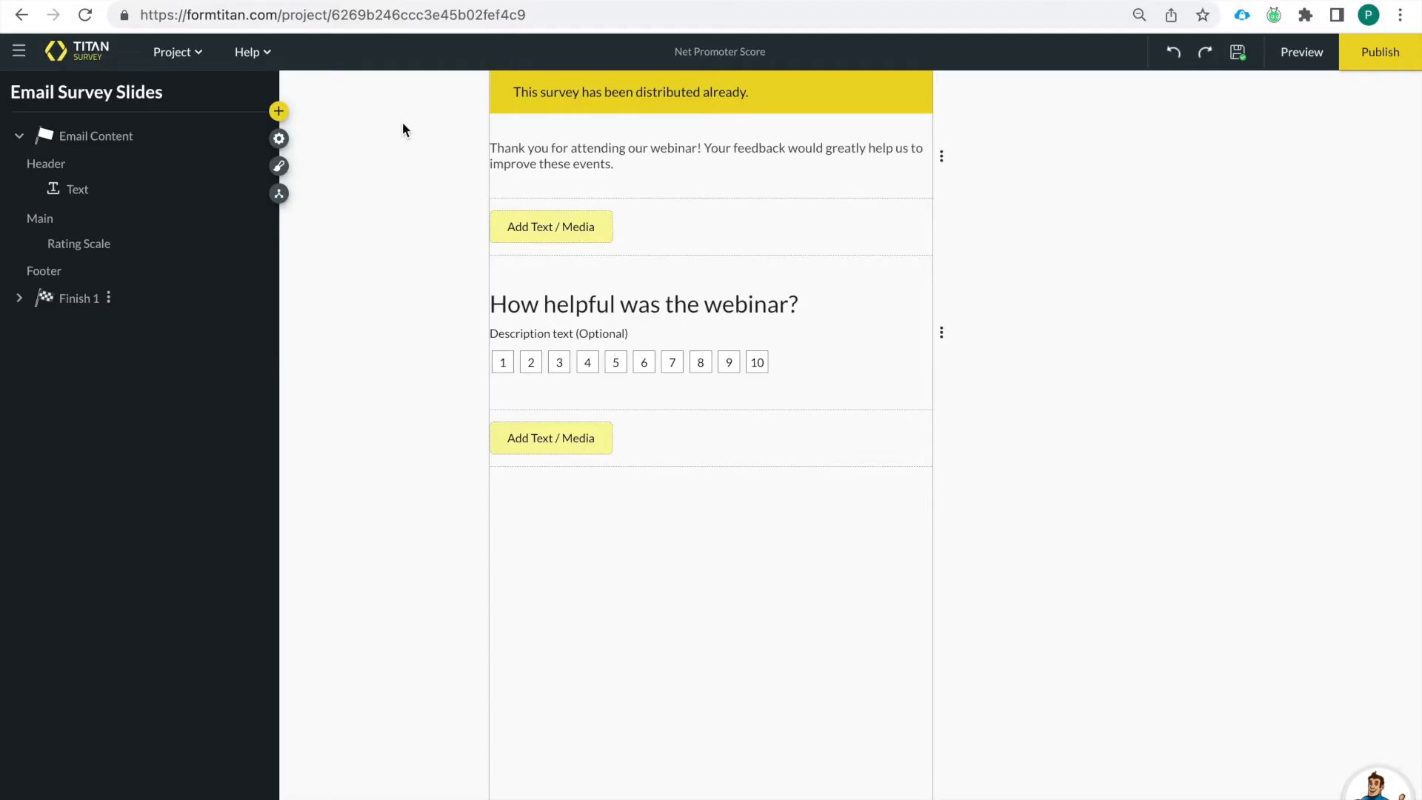
mouse_move(776, 392)
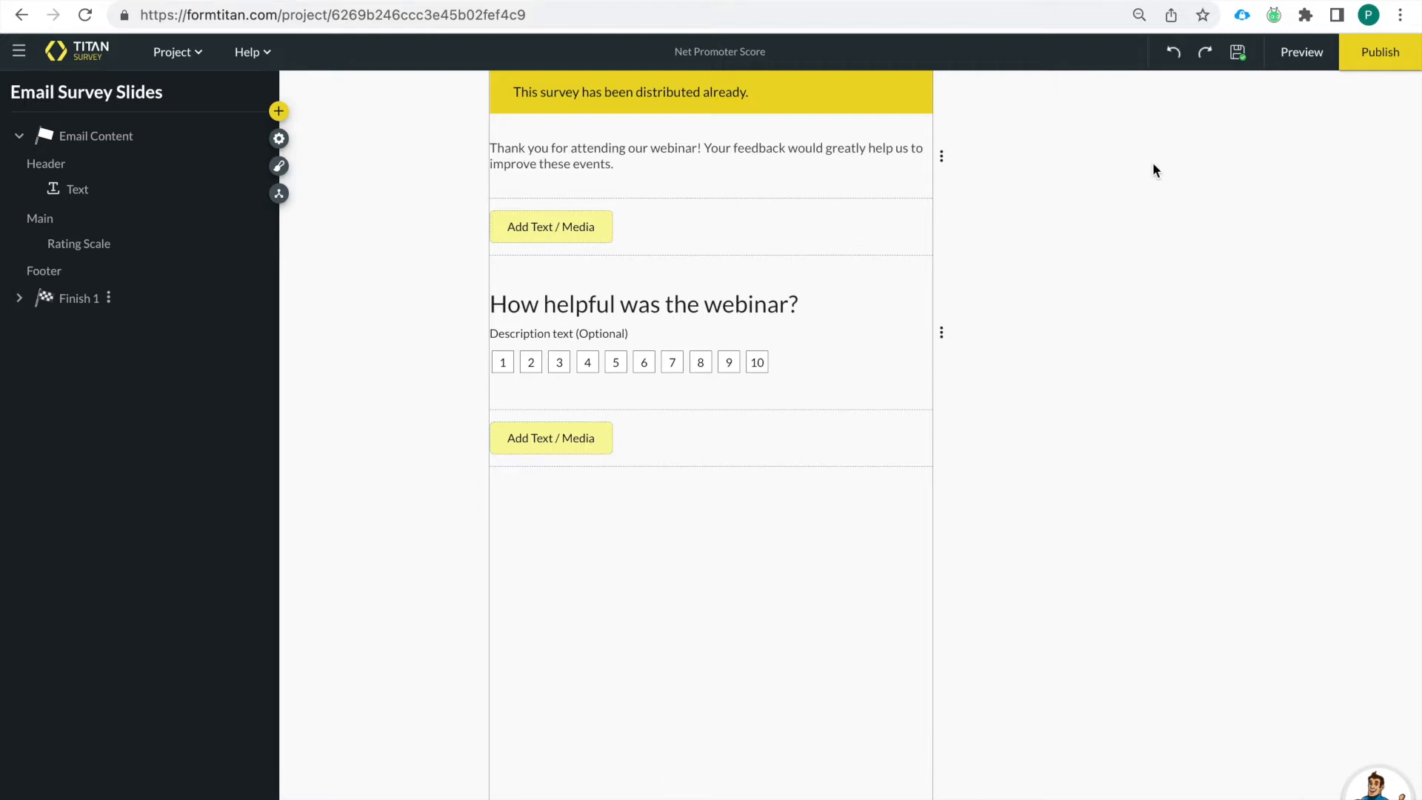
mouse_move(1319, 89)
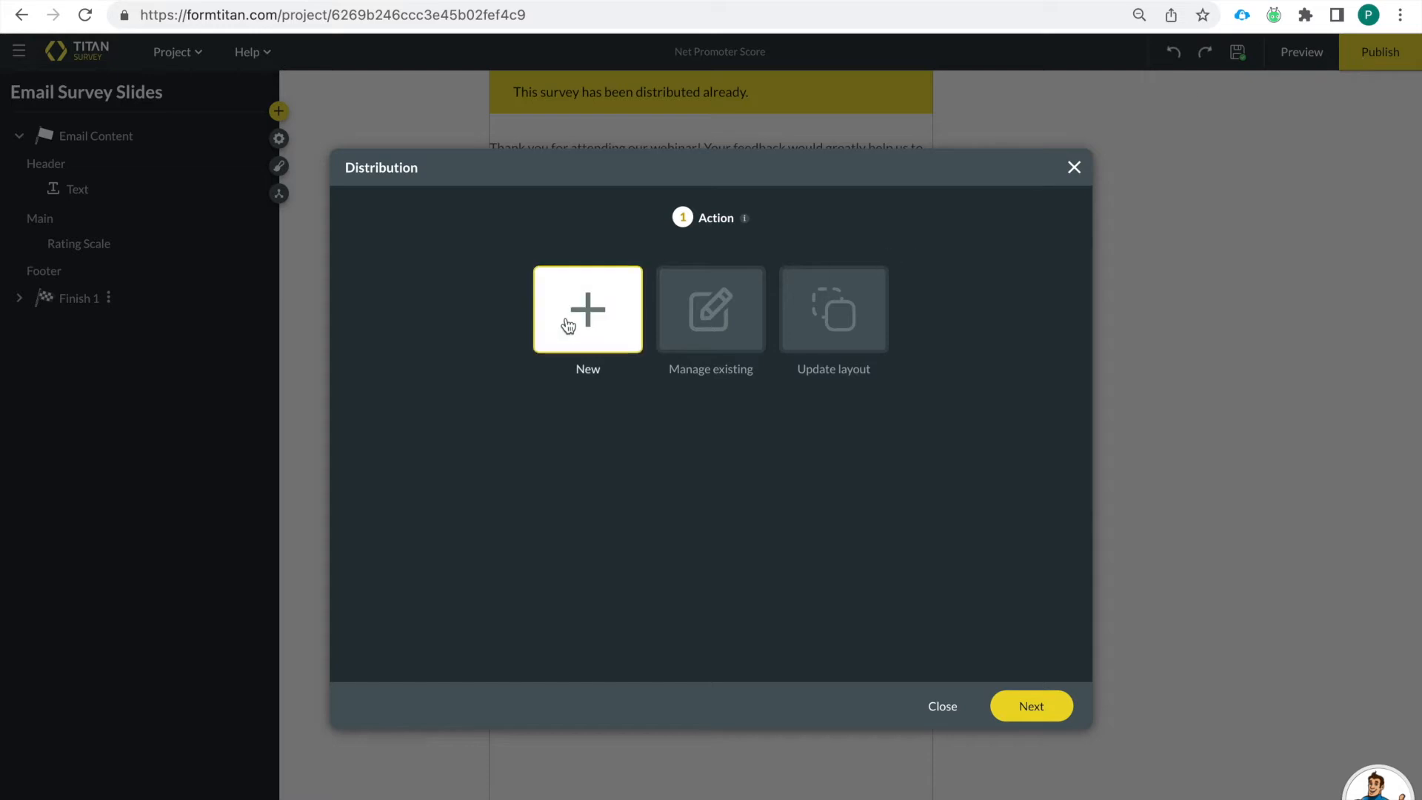
- Create a new List View distribution and advance to the configuration stage
click(587, 308)
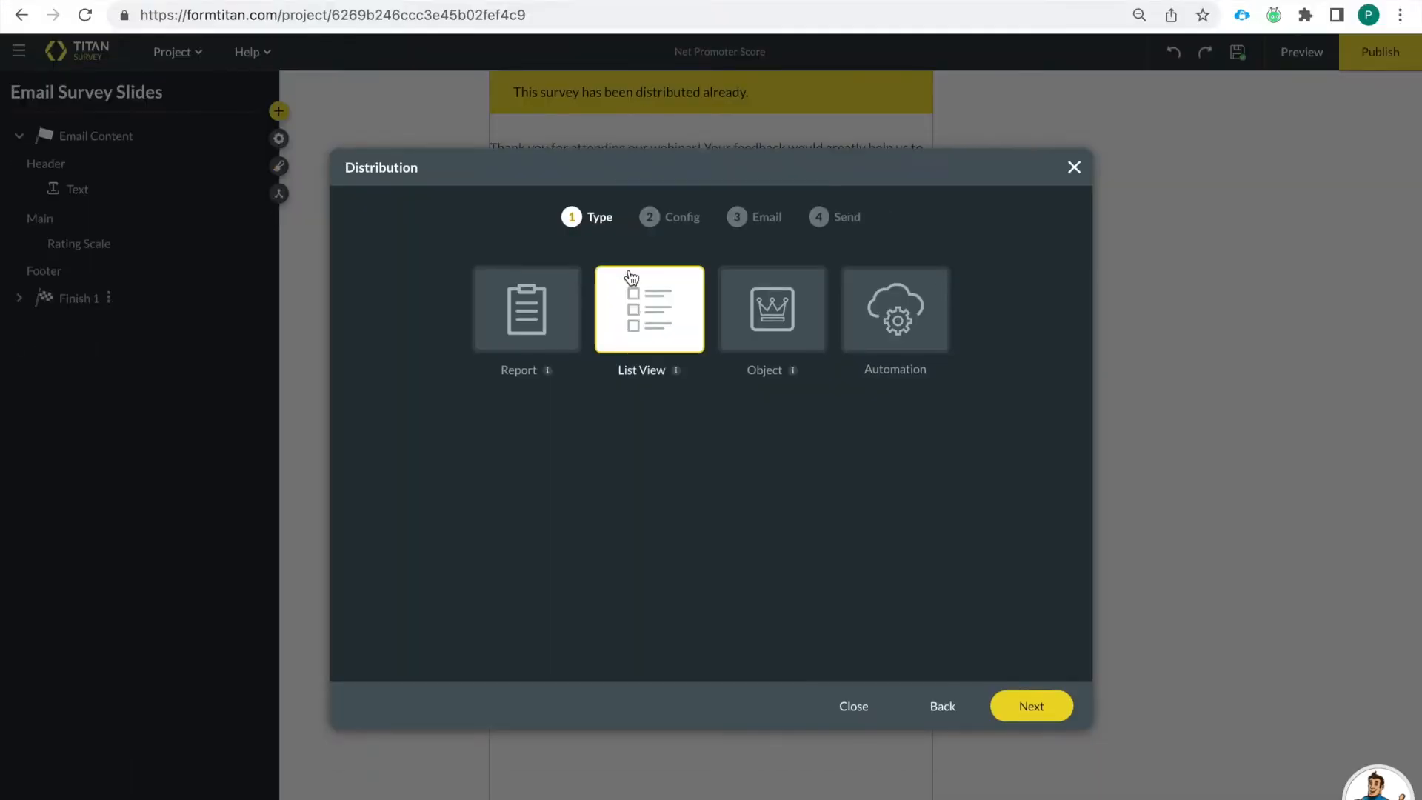
mouse_move(905, 573)
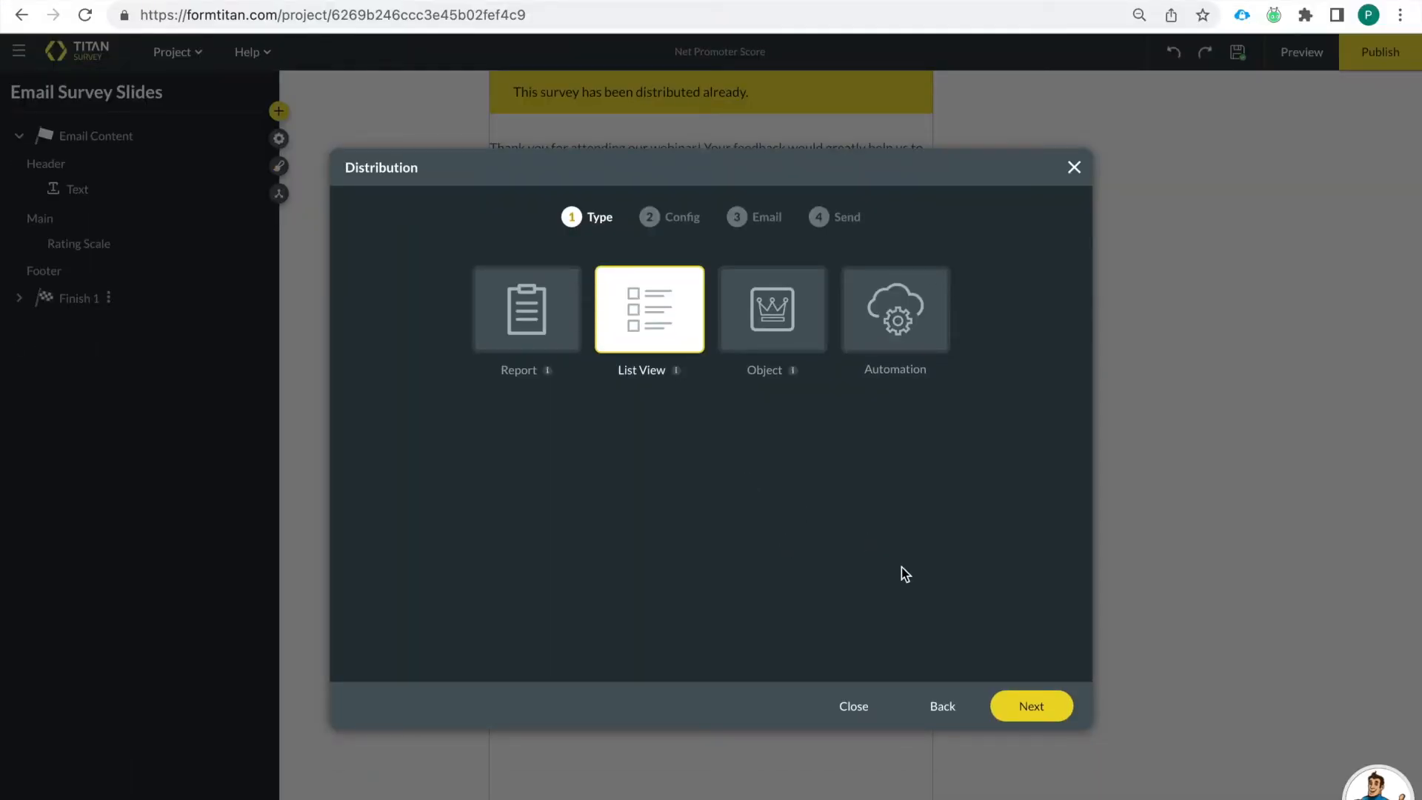
click(1031, 706)
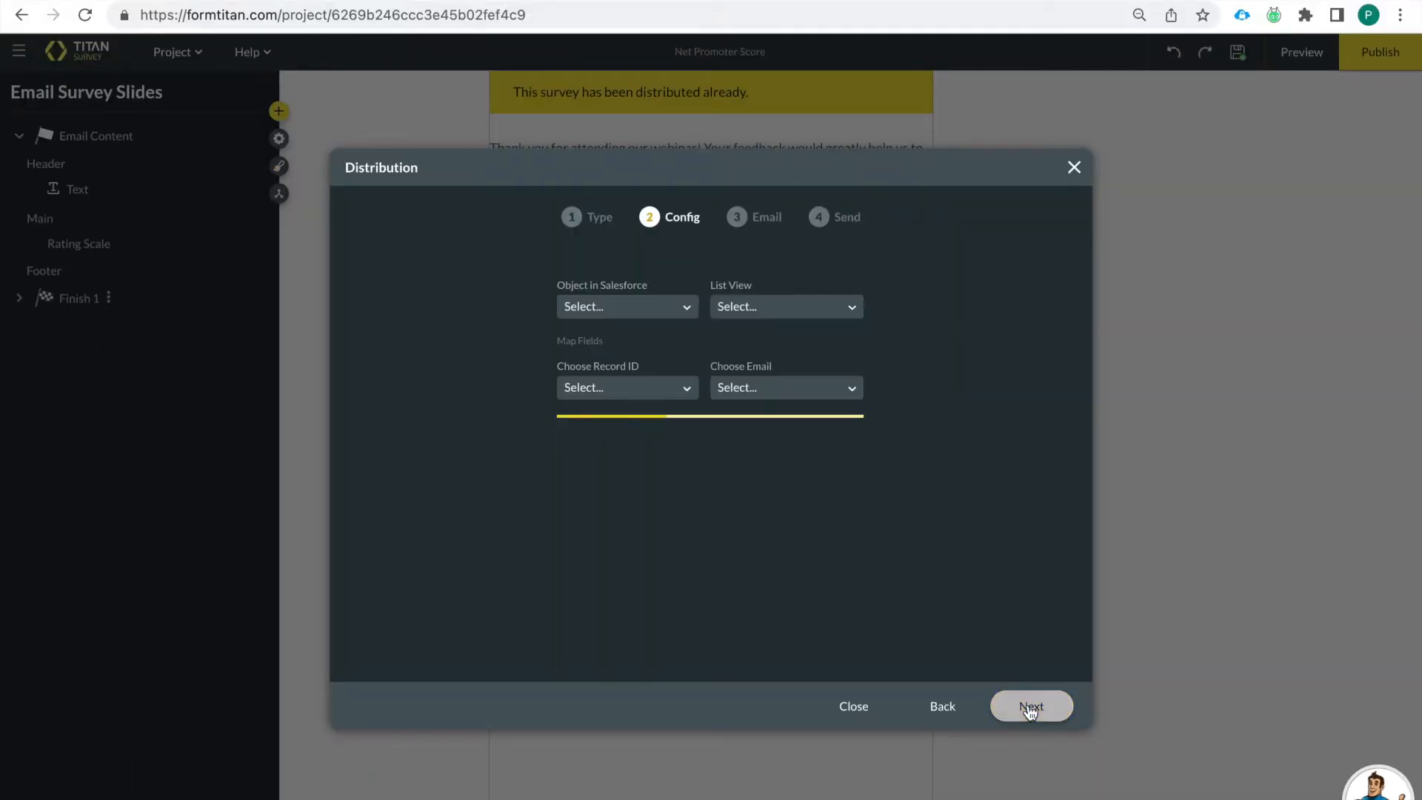
- Target Contact's Survey Recipient Contacts list view, mapping Record ID to Contact ID and Email to Email
click(626, 306)
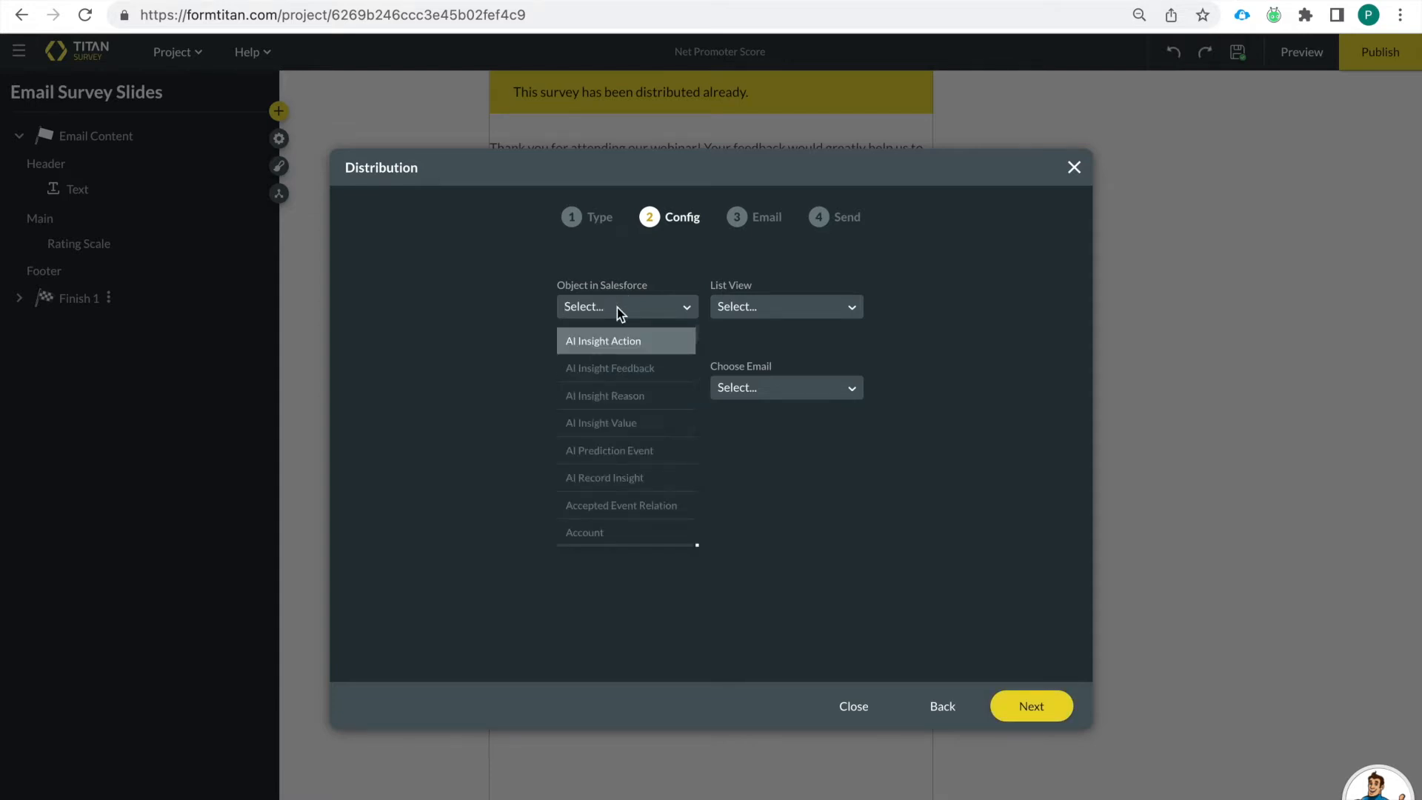
text(Contact)
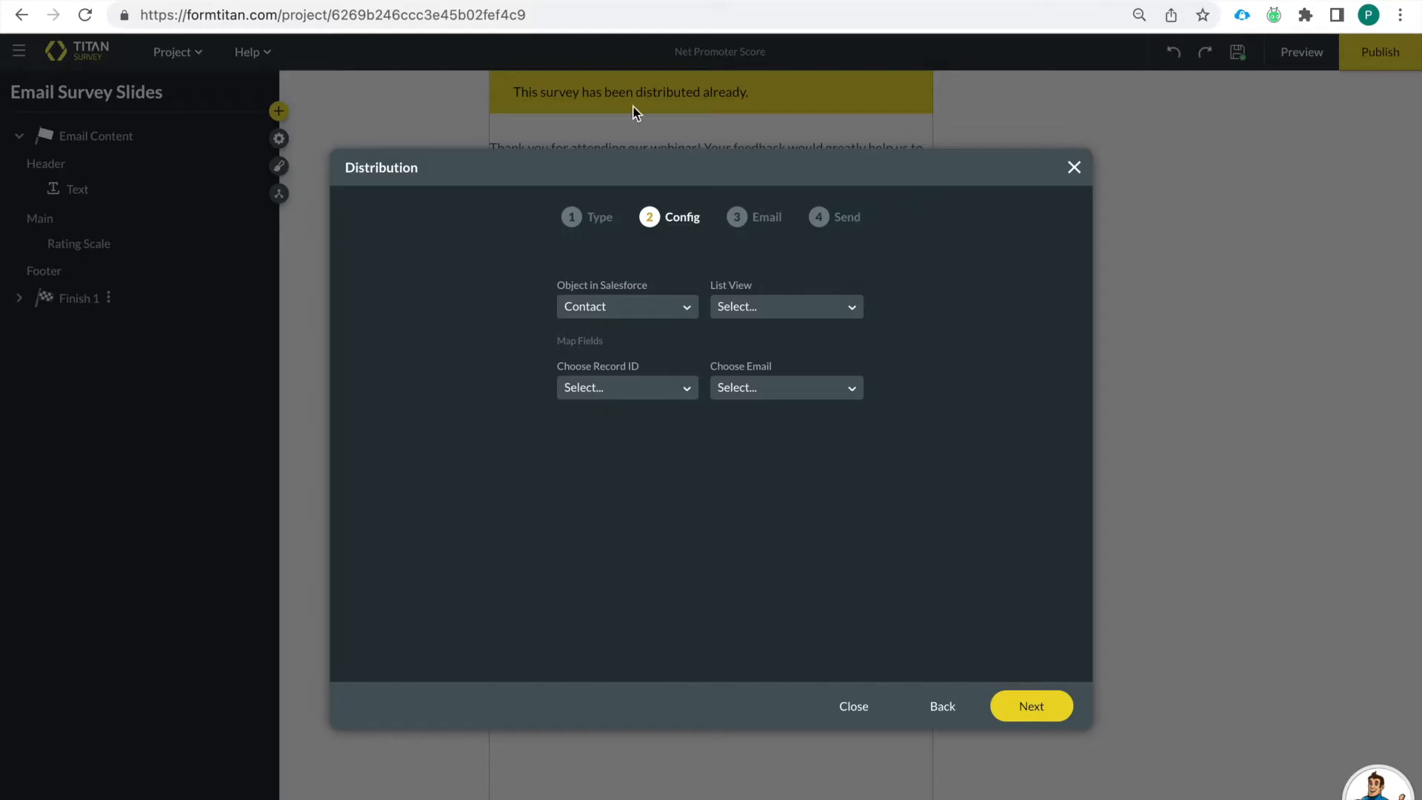
click(783, 306)
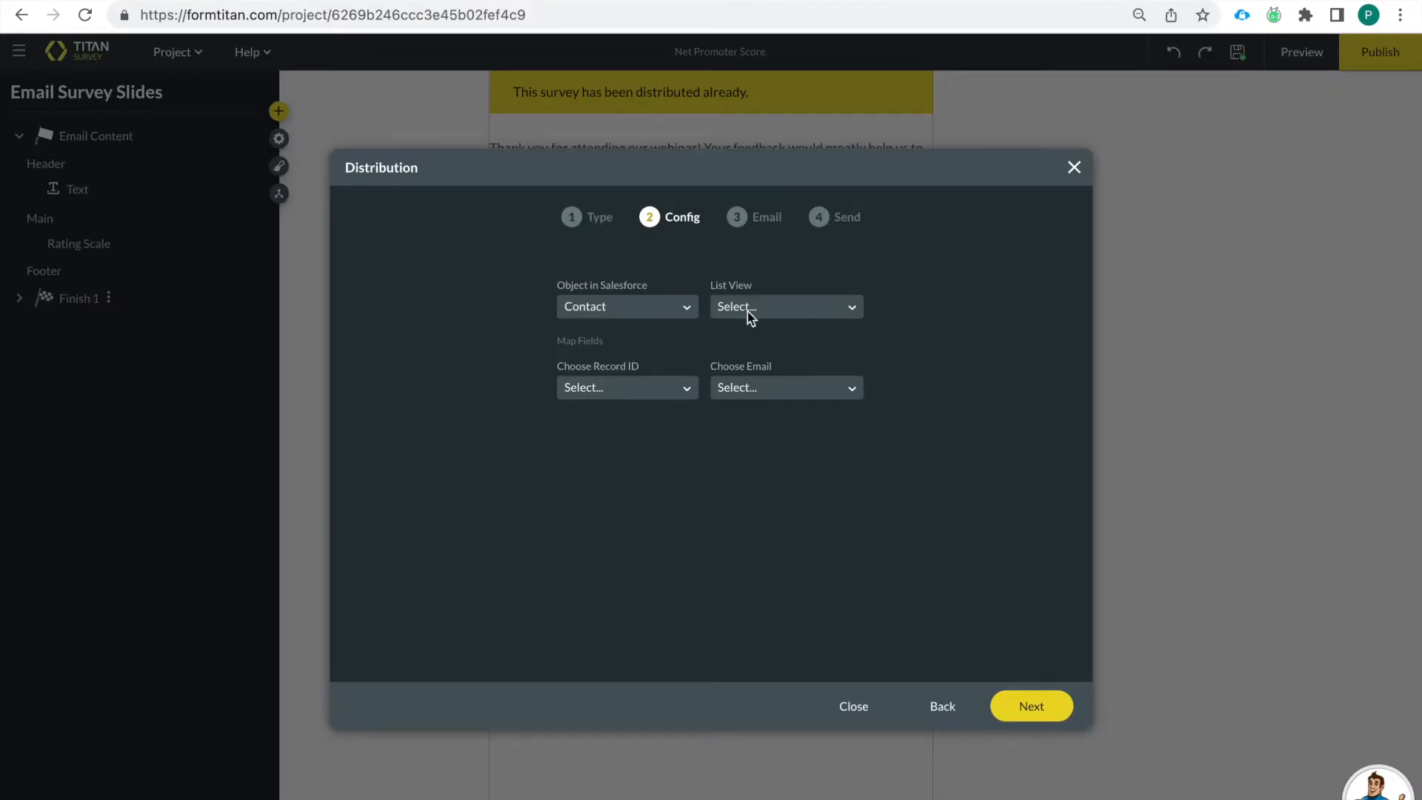
click(784, 306)
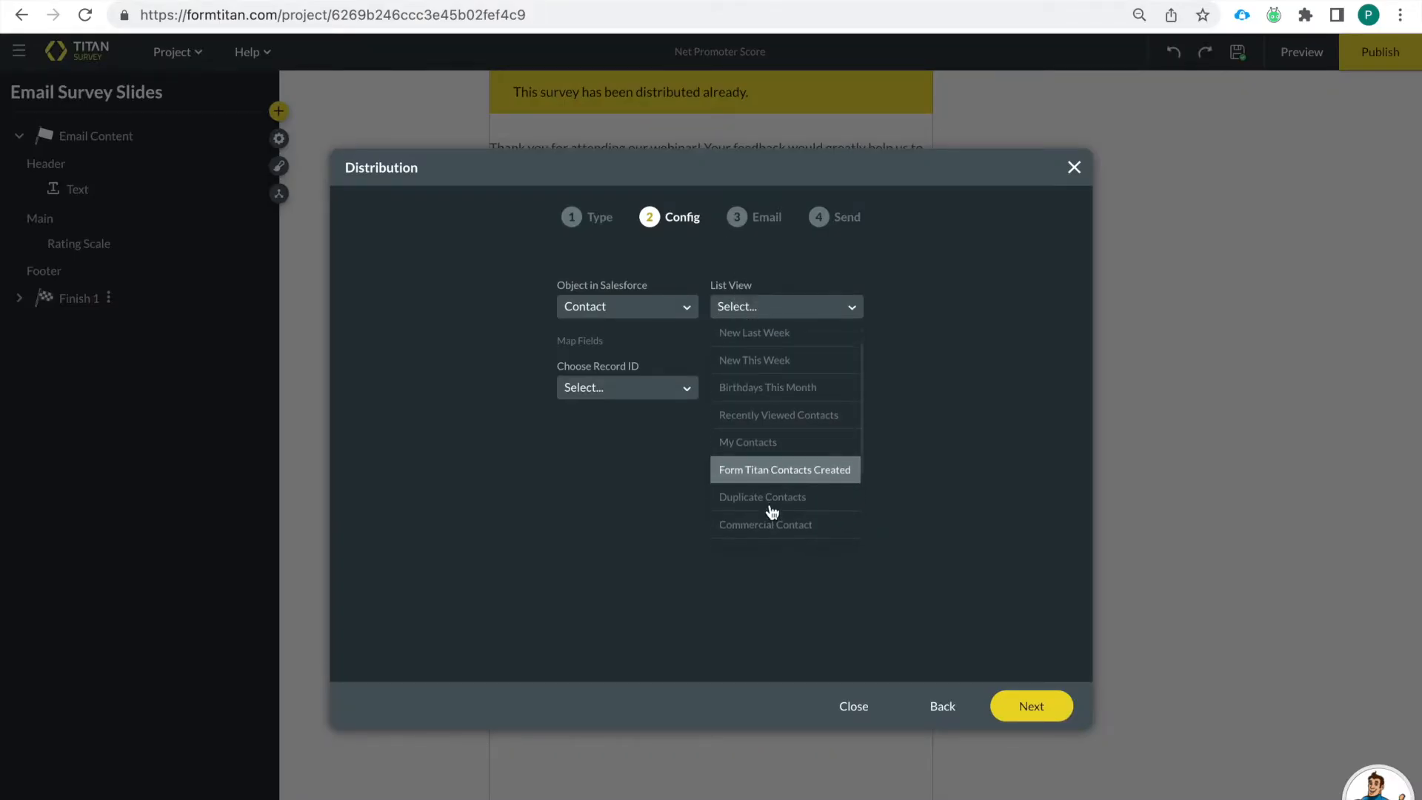
click(784, 469)
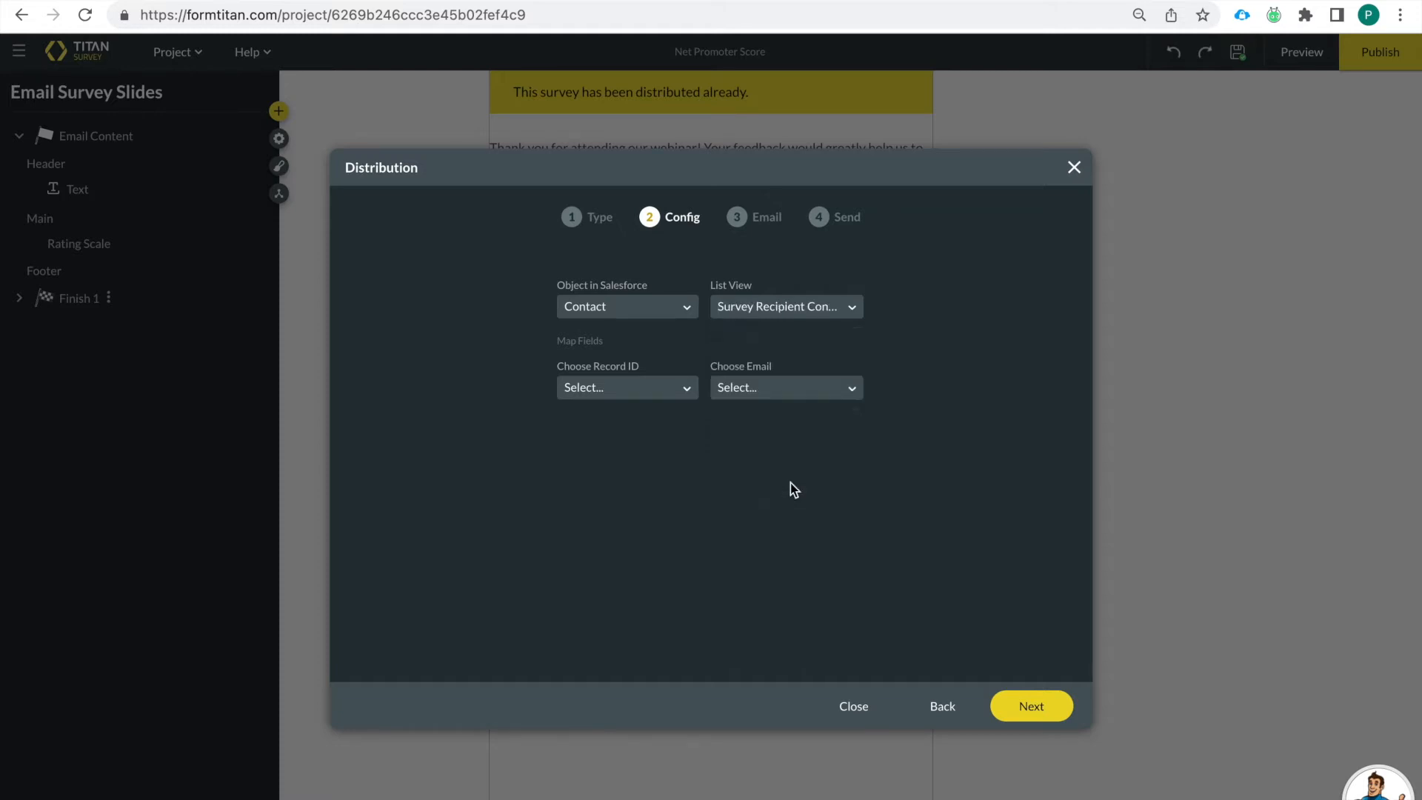
mouse_move(615, 400)
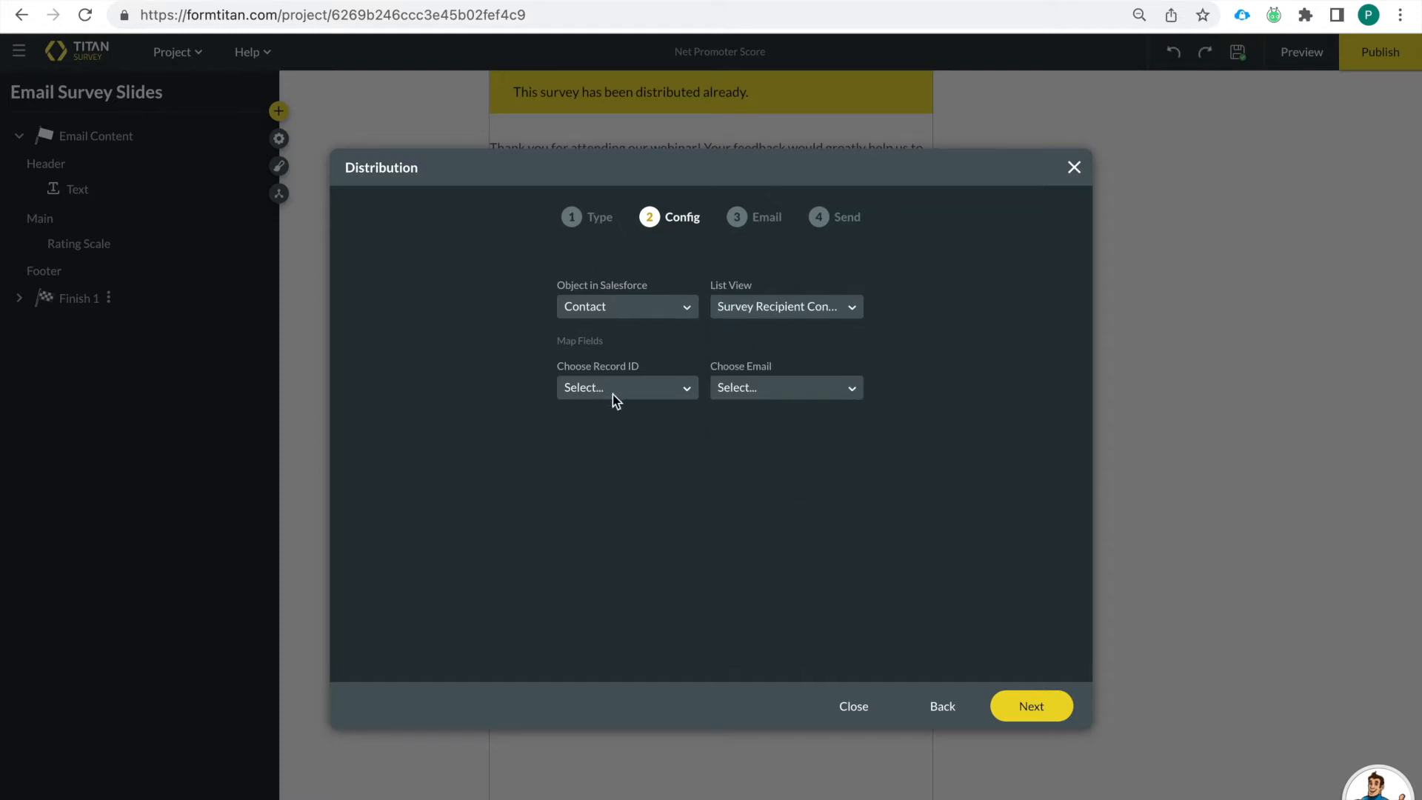
click(626, 387)
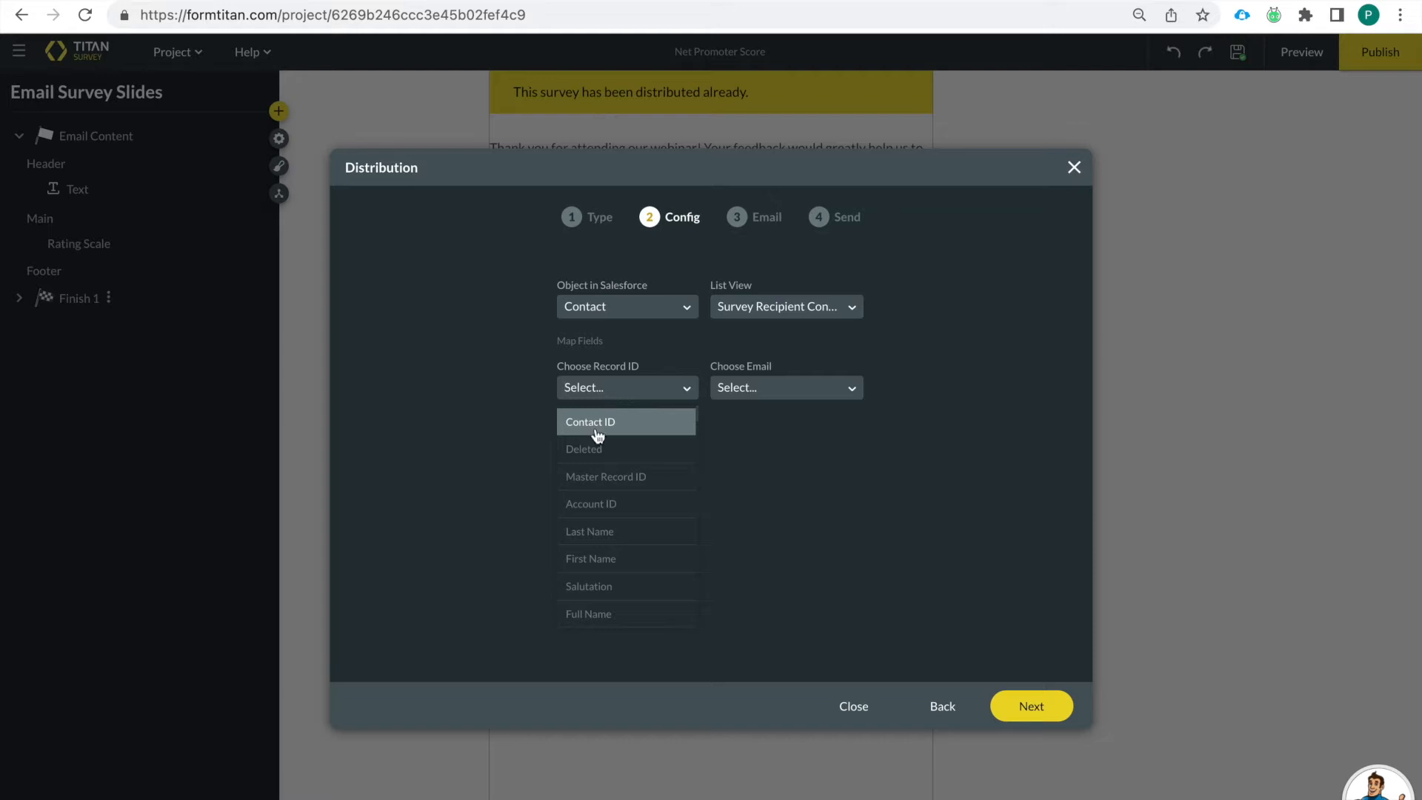
click(590, 420)
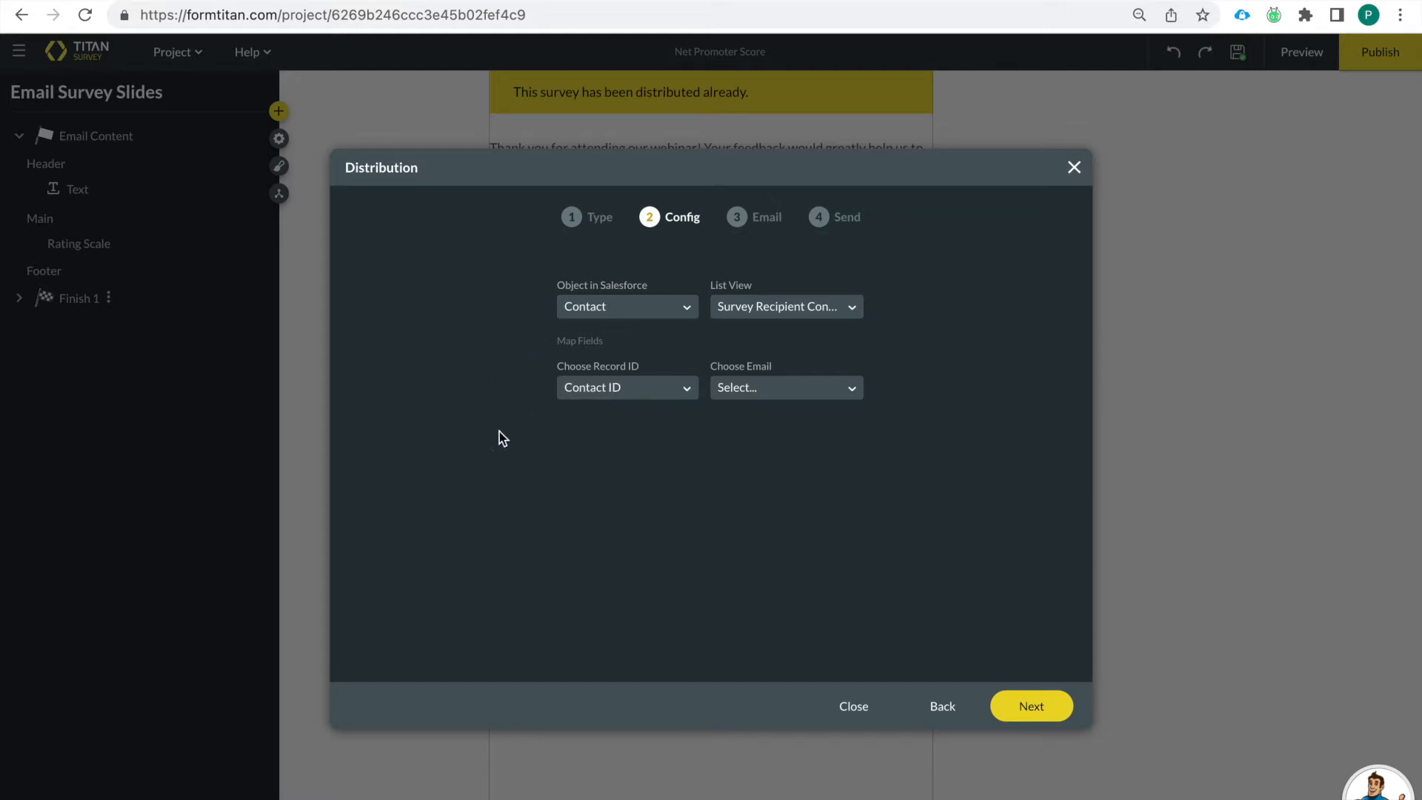
click(784, 387)
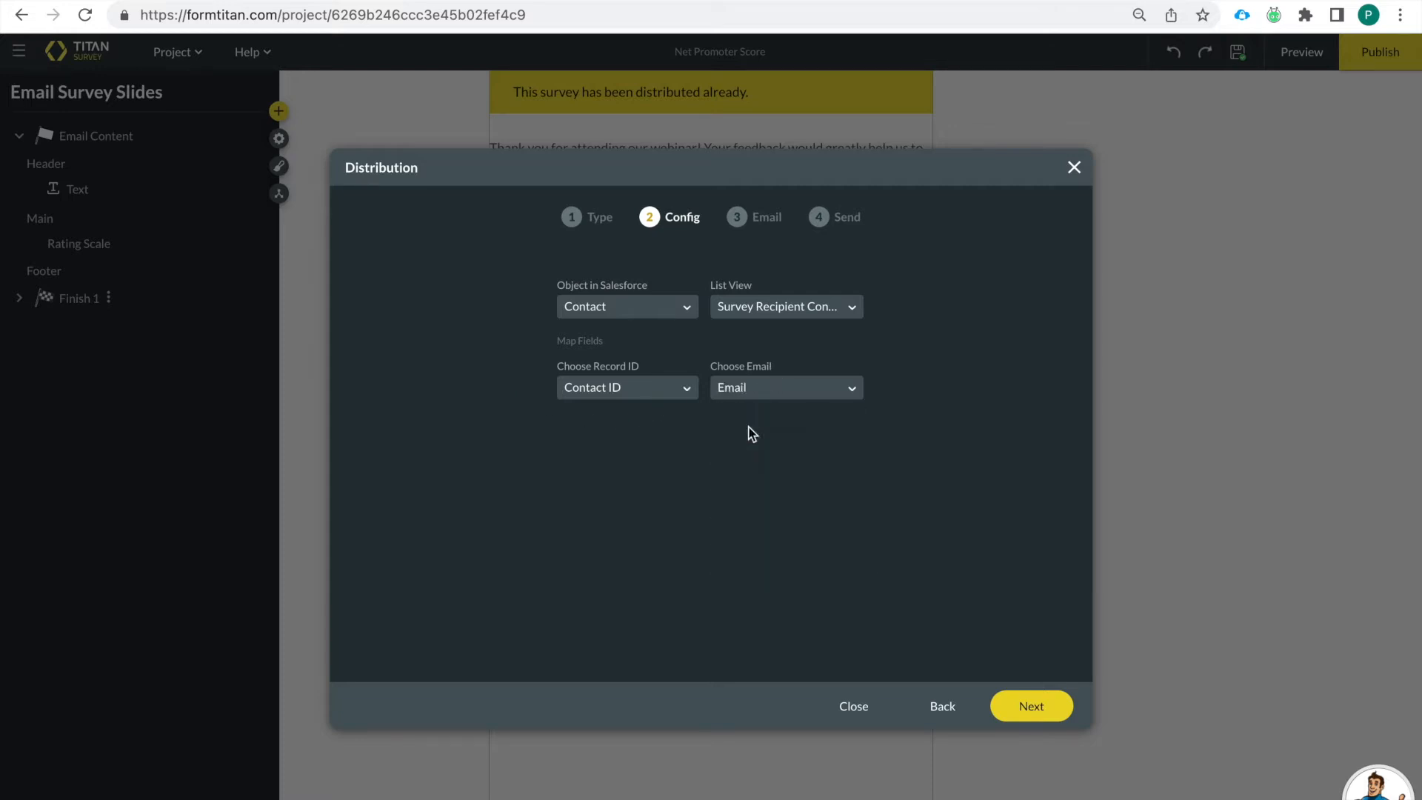
mouse_move(952, 634)
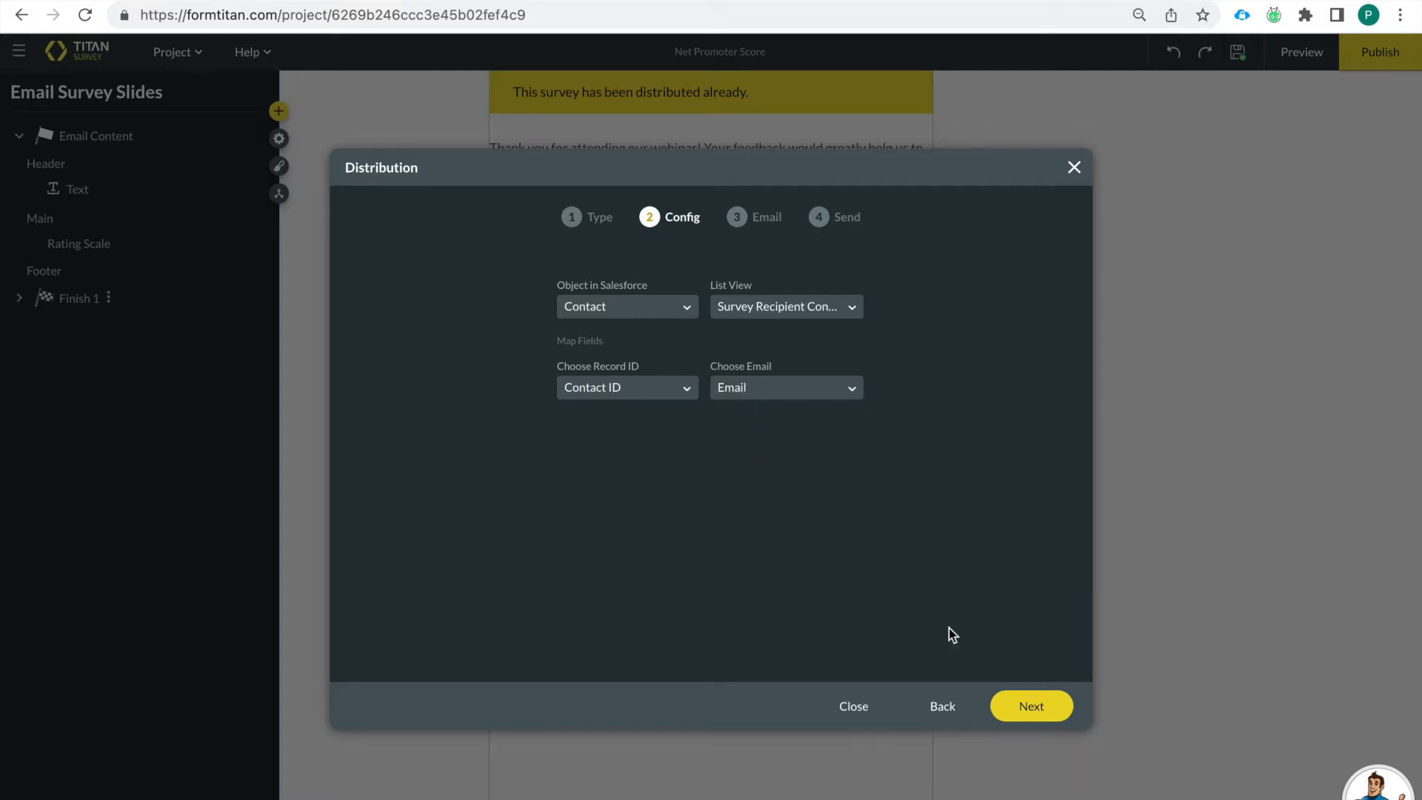
click(1031, 706)
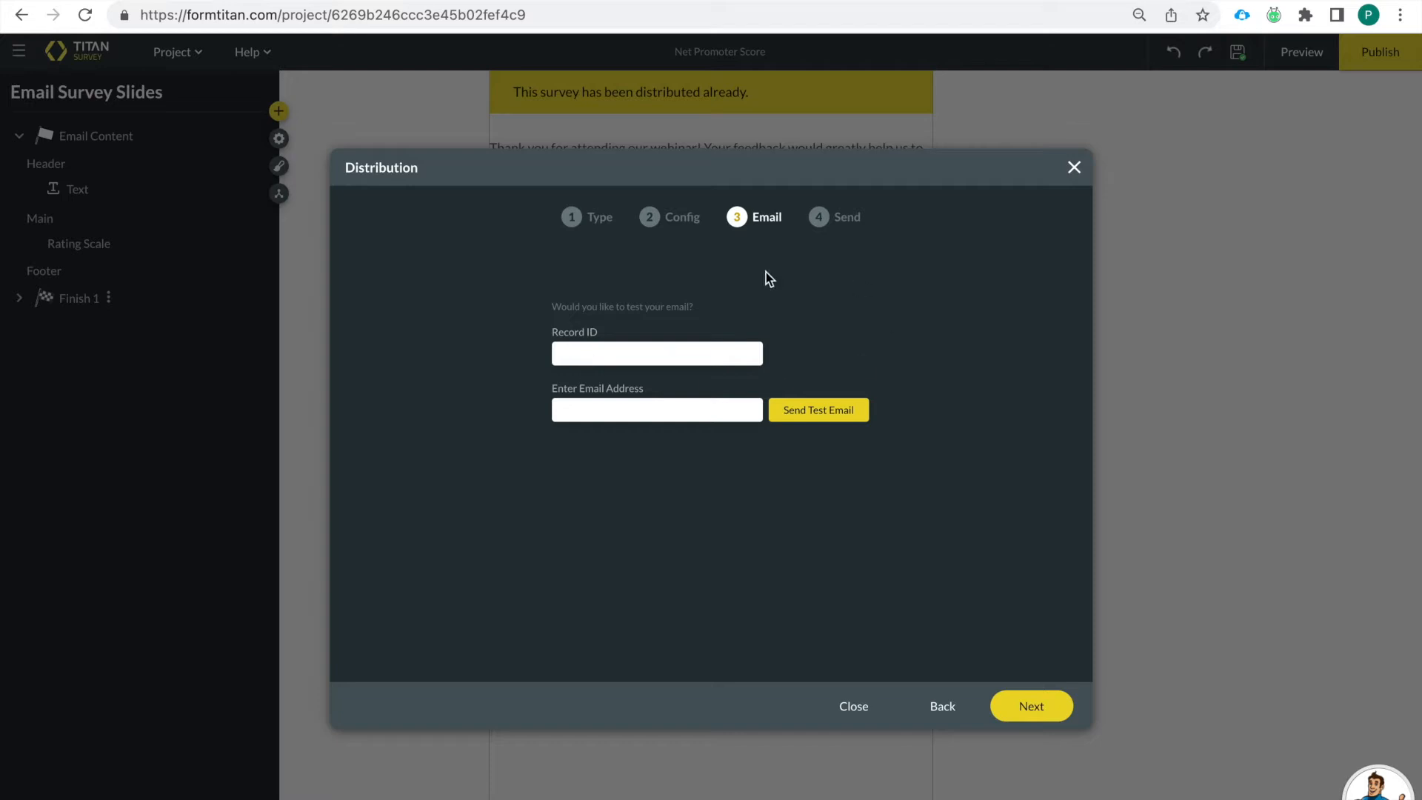
mouse_move(520, 354)
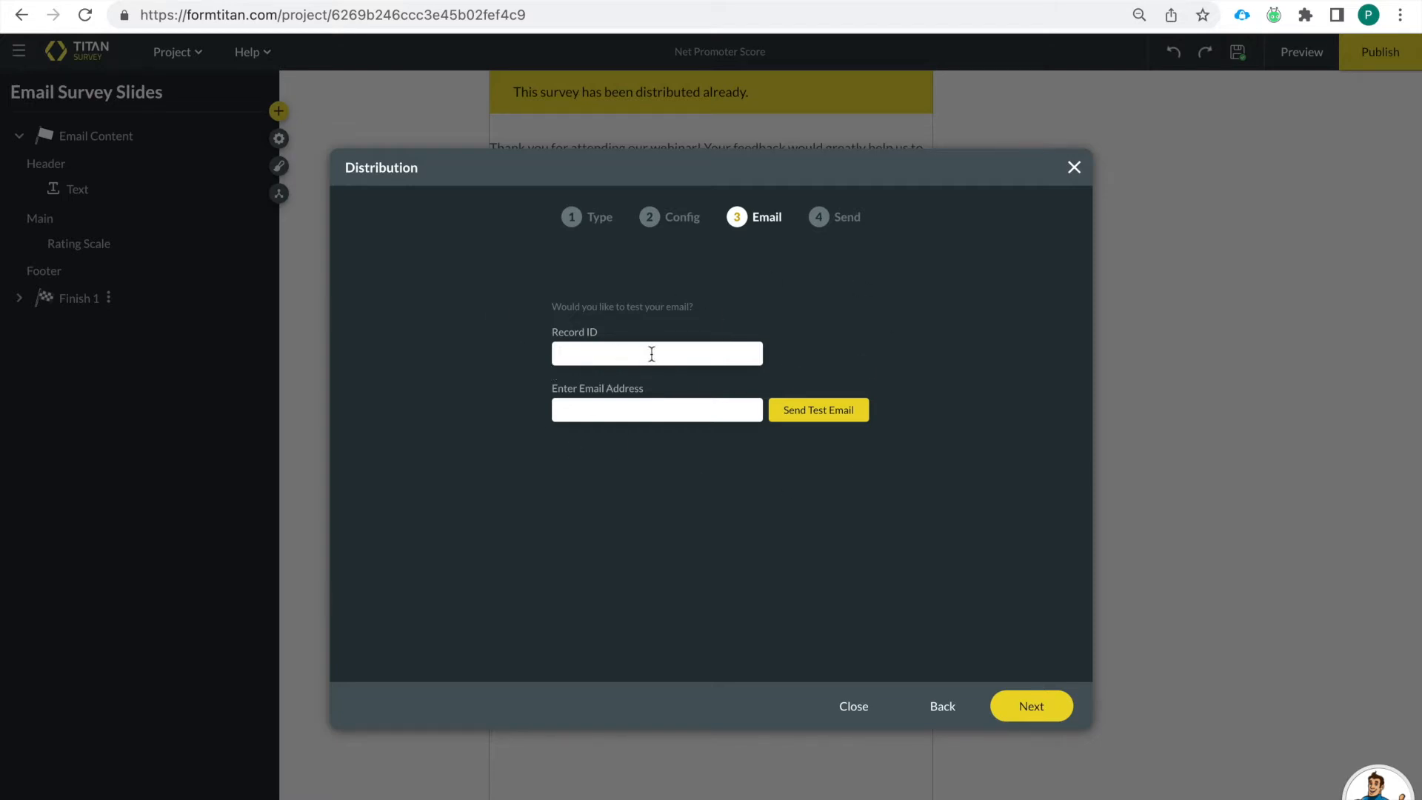
mouse_move(910, 389)
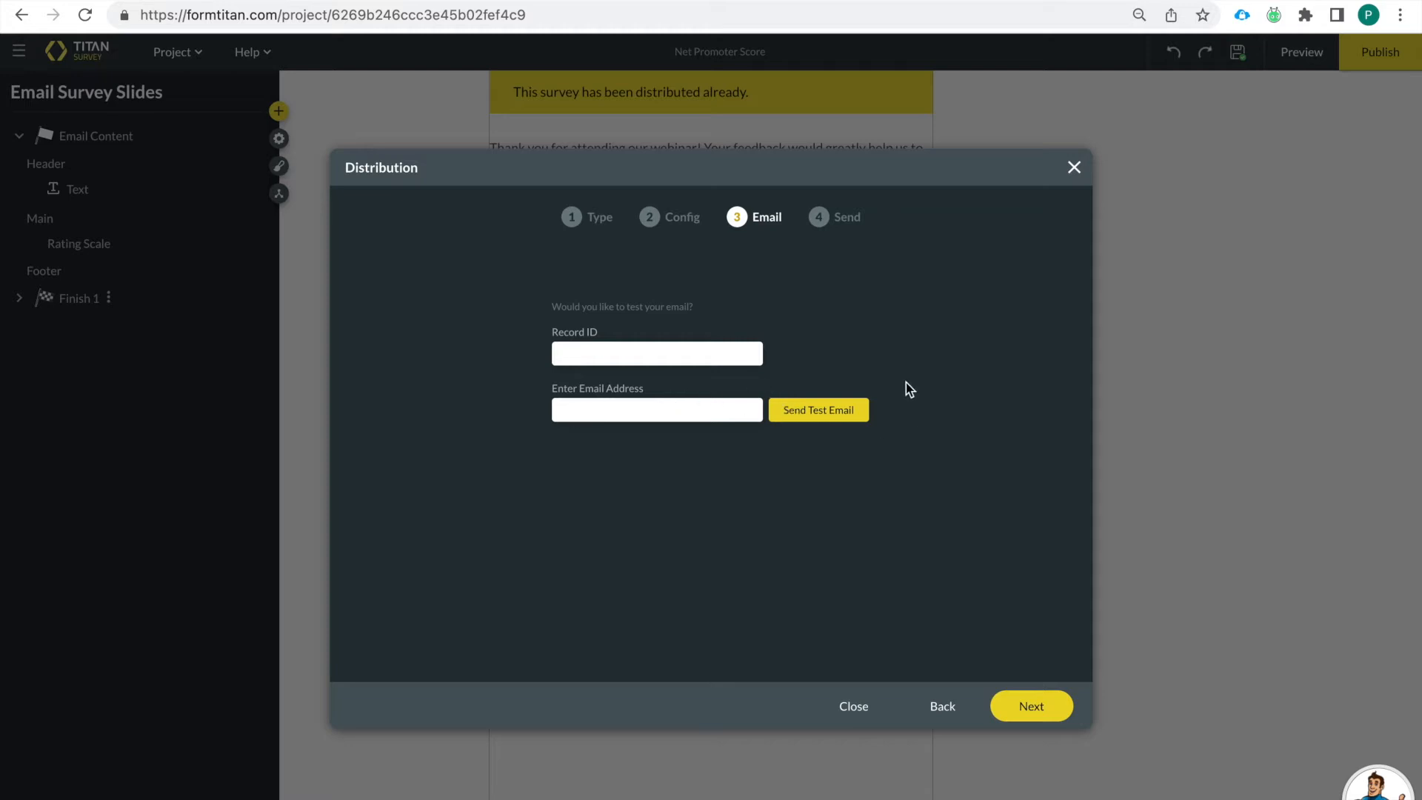
mouse_move(977, 700)
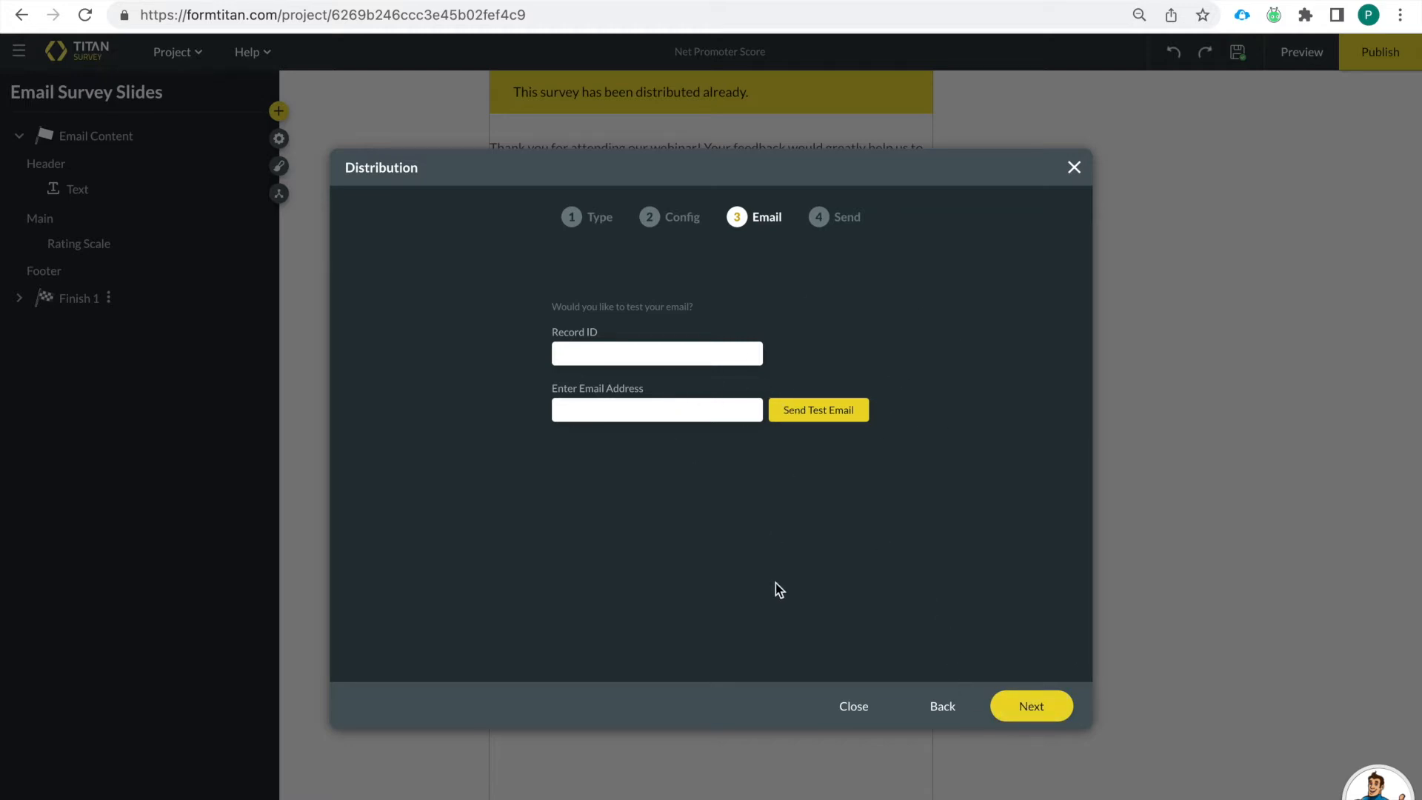
- Leave the test email blank and continue to sending
click(1030, 706)
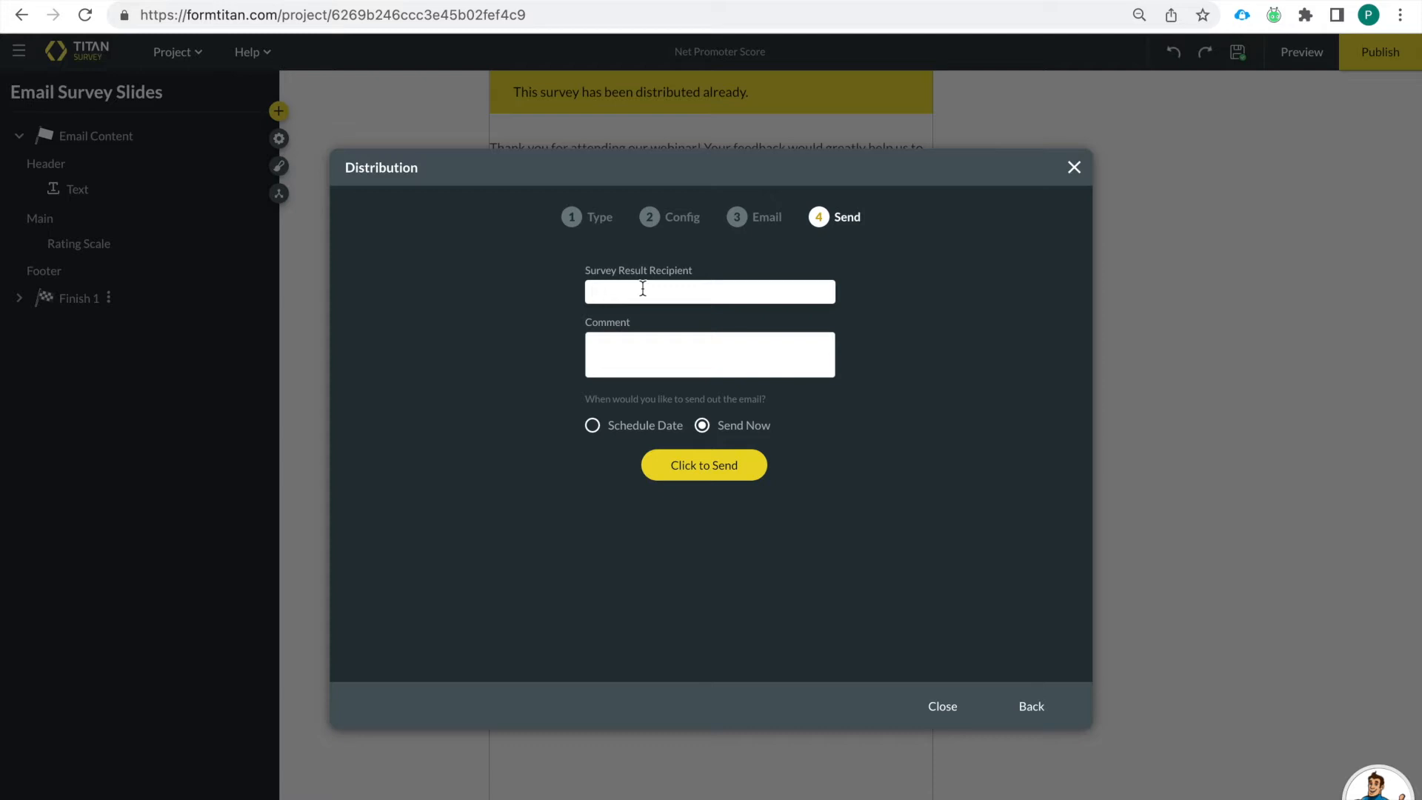
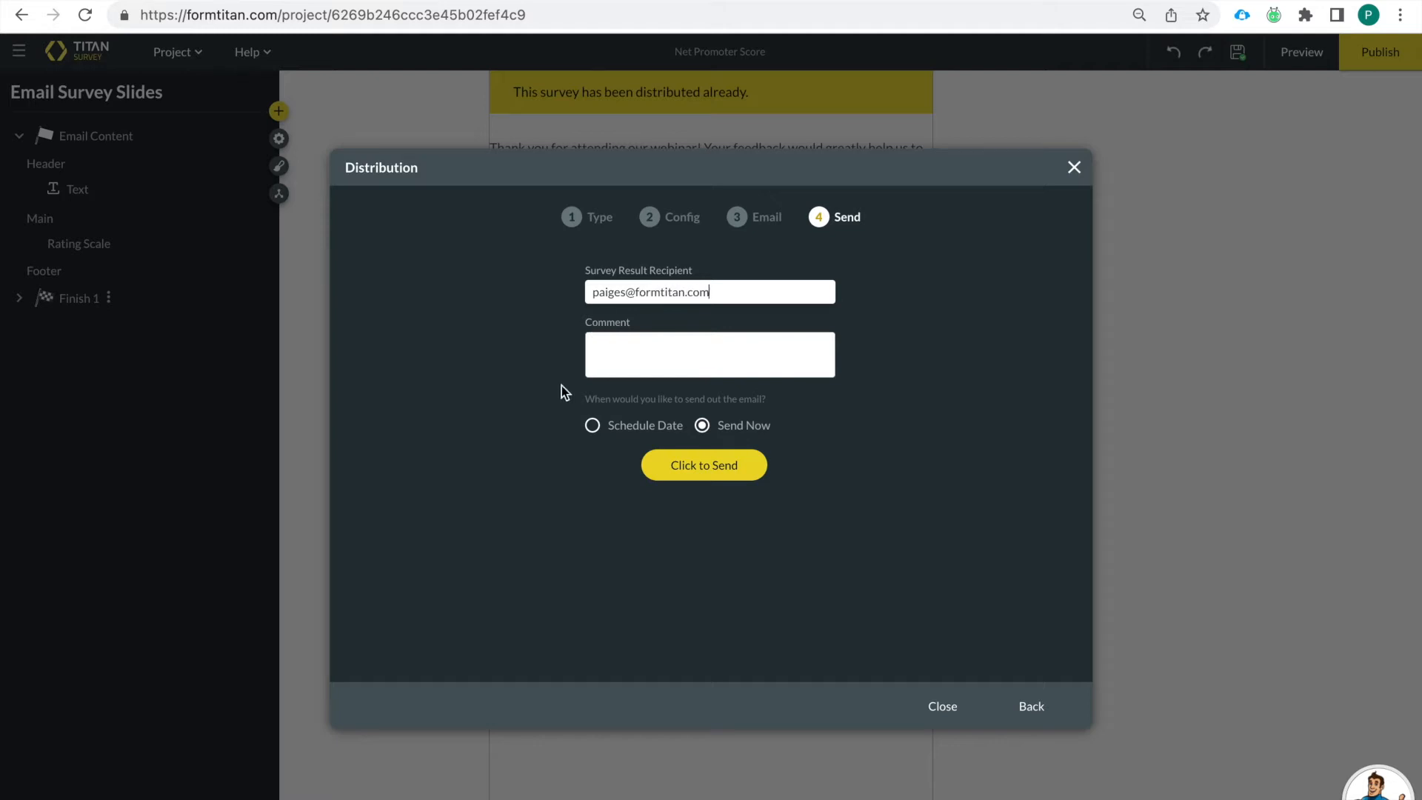
click(592, 424)
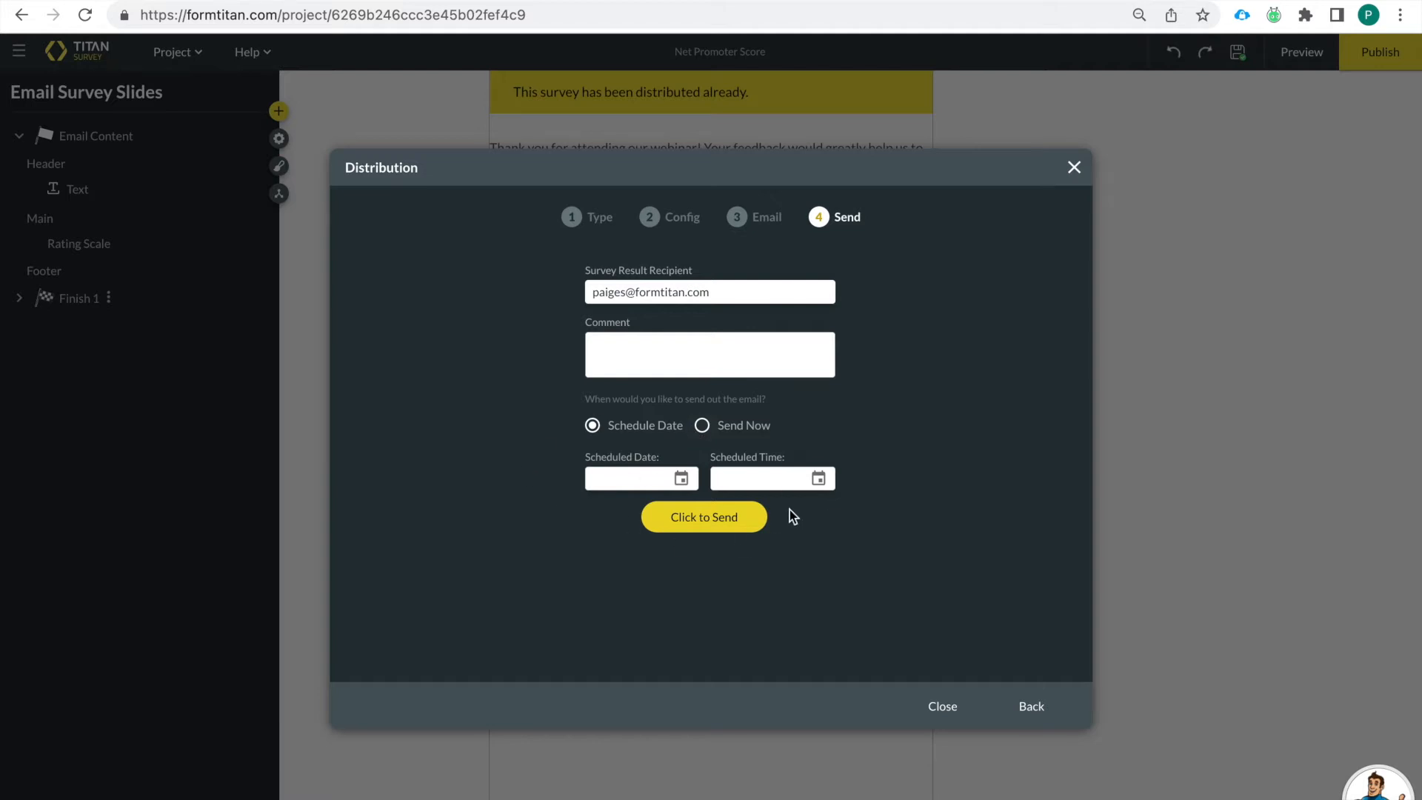
click(701, 425)
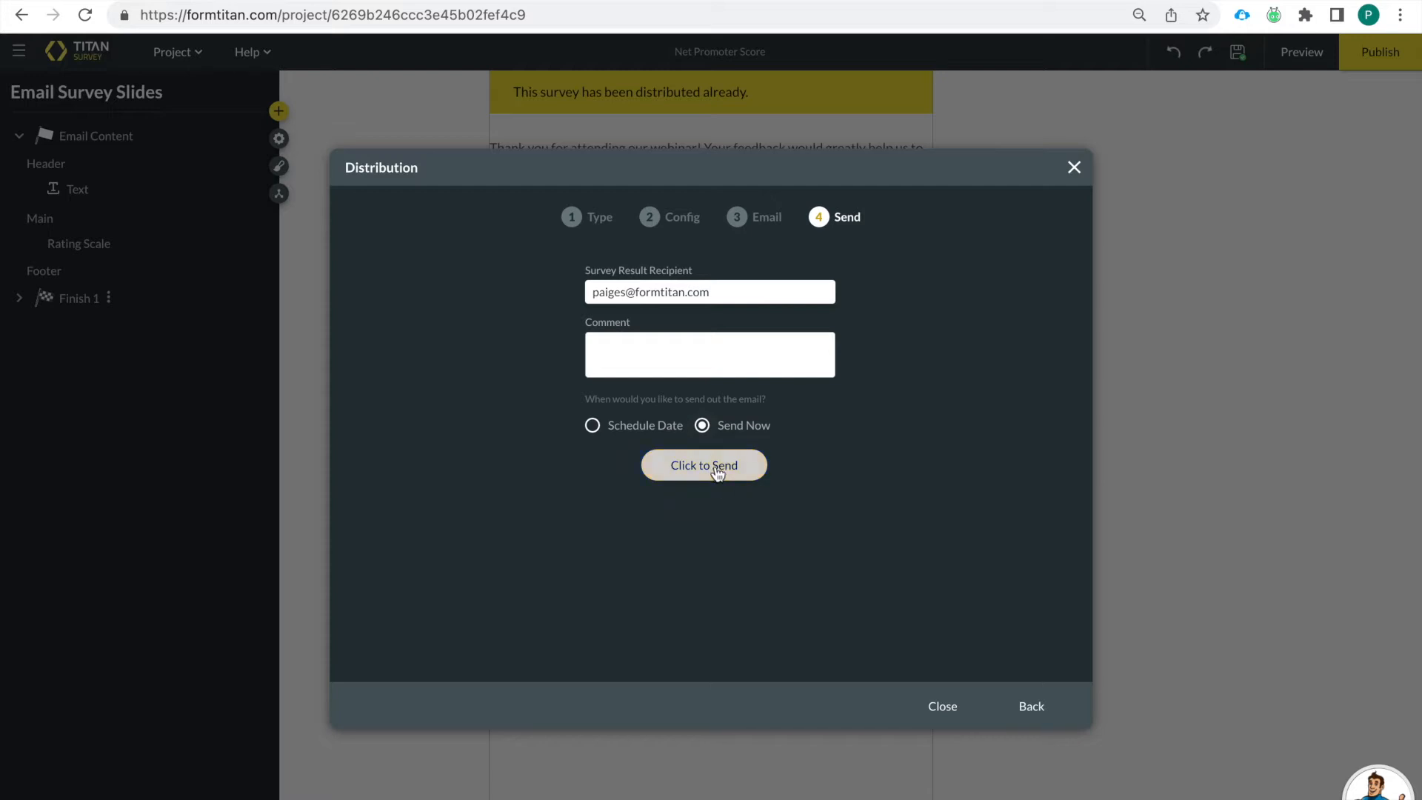
- Add the comment 'Webinar survey email' and send the distribution immediately
click(703, 464)
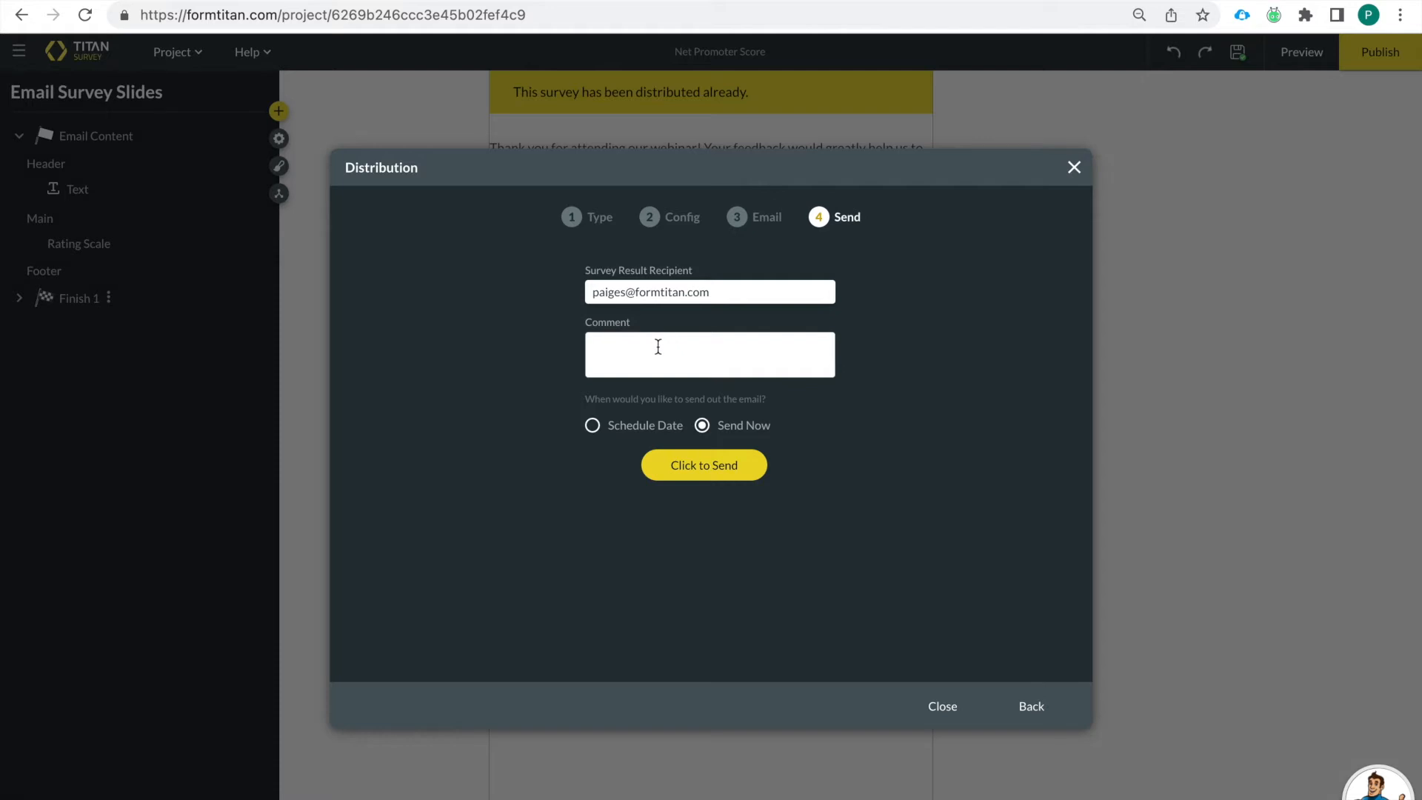
text(Webinar)
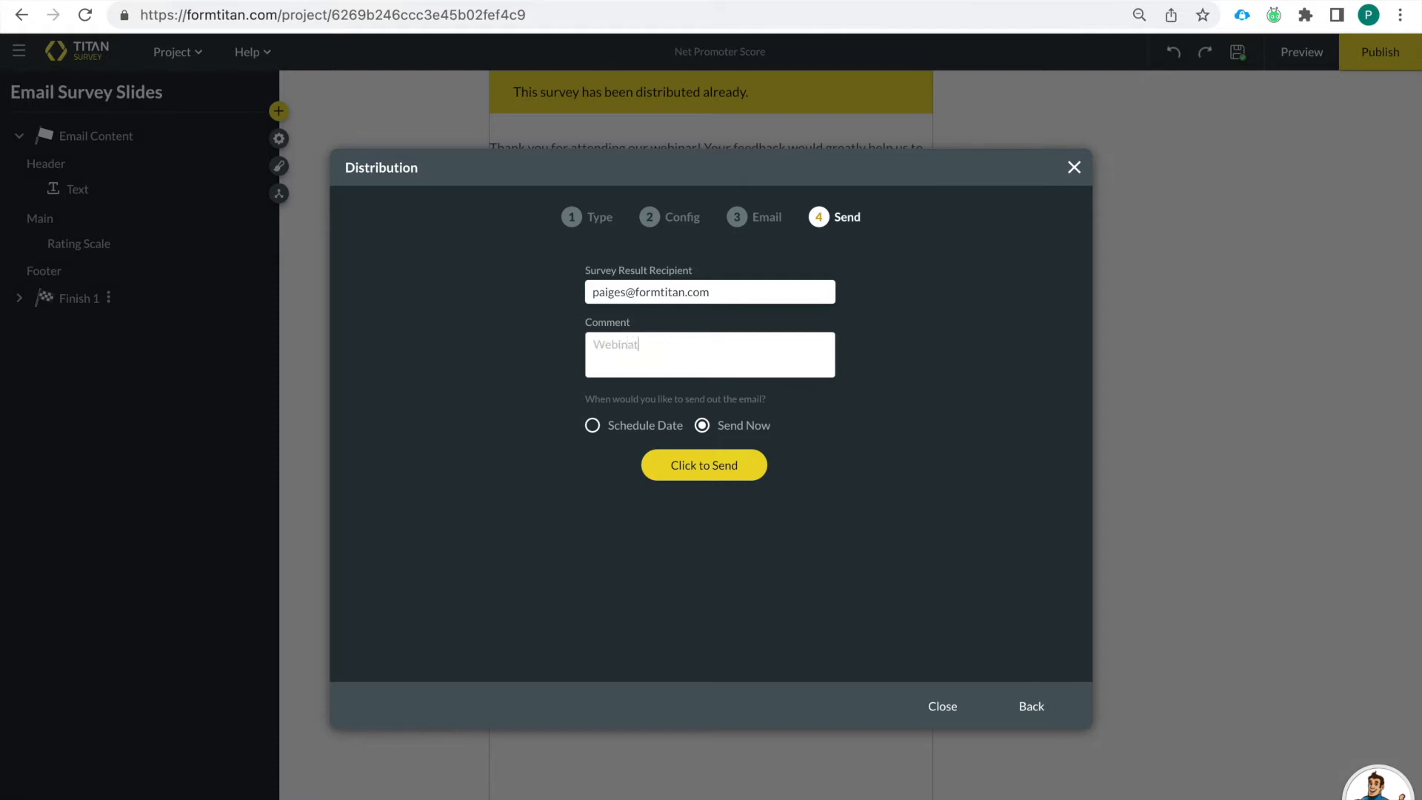
text(sur)
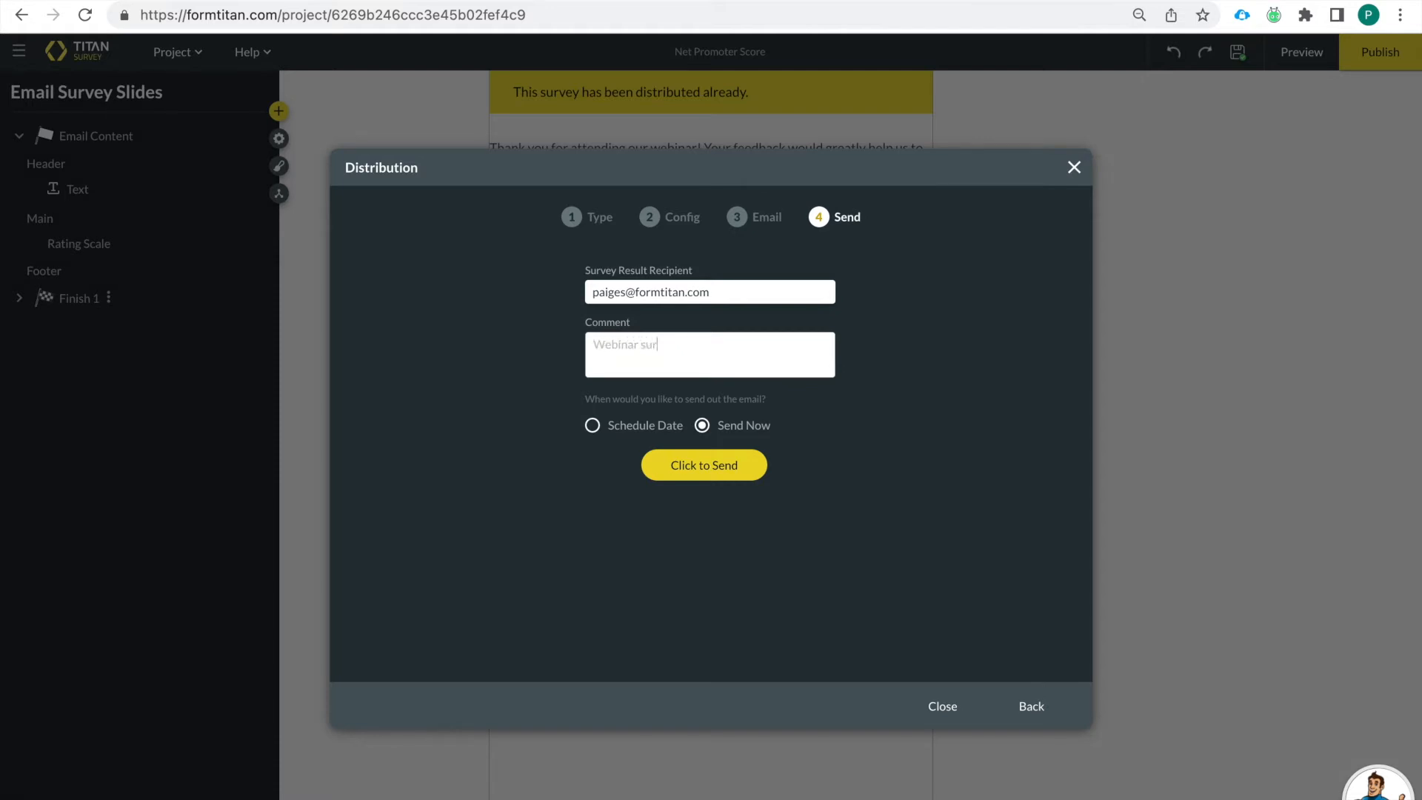
text(vey ema)
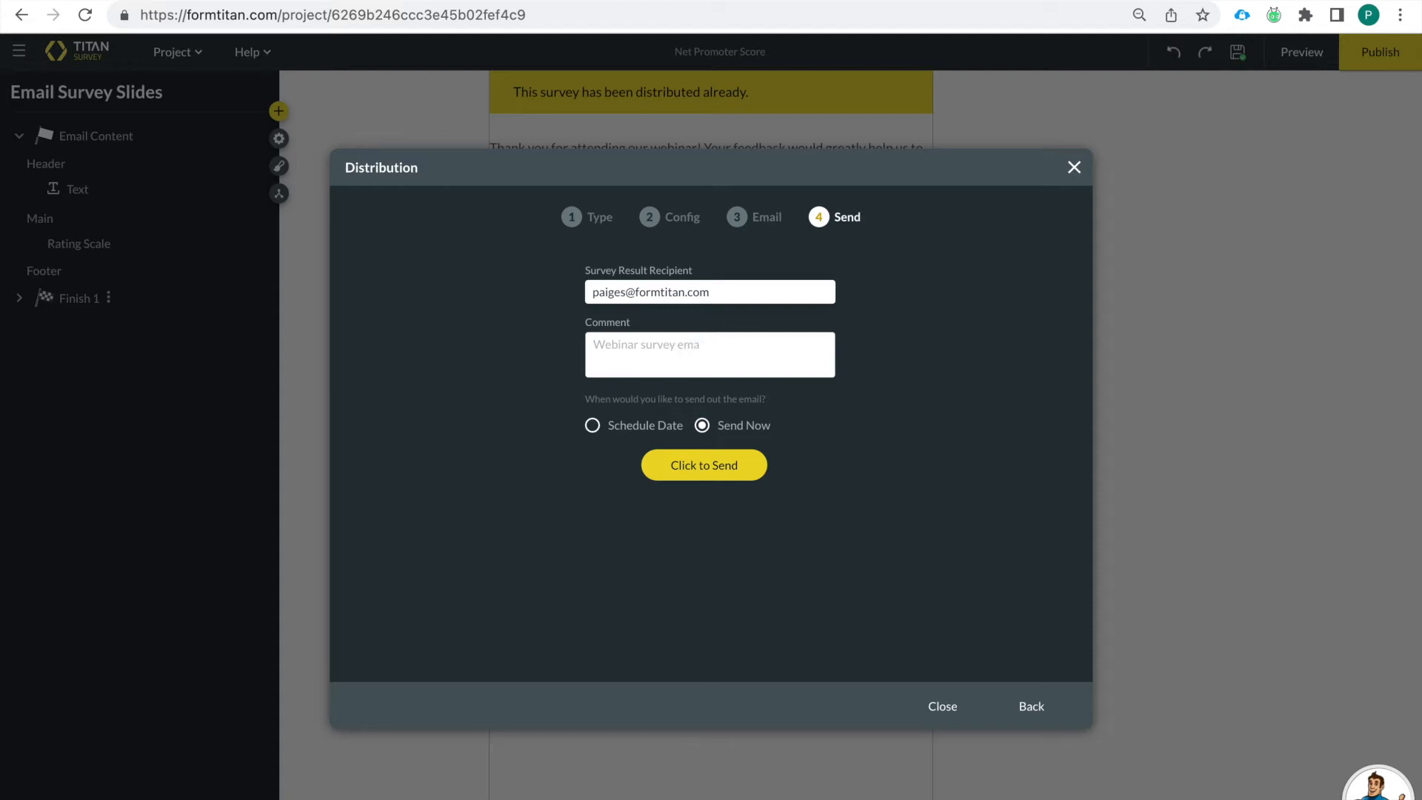
click(703, 464)
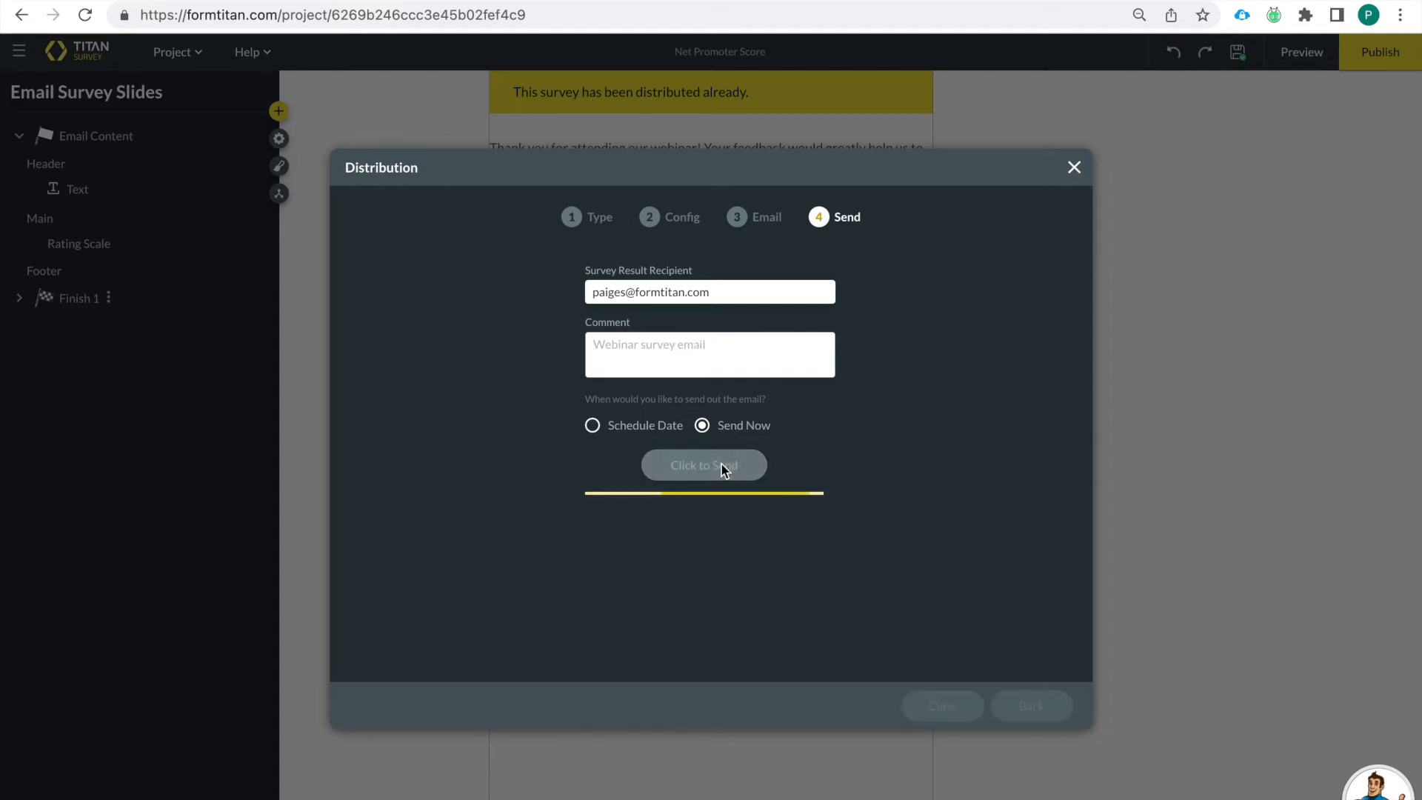
click(704, 465)
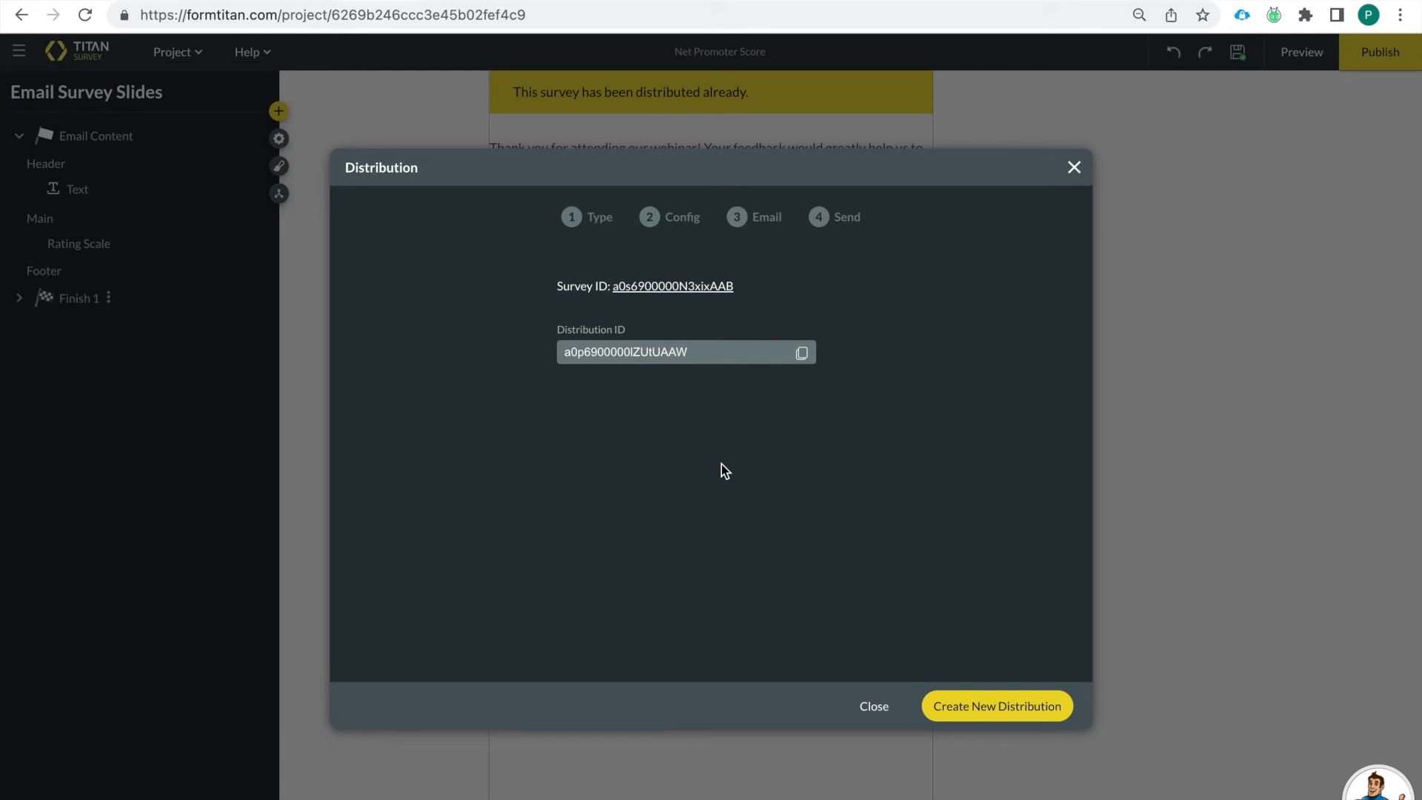
mouse_move(838, 560)
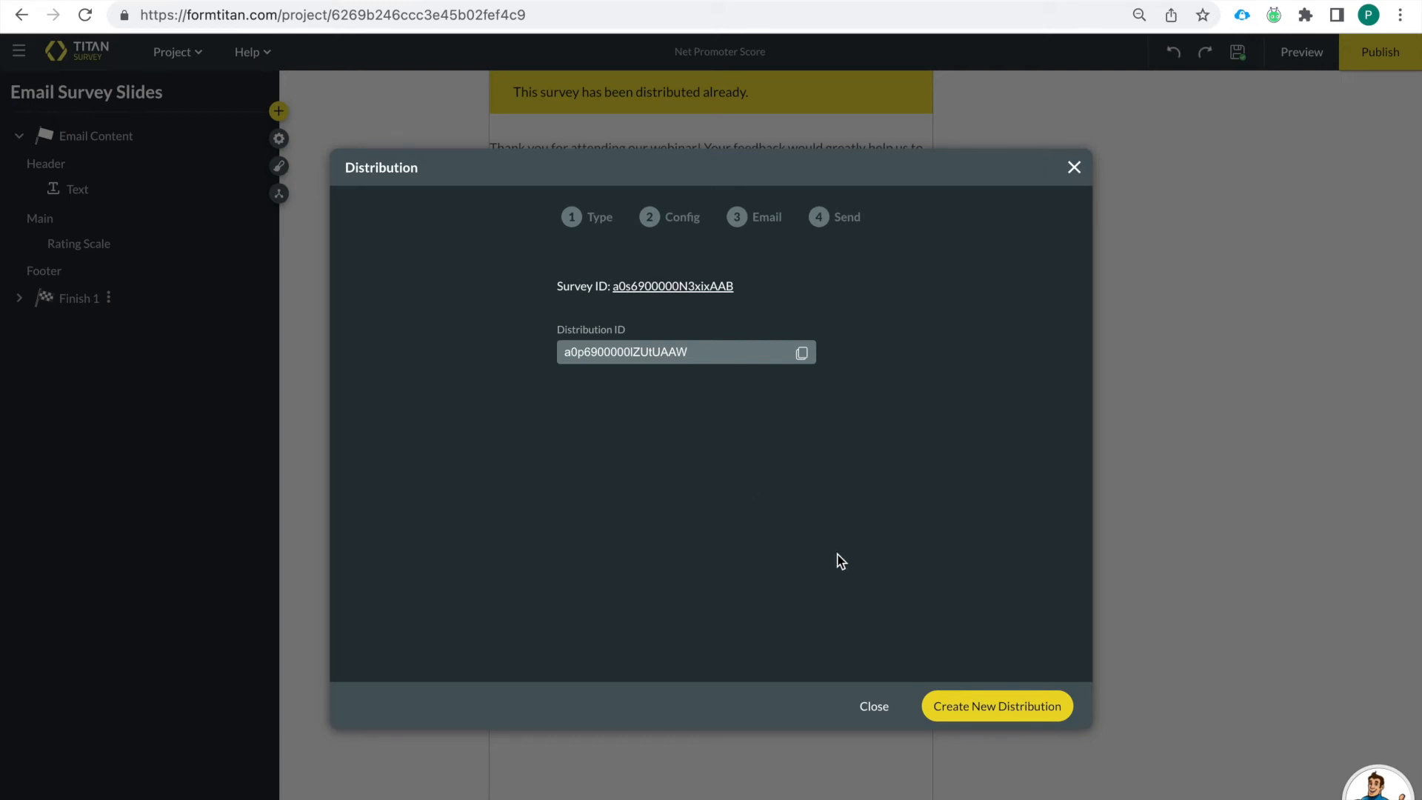
mouse_move(990, 302)
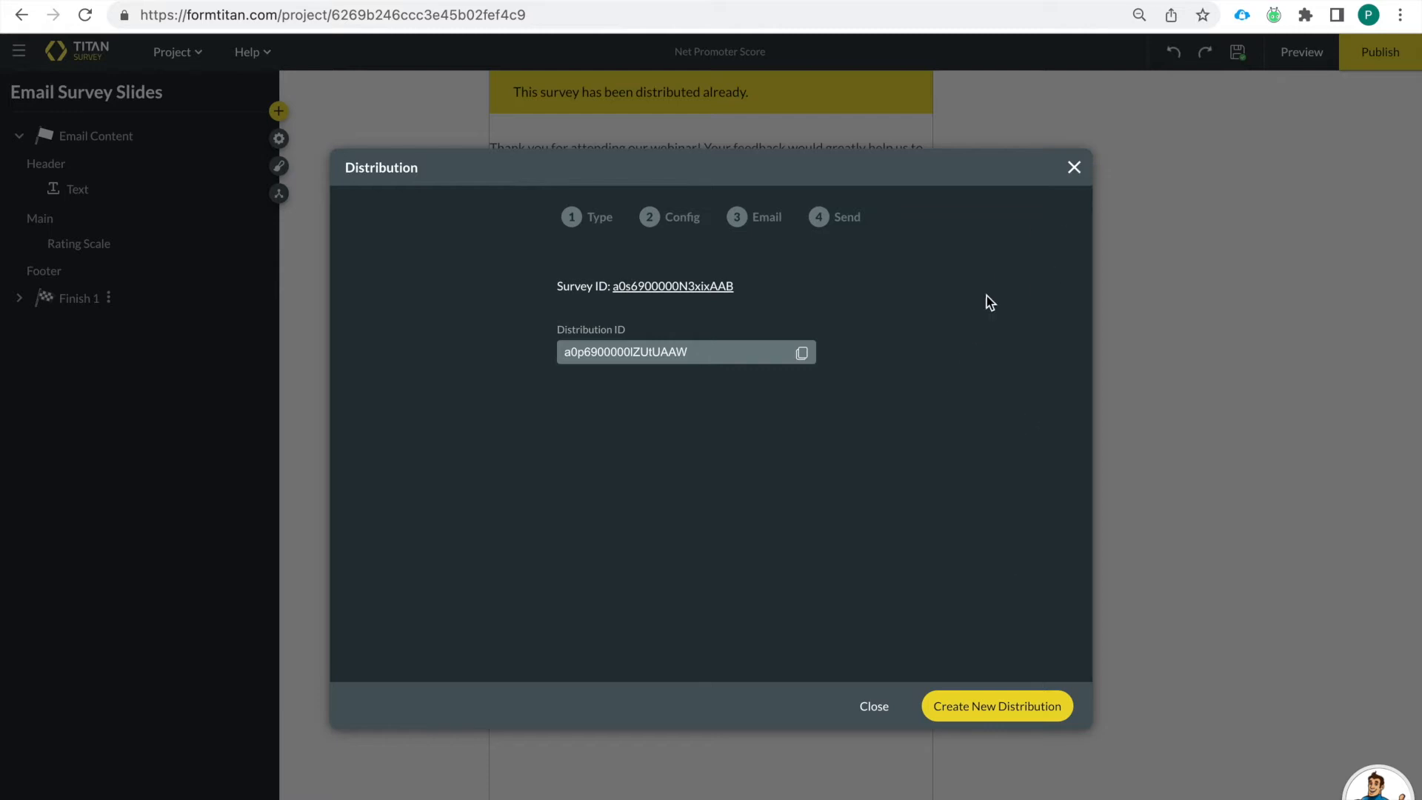
mouse_move(995, 706)
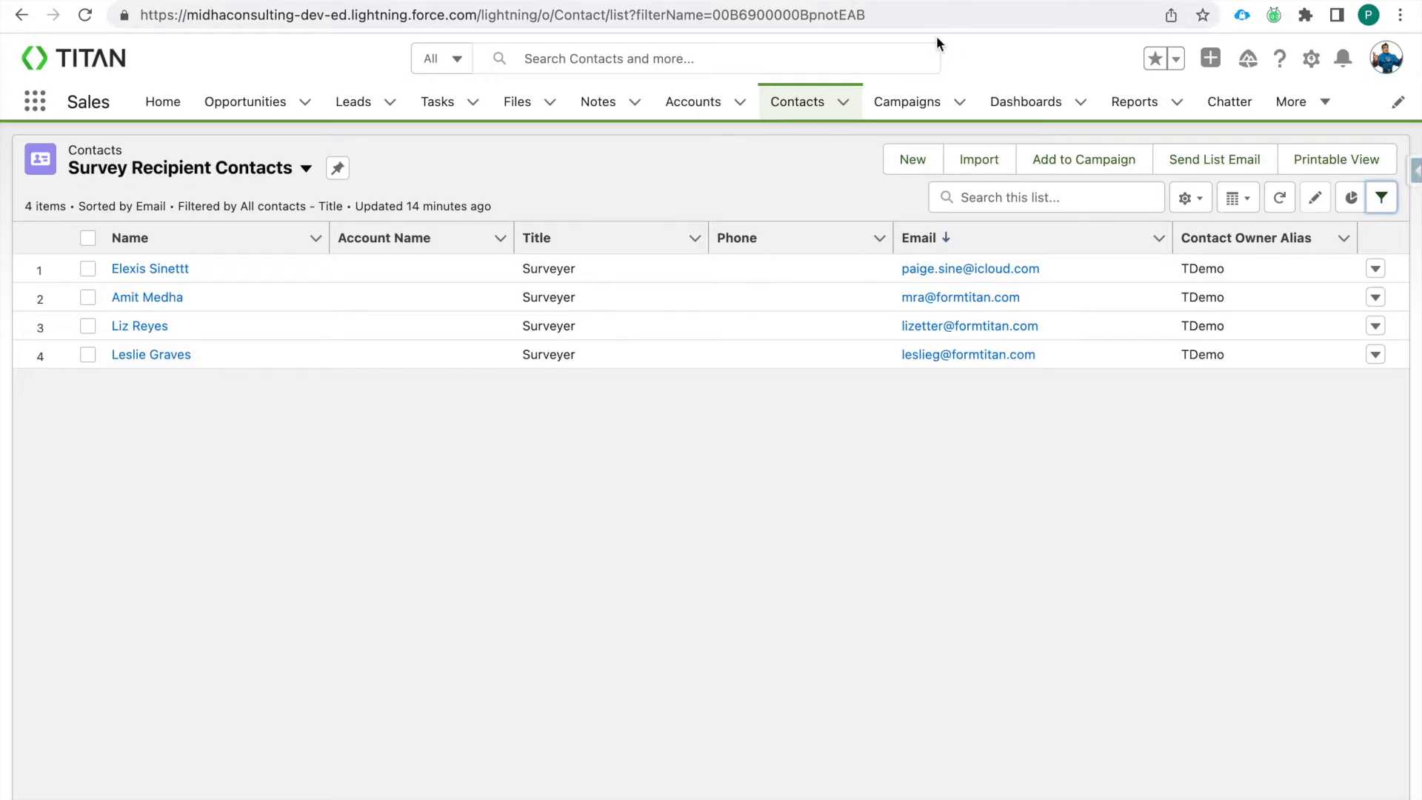
mouse_move(950, 49)
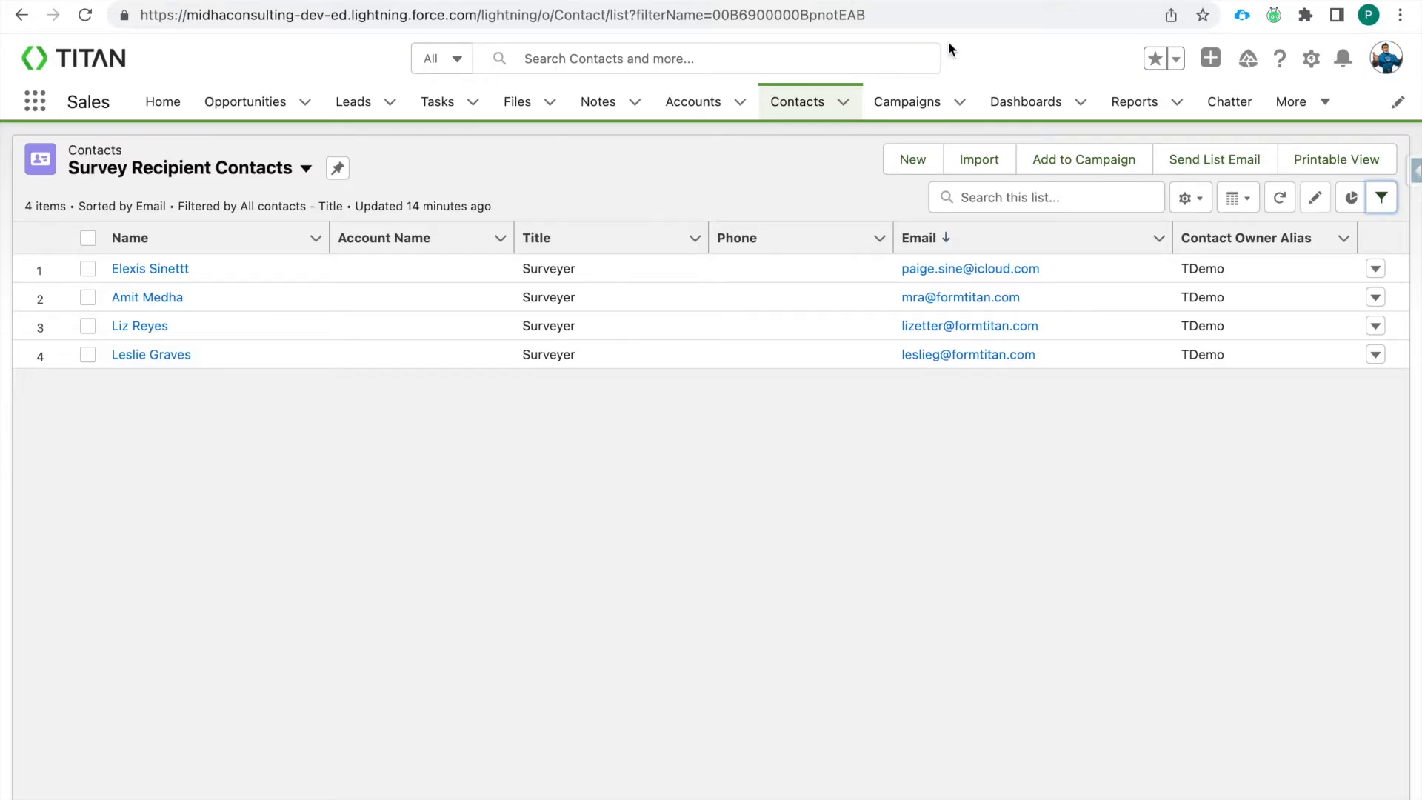
mouse_move(798, 100)
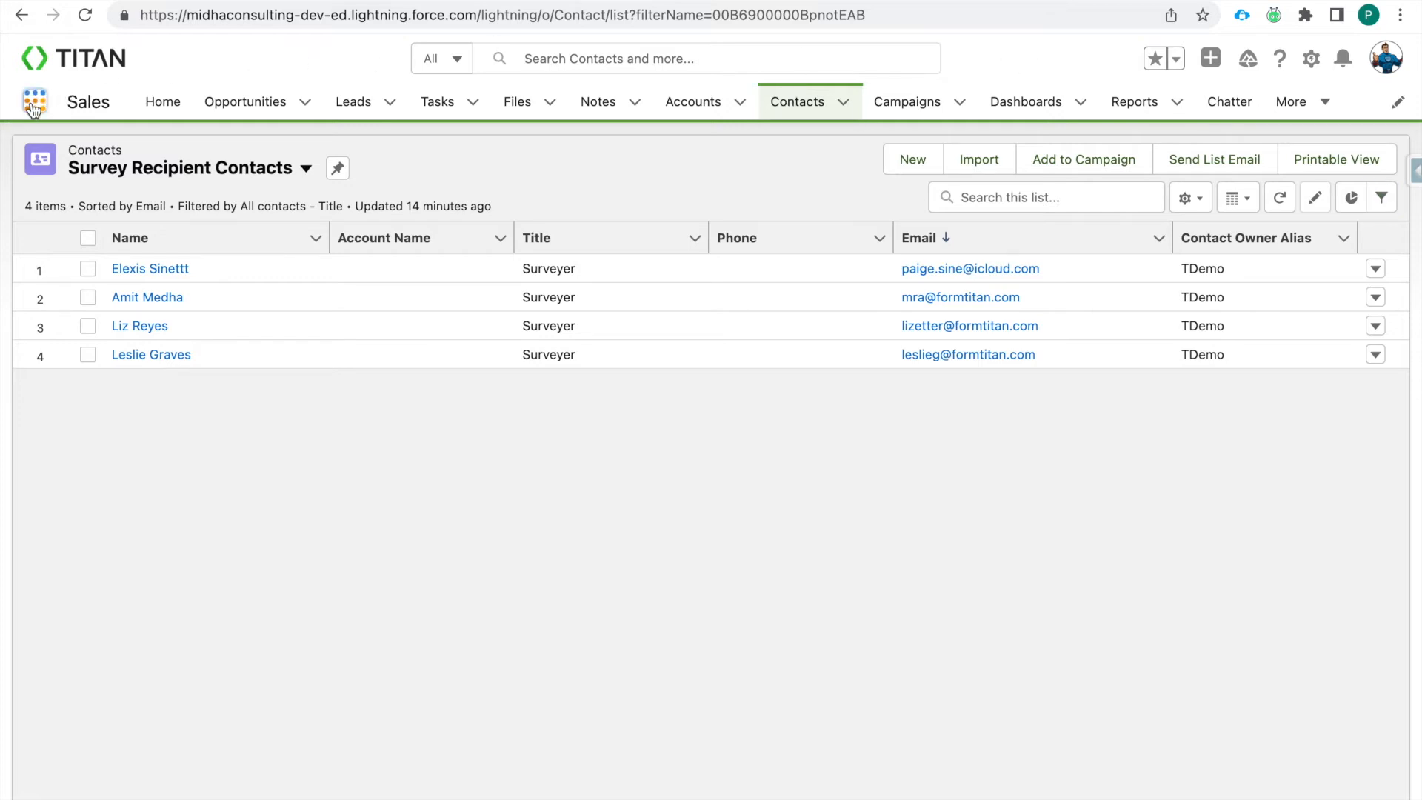
- Open the Titan Survey app from the App Launcher's full app list
click(36, 101)
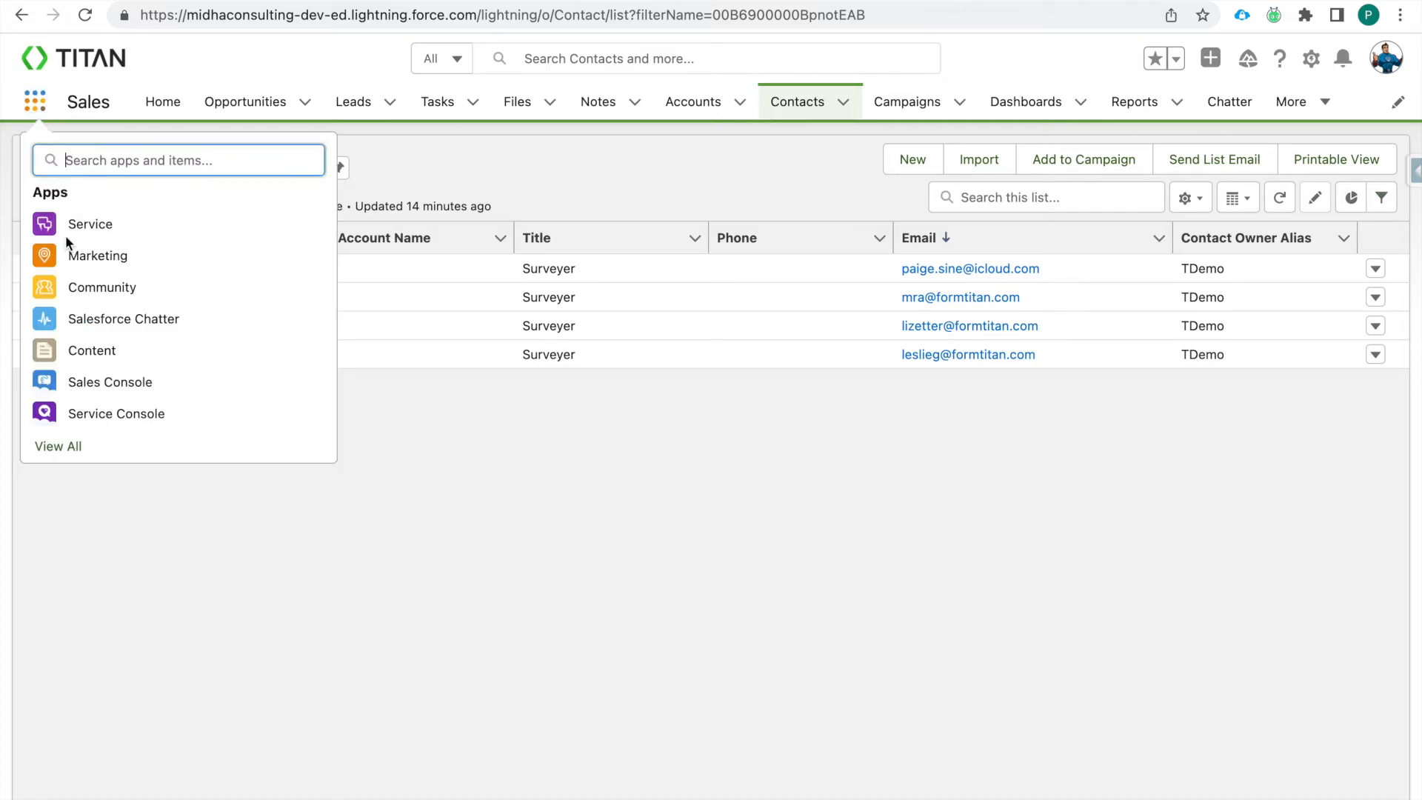
click(57, 445)
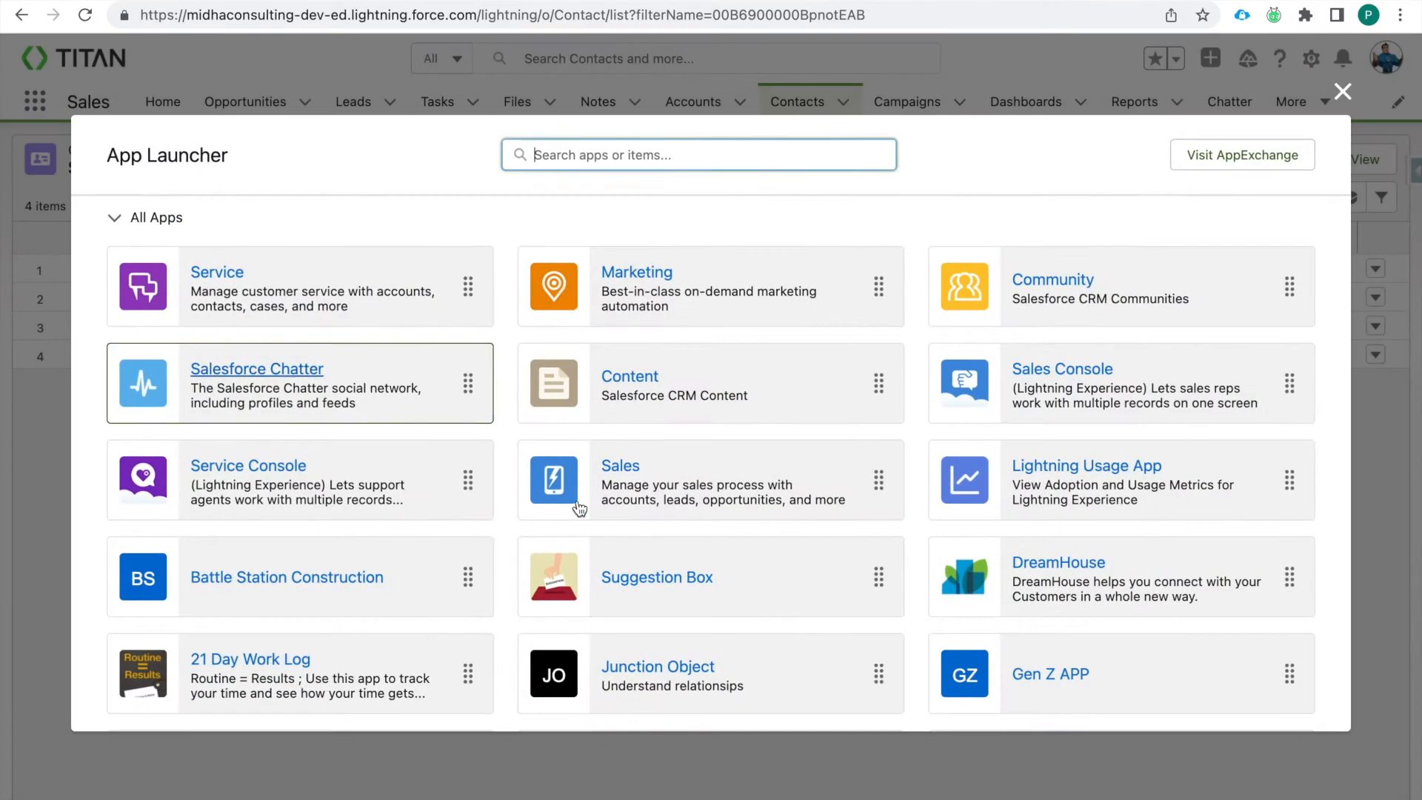
scroll(down, 3)
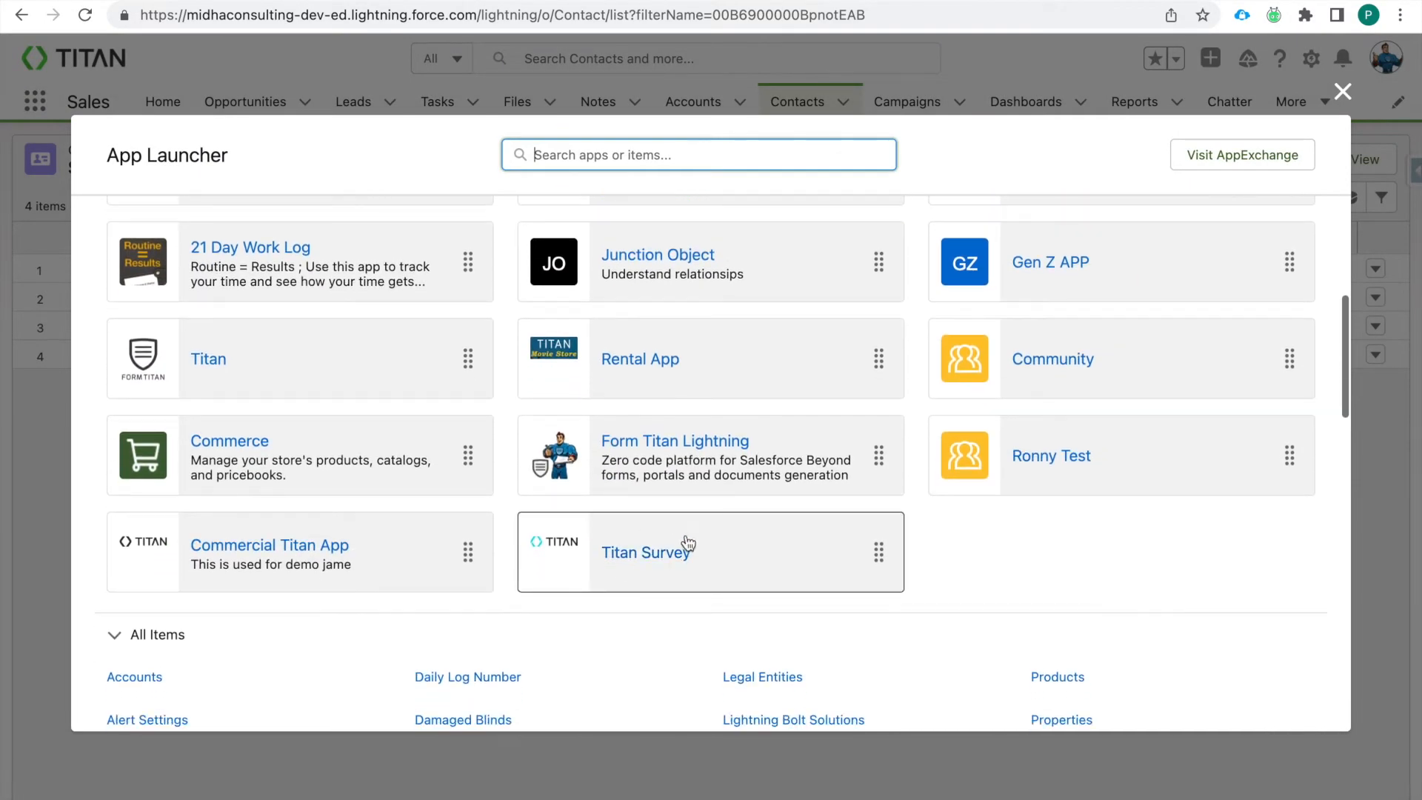
click(647, 551)
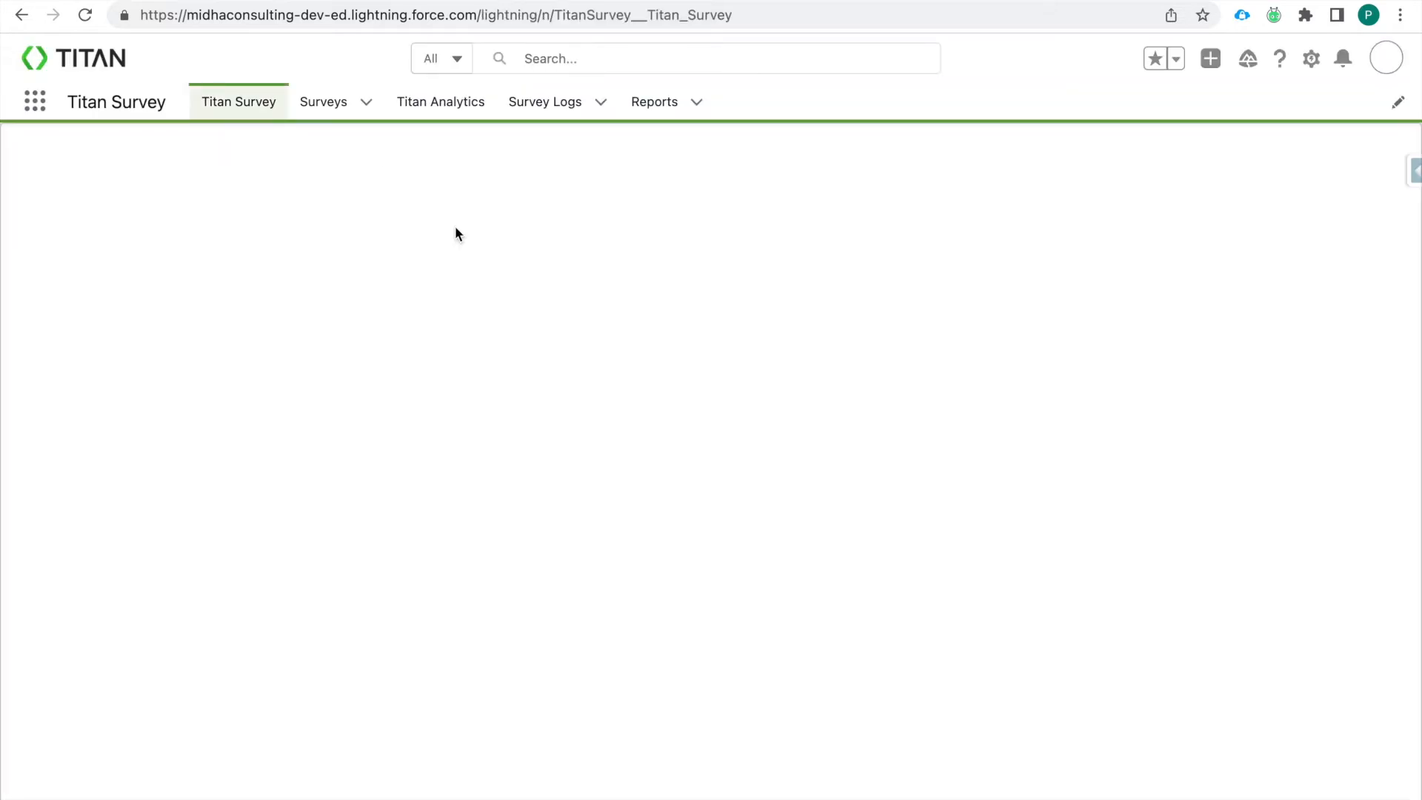
- Open Net Performance Rate's distribution SD-000000008 and view its four unopened survey takers
click(323, 100)
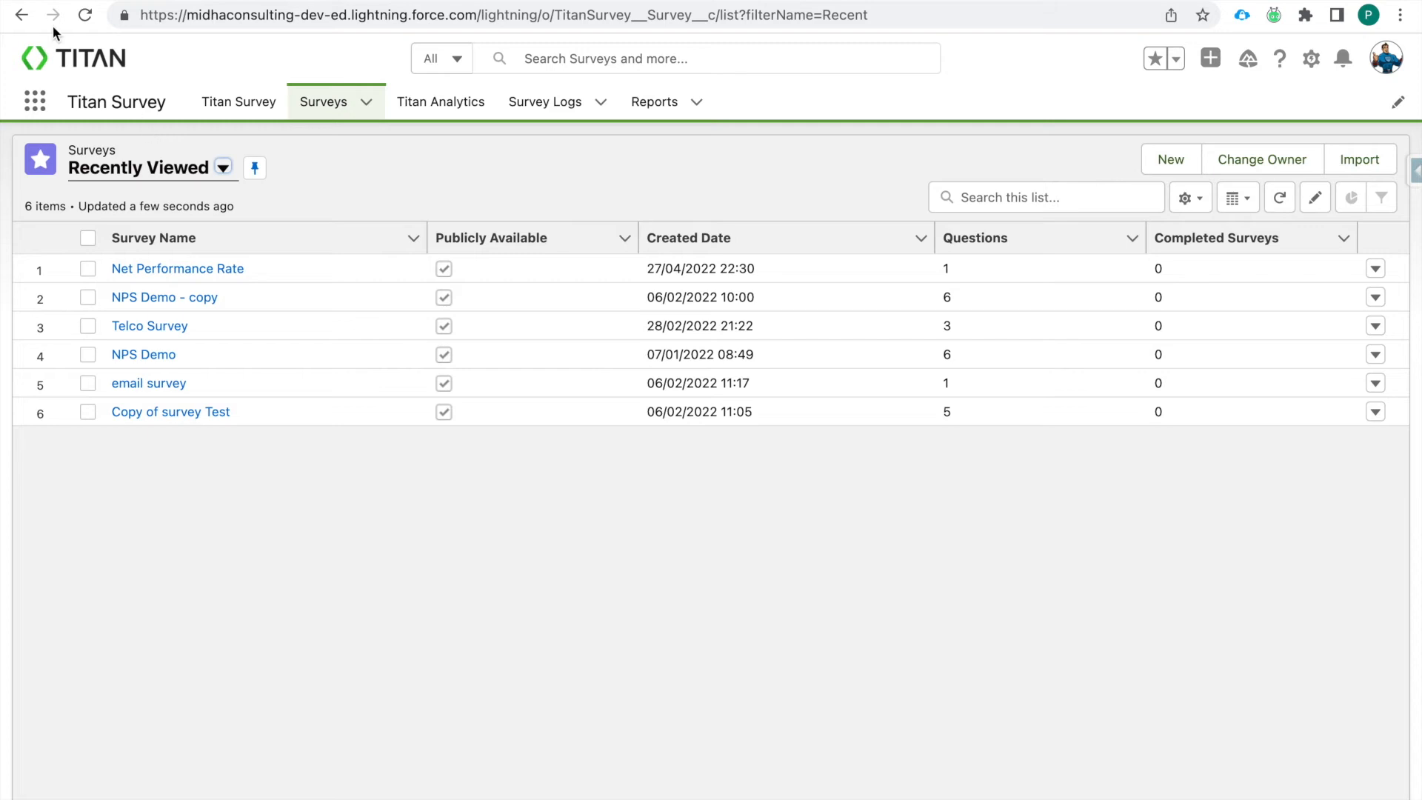
click(177, 267)
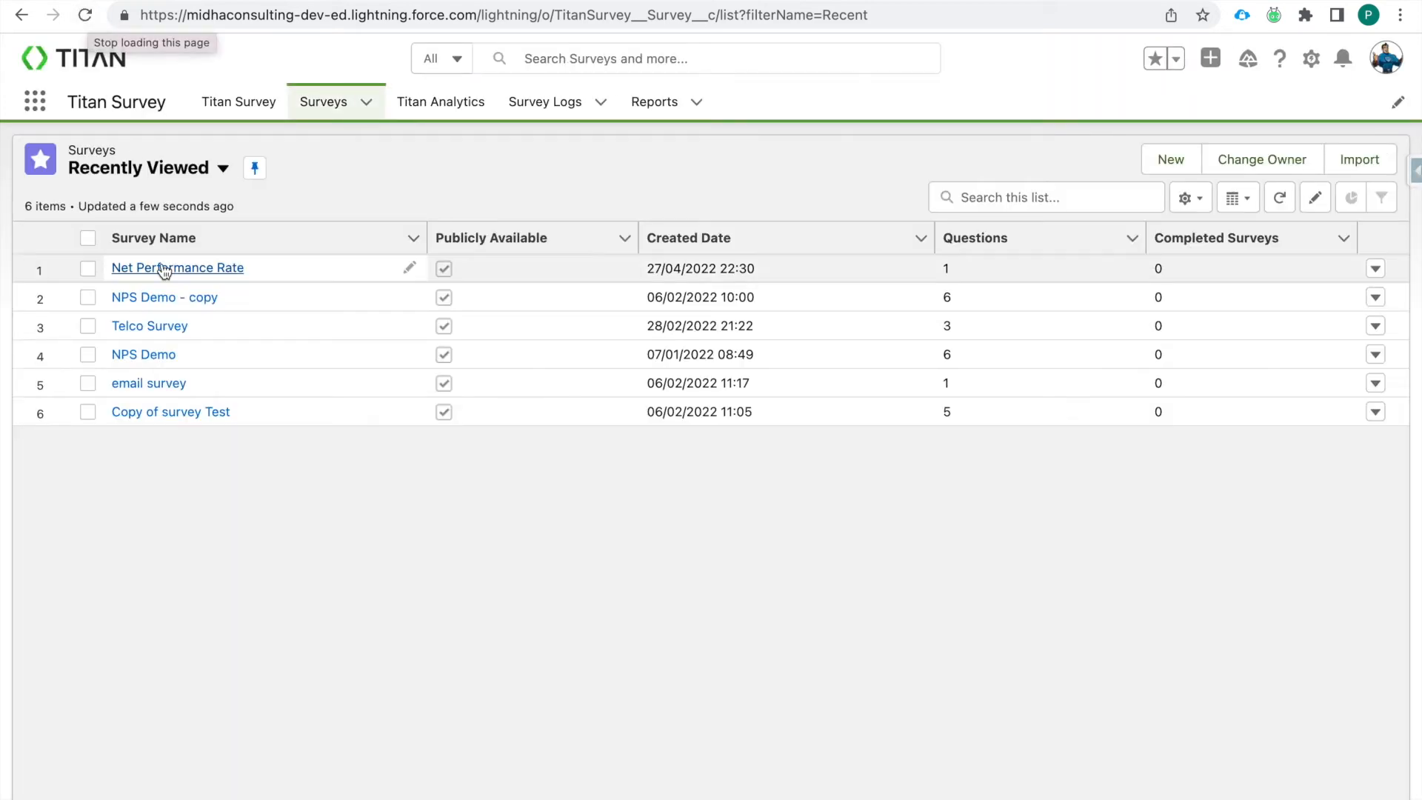
click(178, 268)
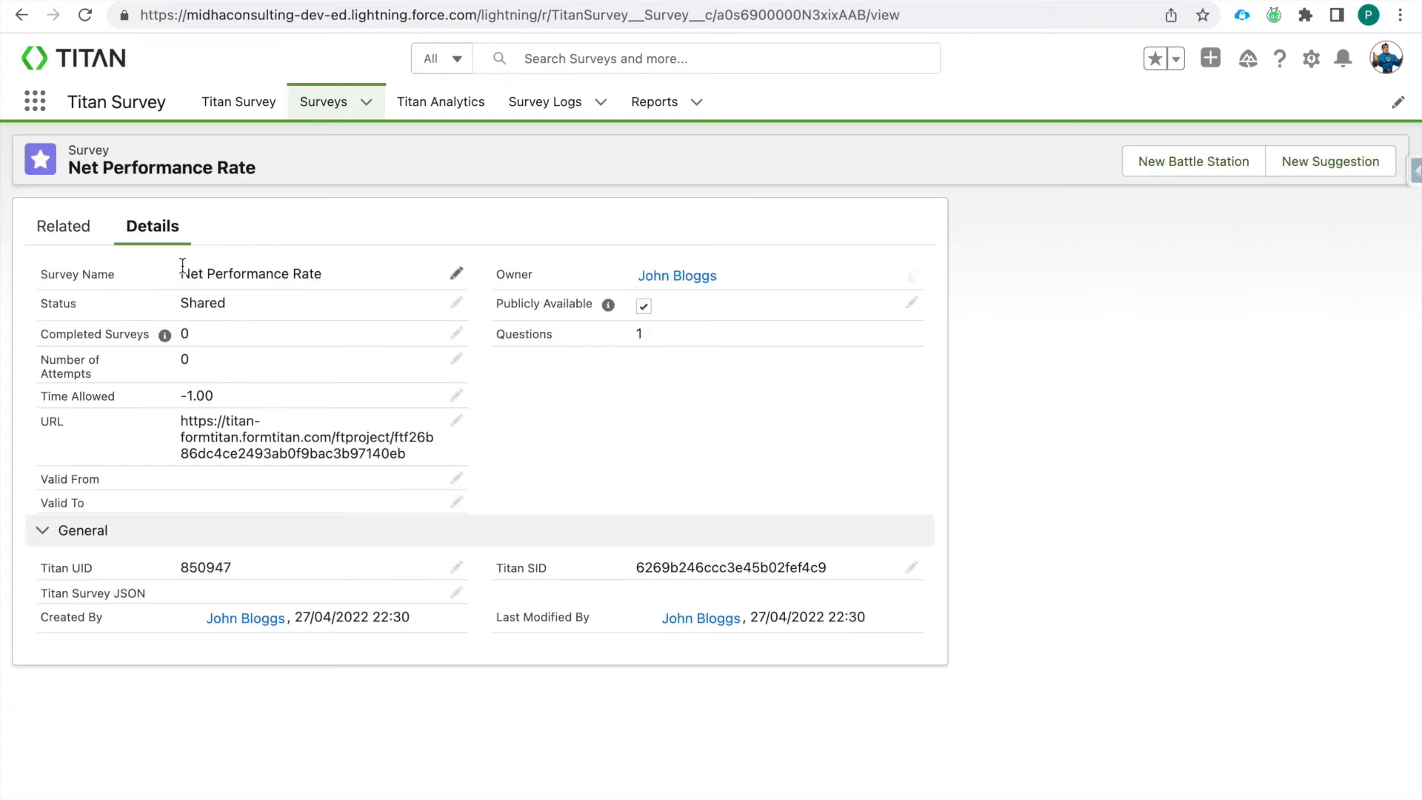
click(62, 226)
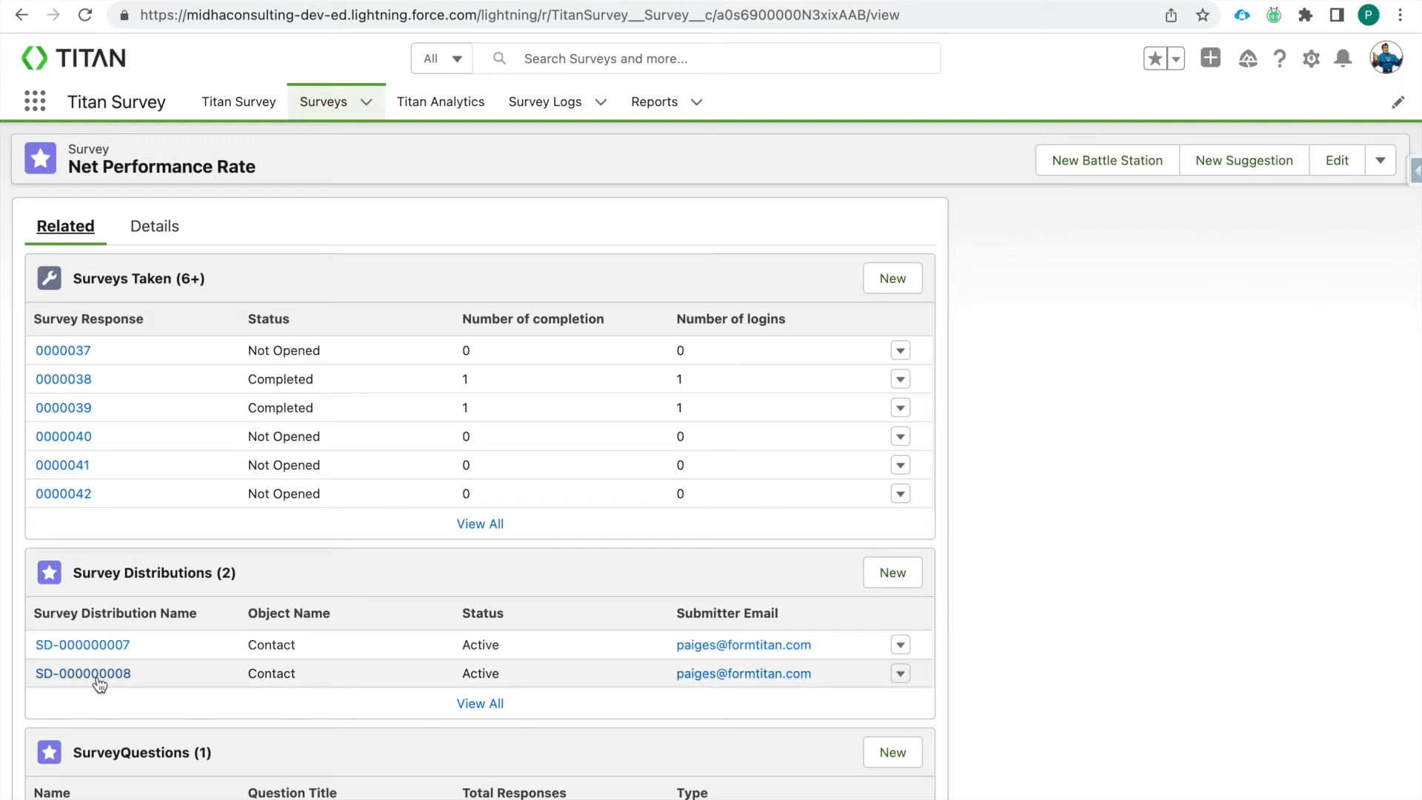
click(82, 673)
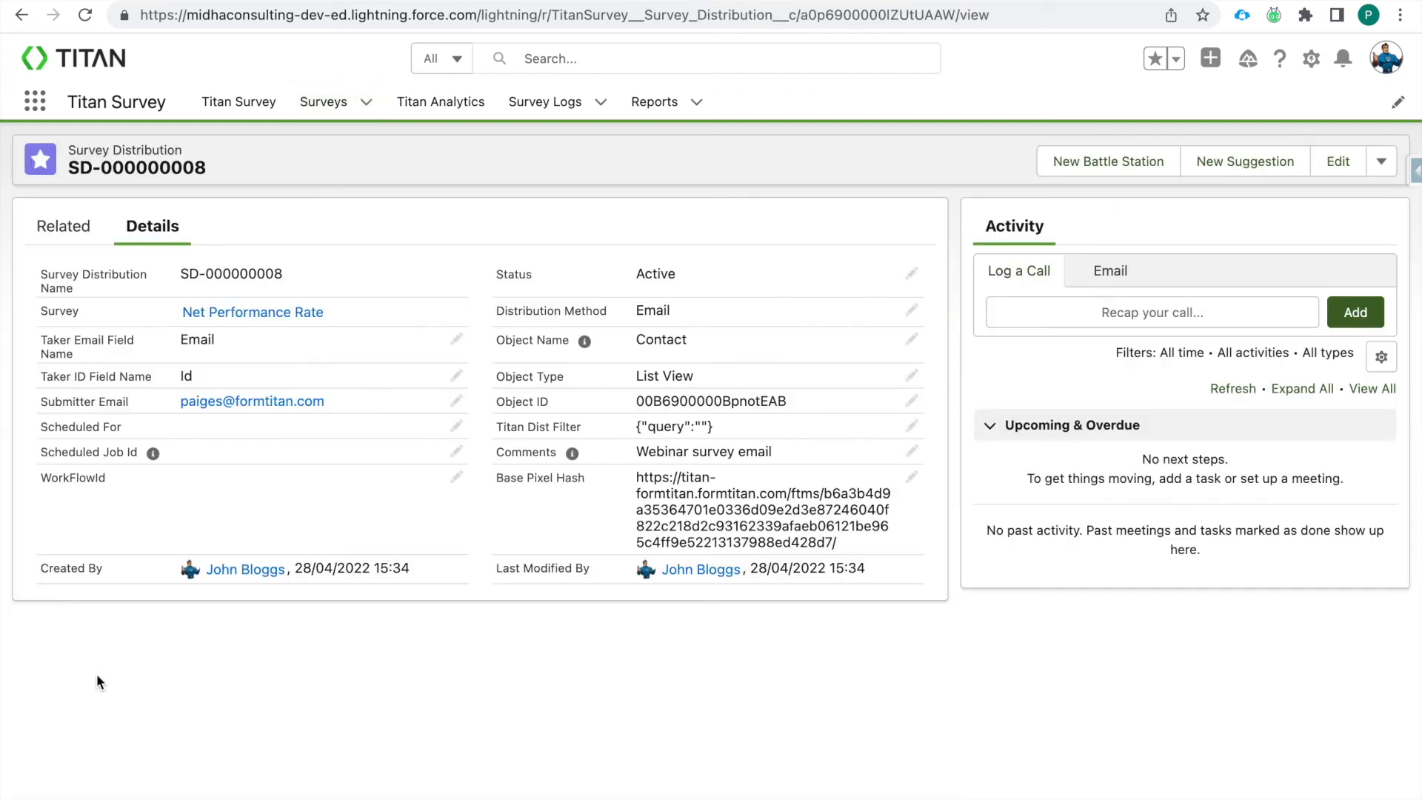
mouse_move(191, 655)
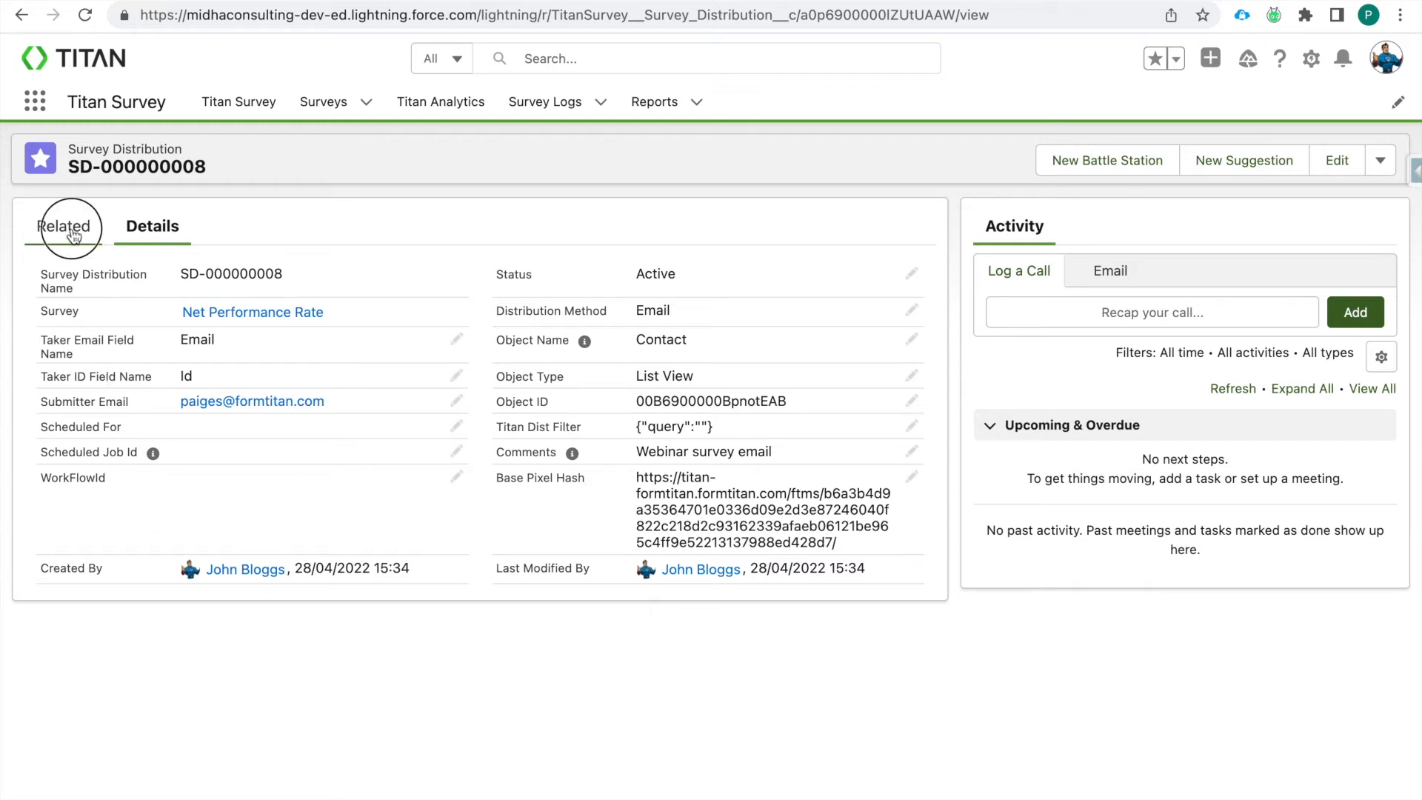
click(65, 226)
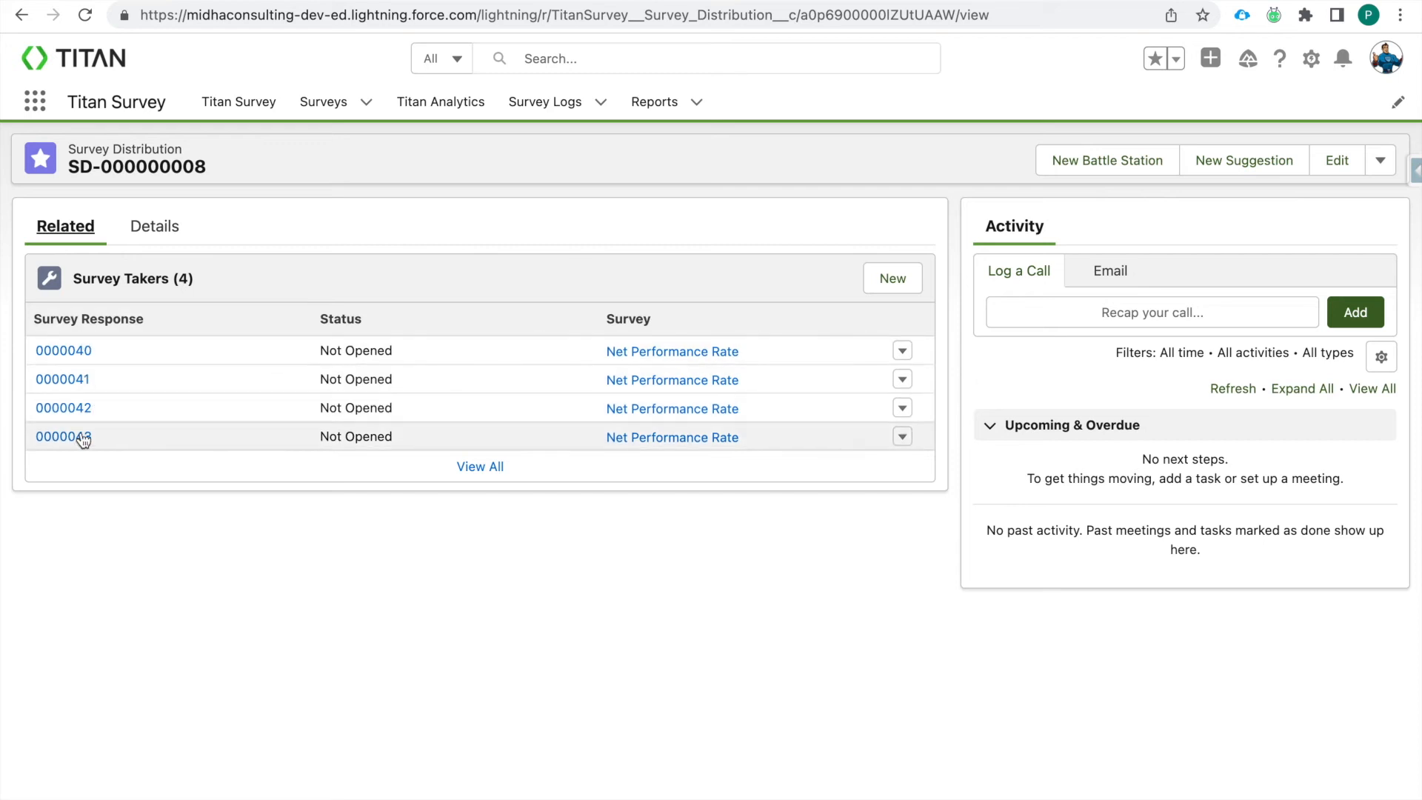
mouse_move(357, 408)
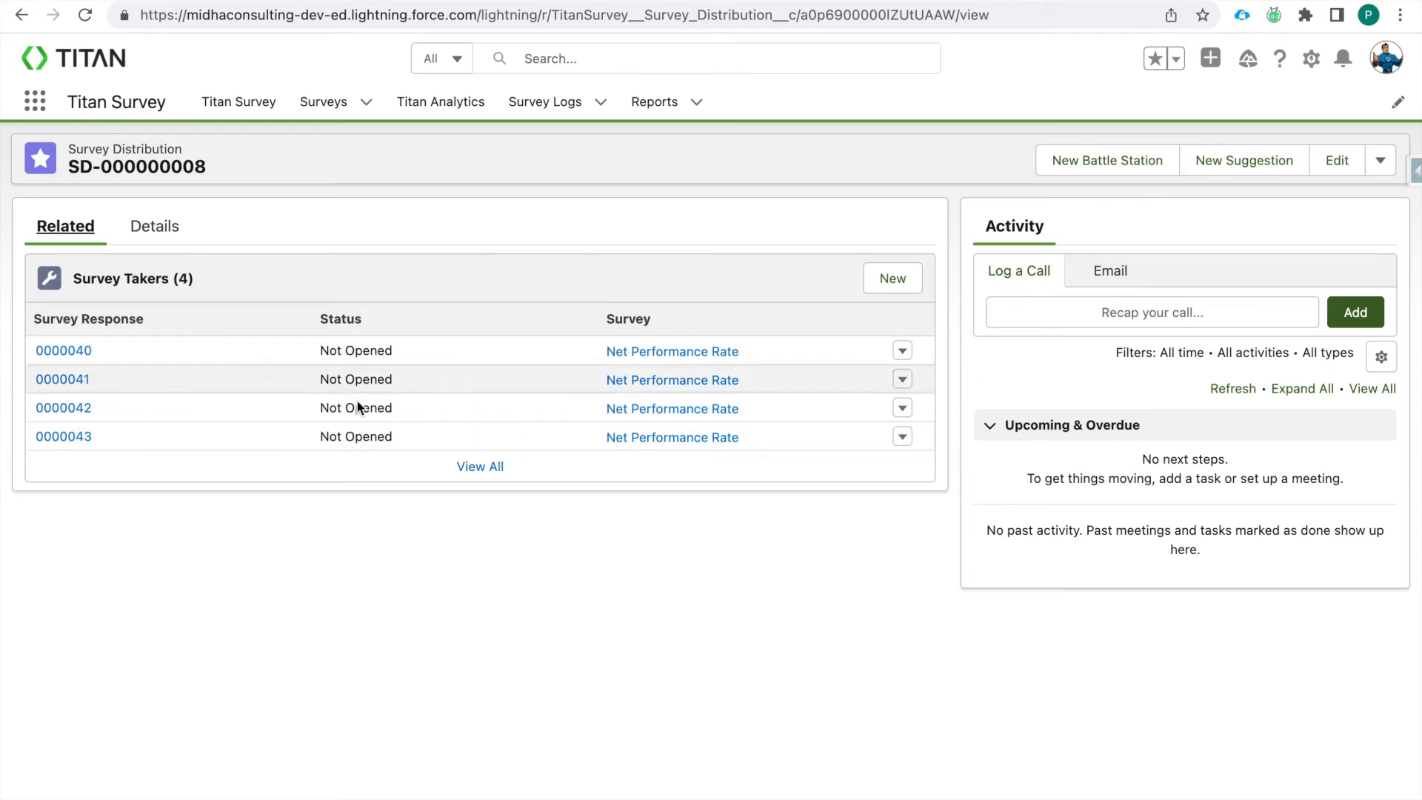
mouse_move(282, 448)
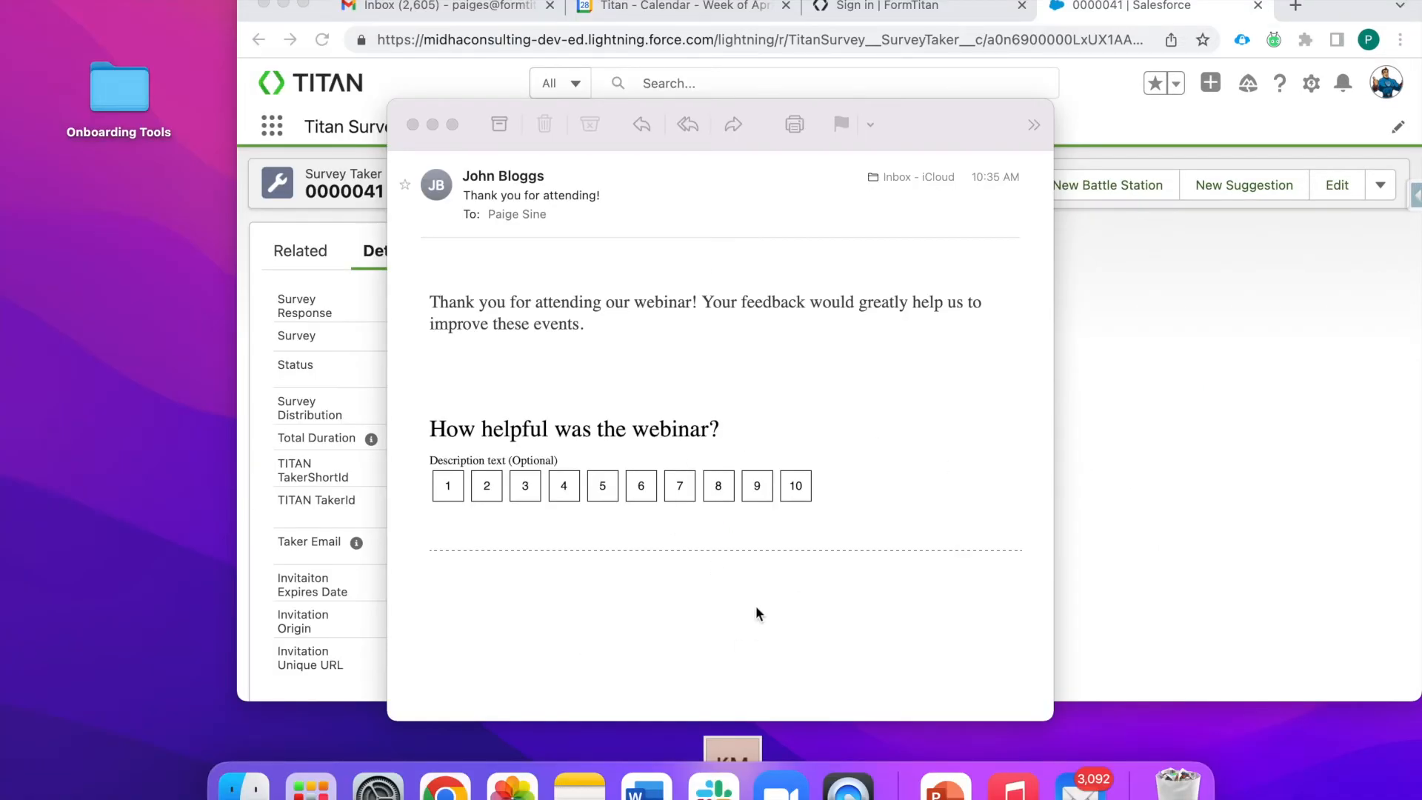
mouse_move(707, 450)
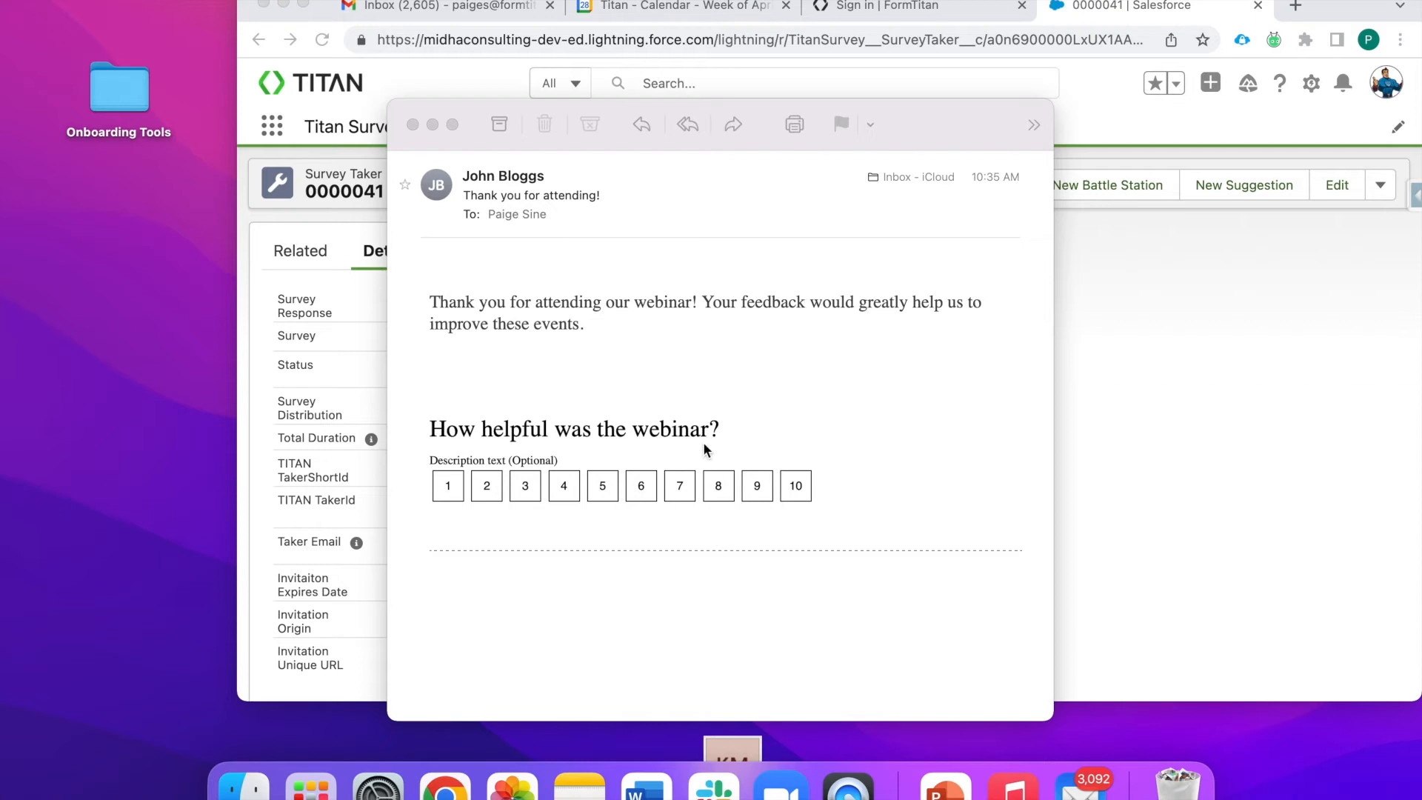
mouse_move(769, 554)
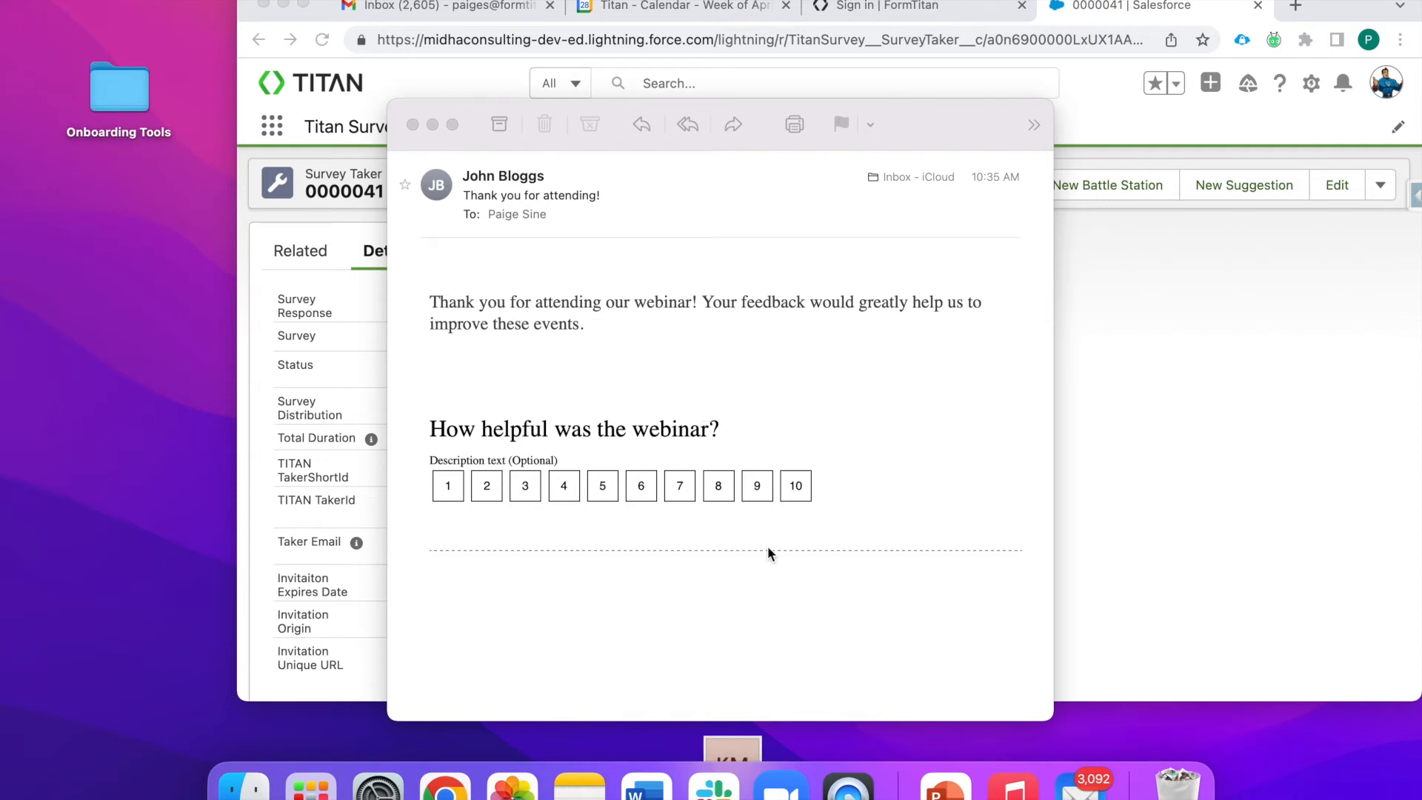
mouse_move(554, 467)
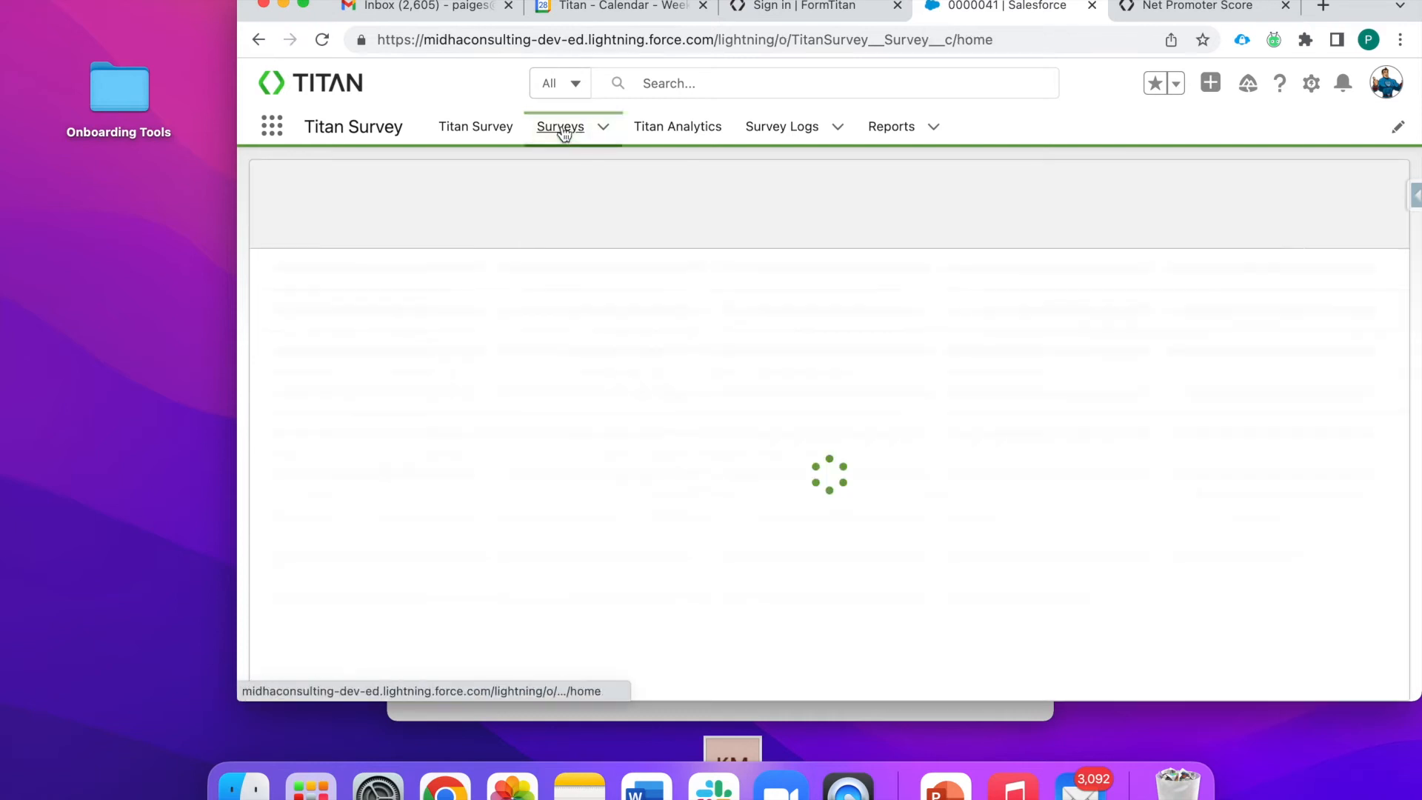
- Reopen SD-000000008's related survey takers under Net Performance Rate, now all Completed
click(560, 126)
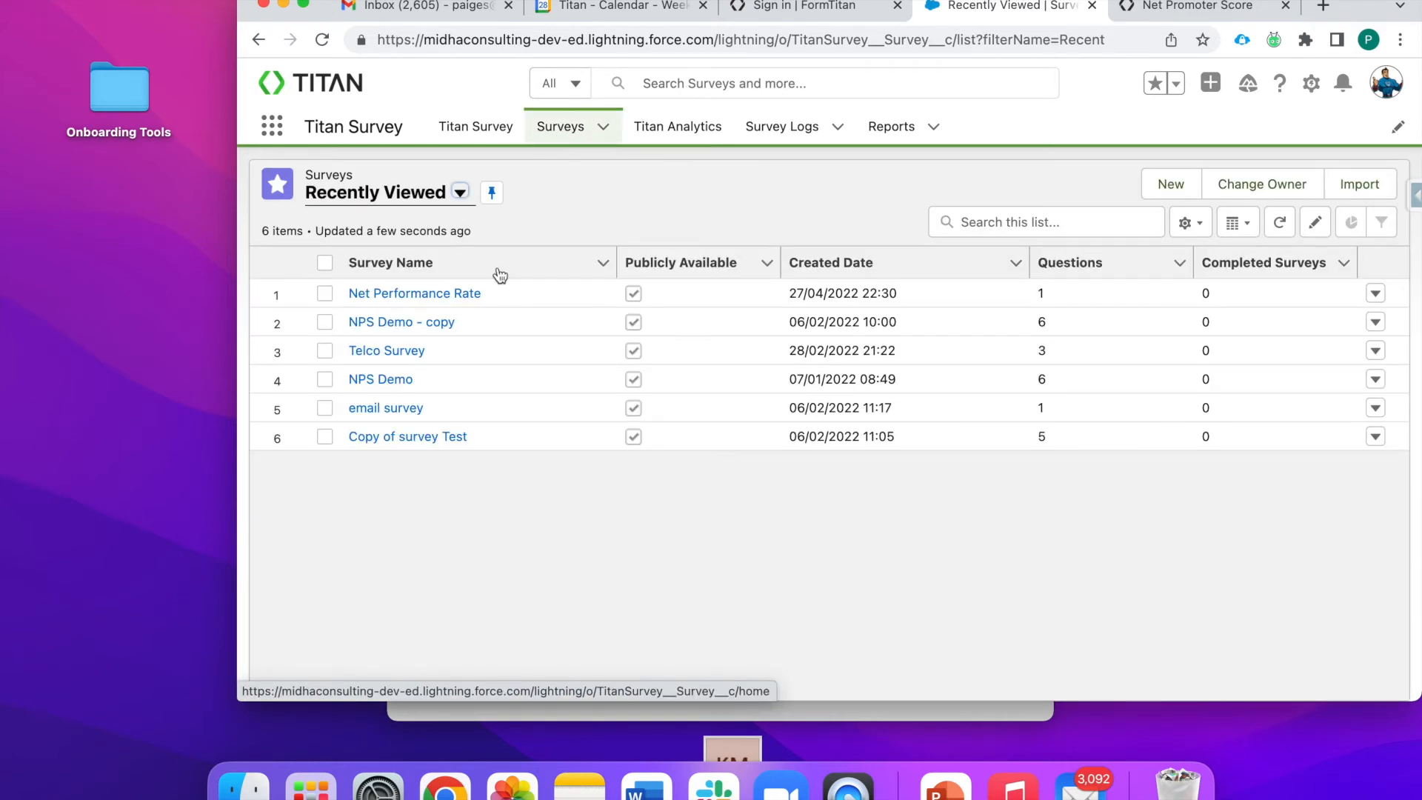
mouse_move(415, 292)
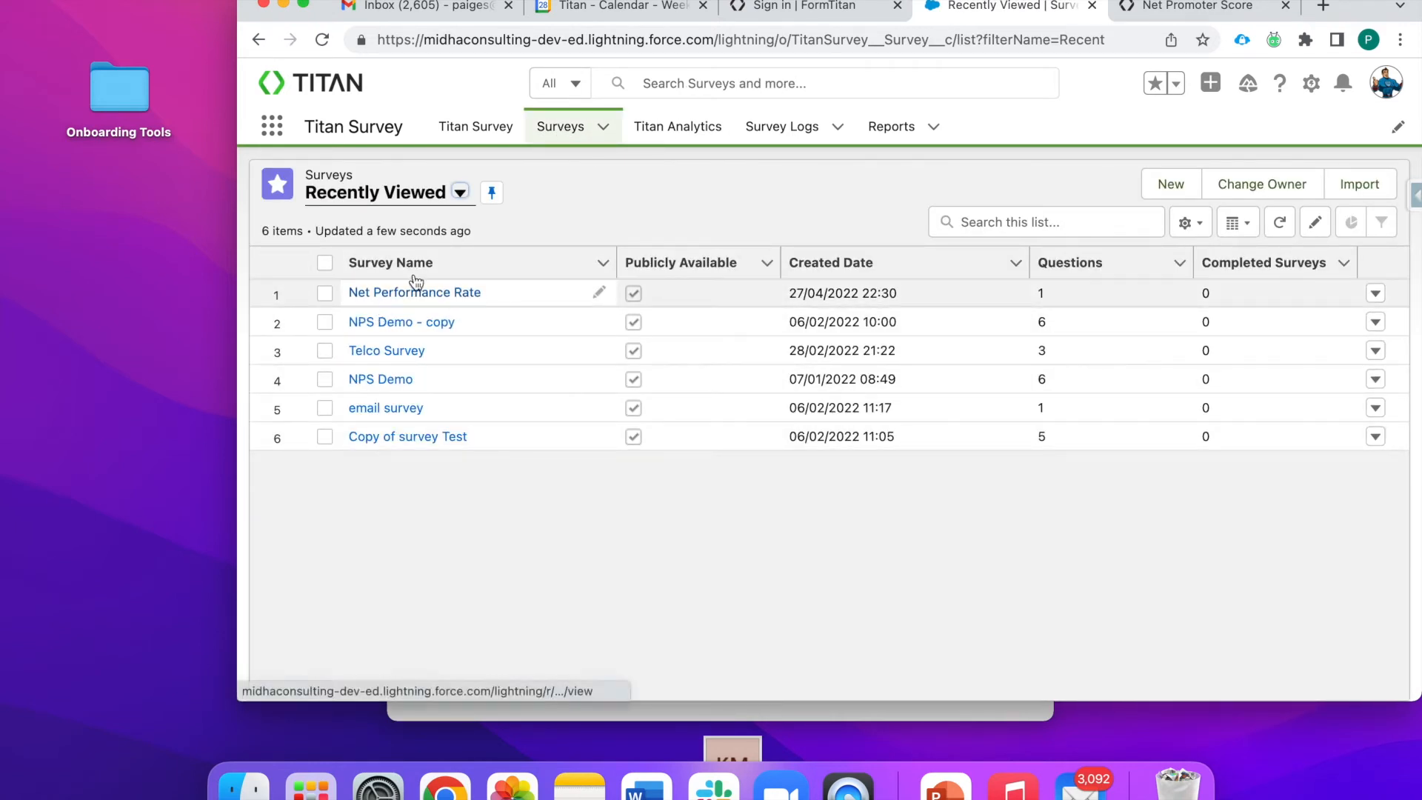
click(414, 292)
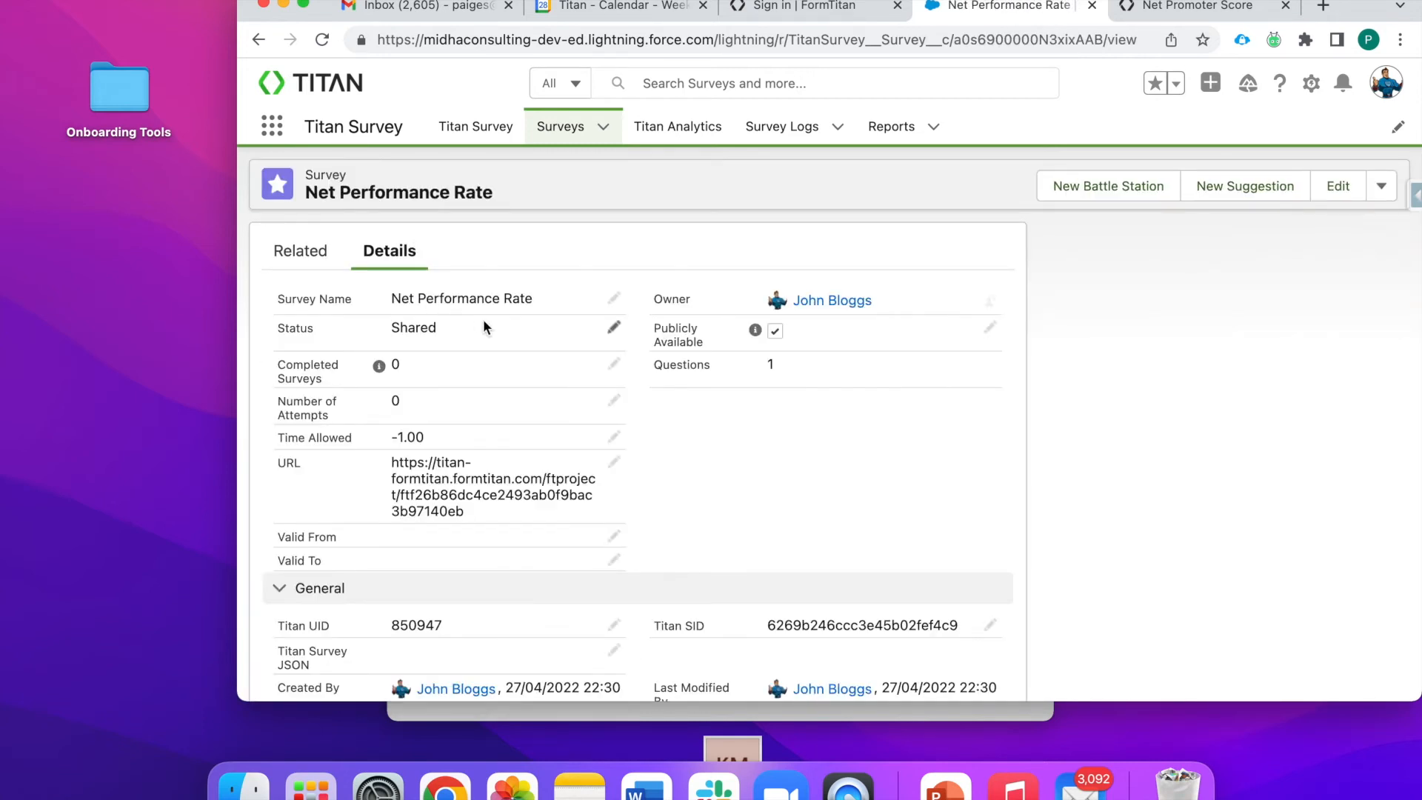
click(301, 251)
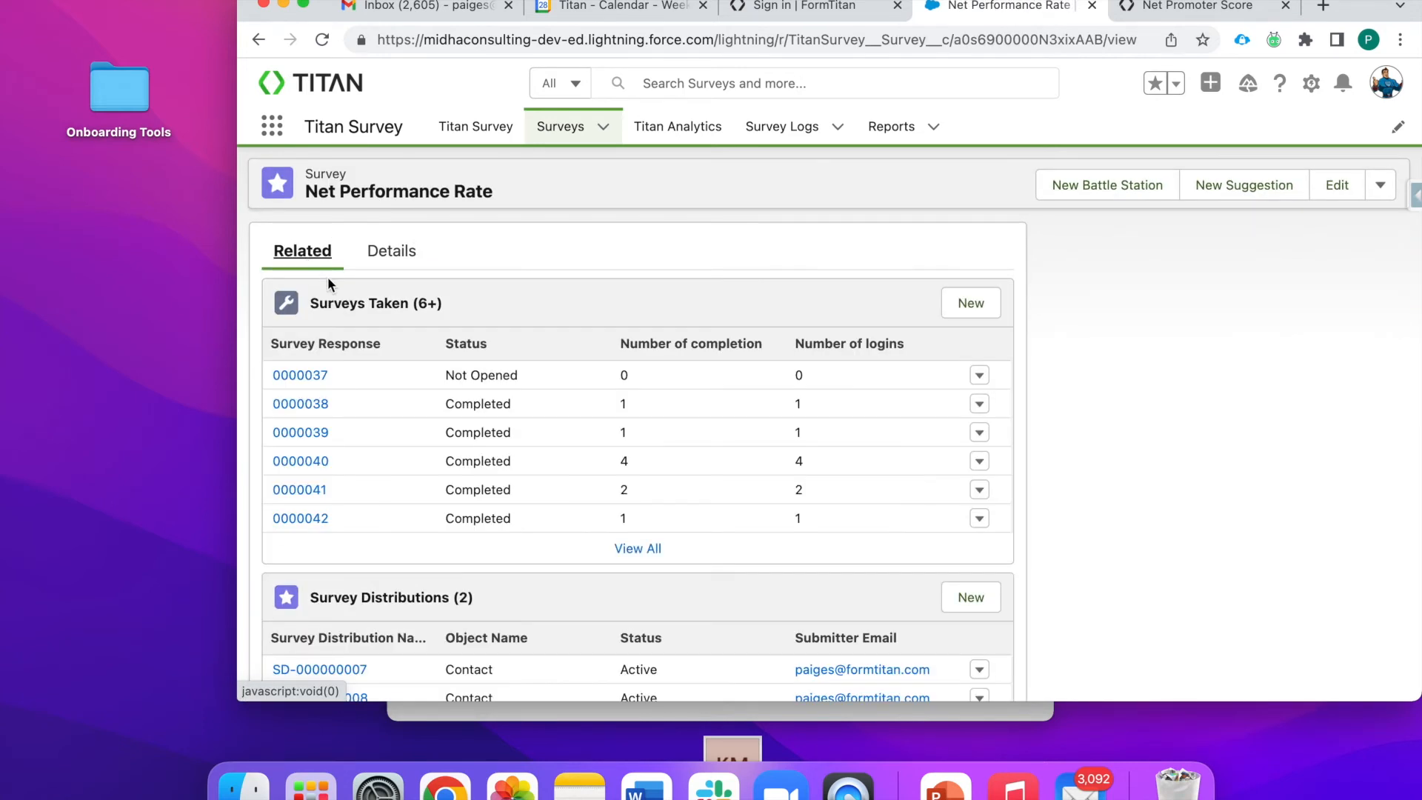
scroll(down, 3)
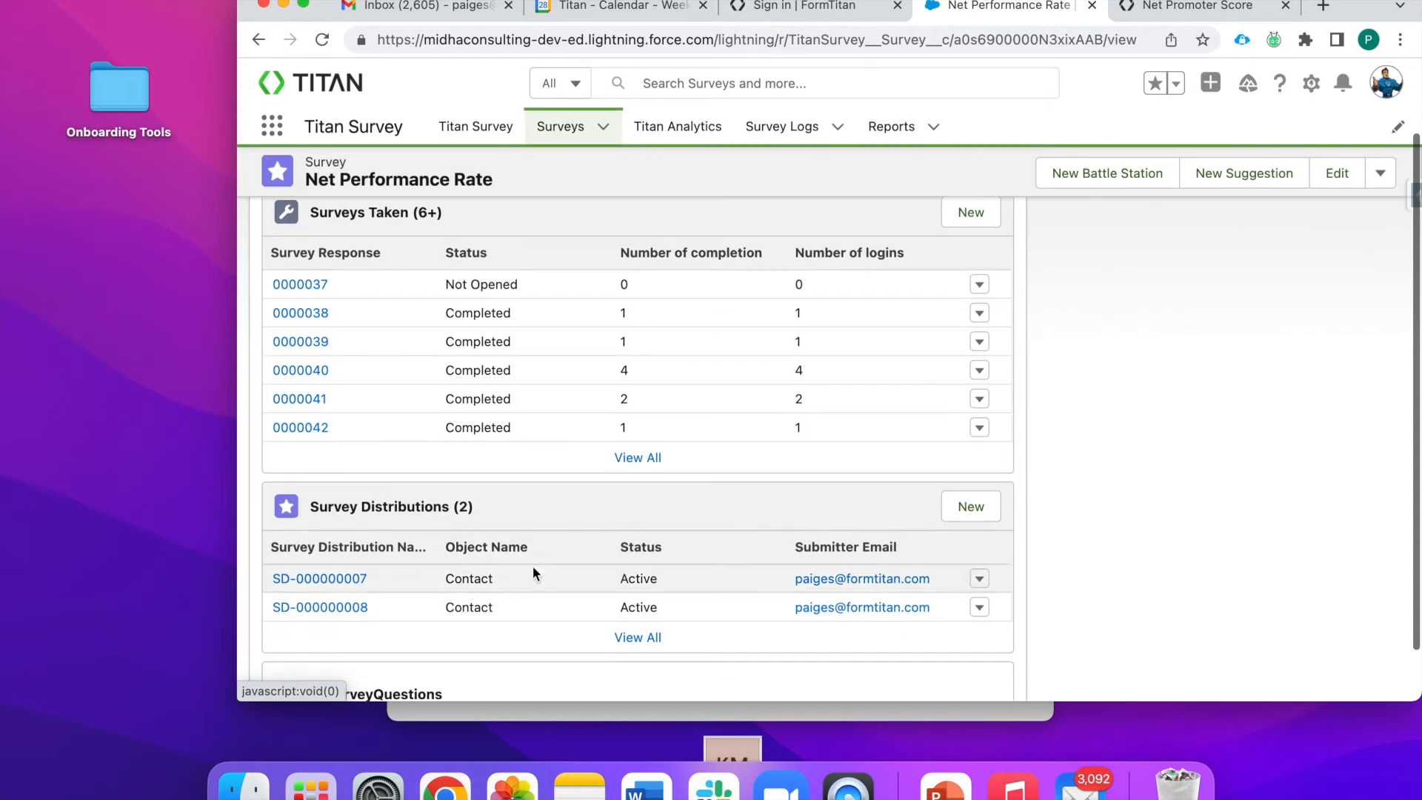
scroll(down, 3)
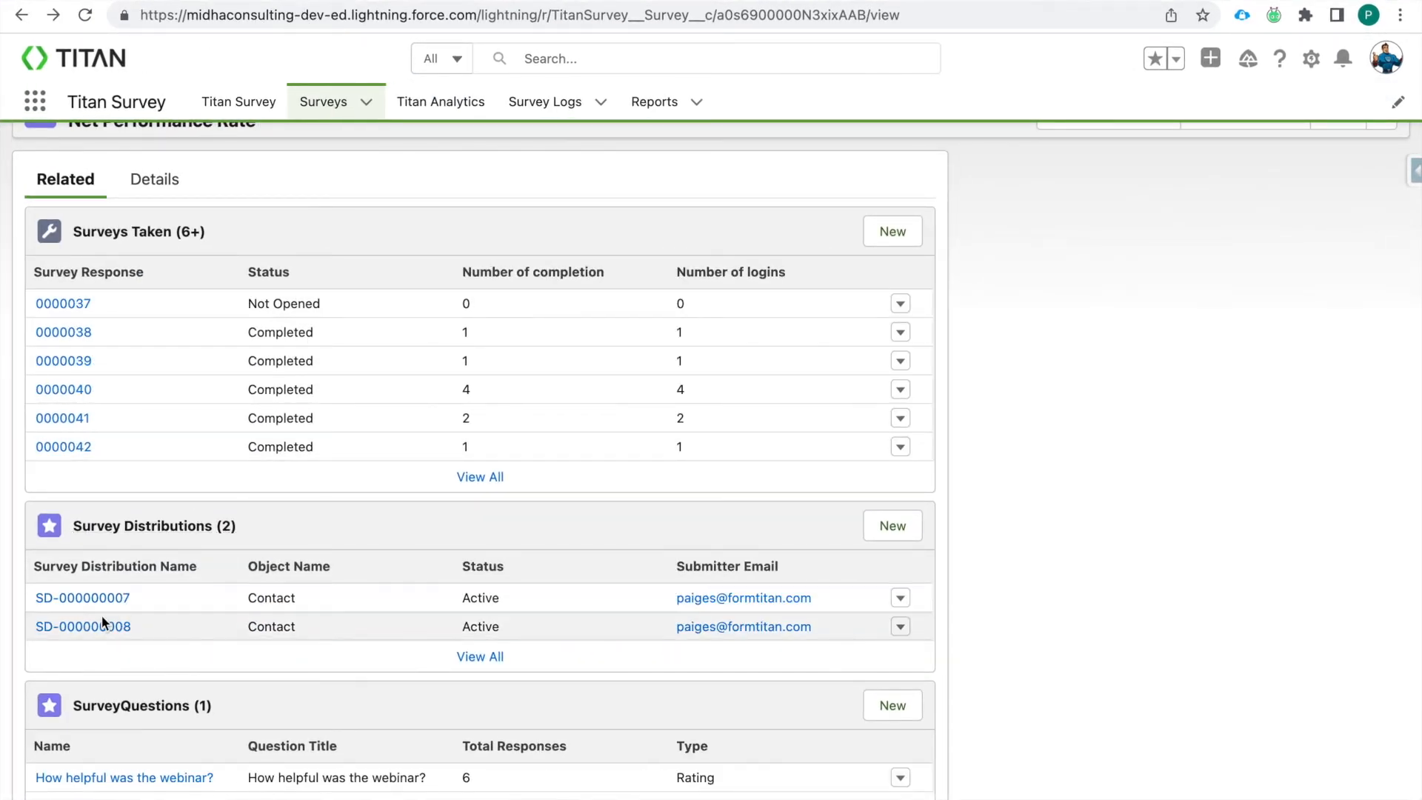
click(82, 626)
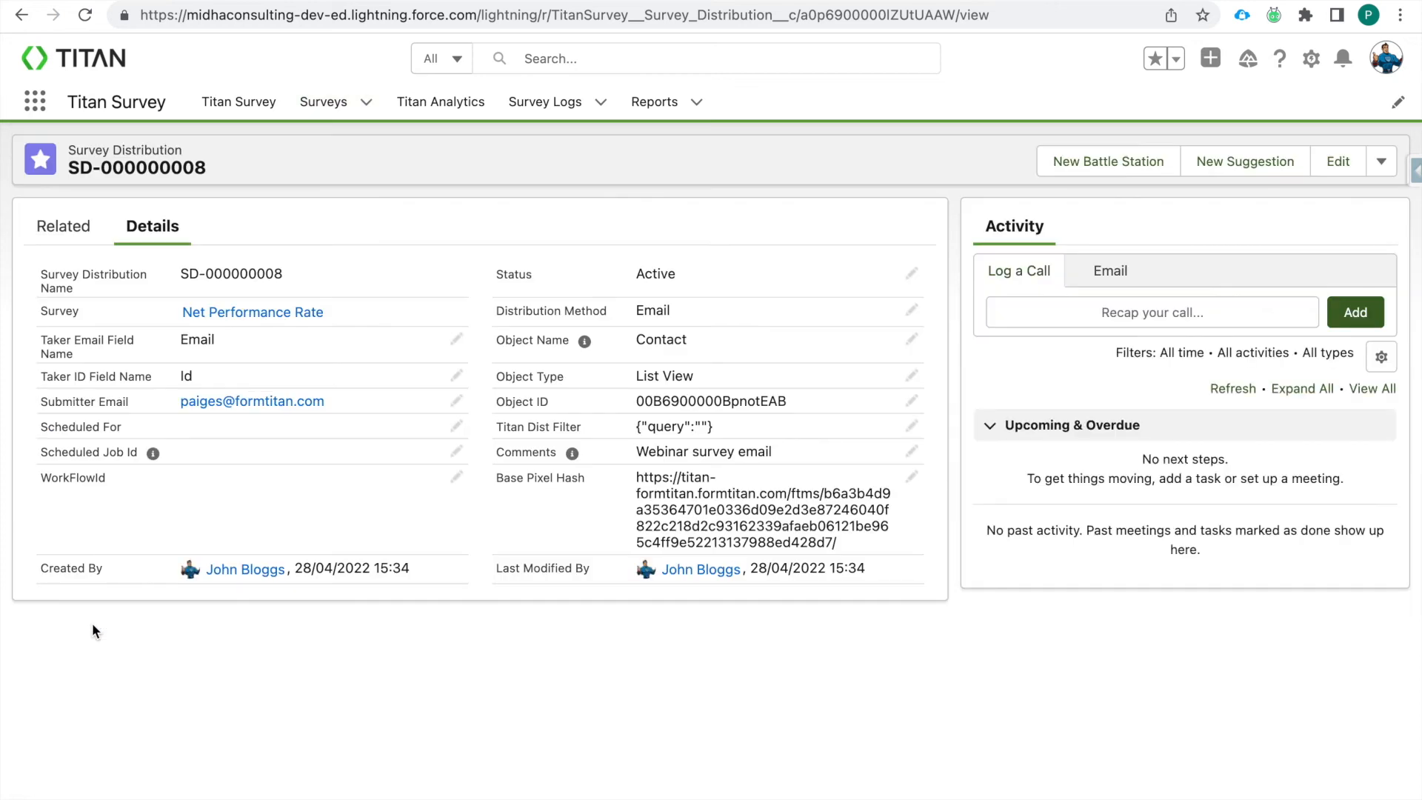
click(62, 226)
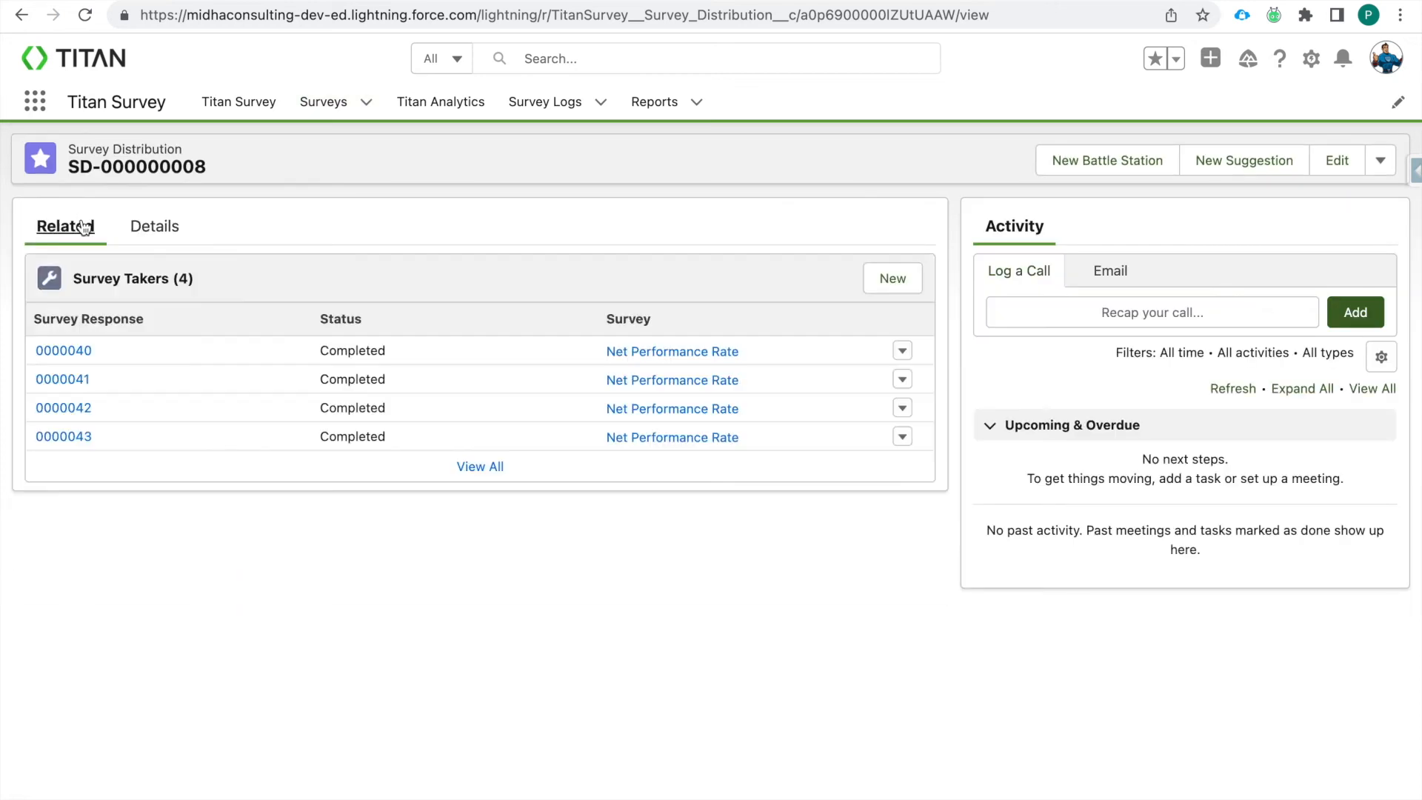
mouse_move(331, 463)
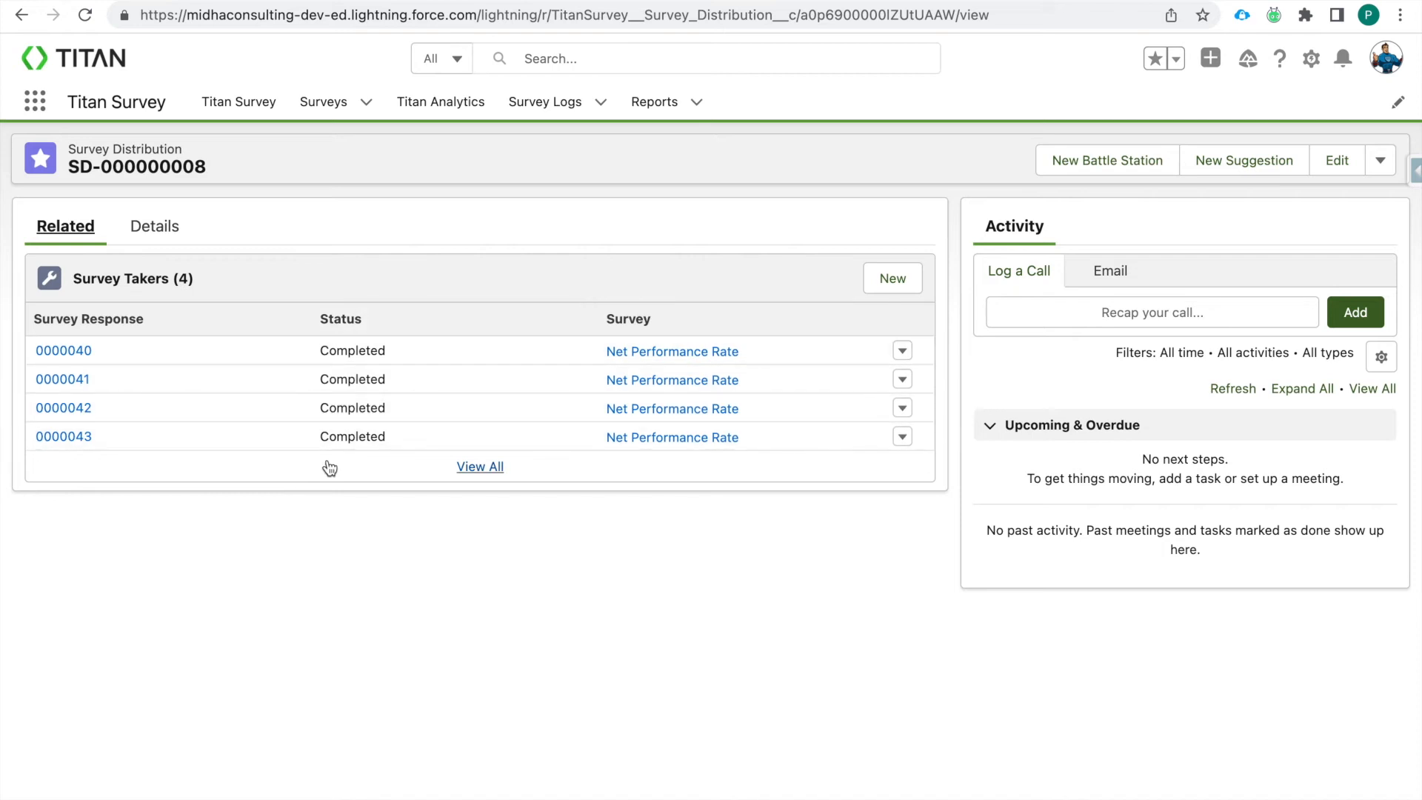
mouse_move(589, 429)
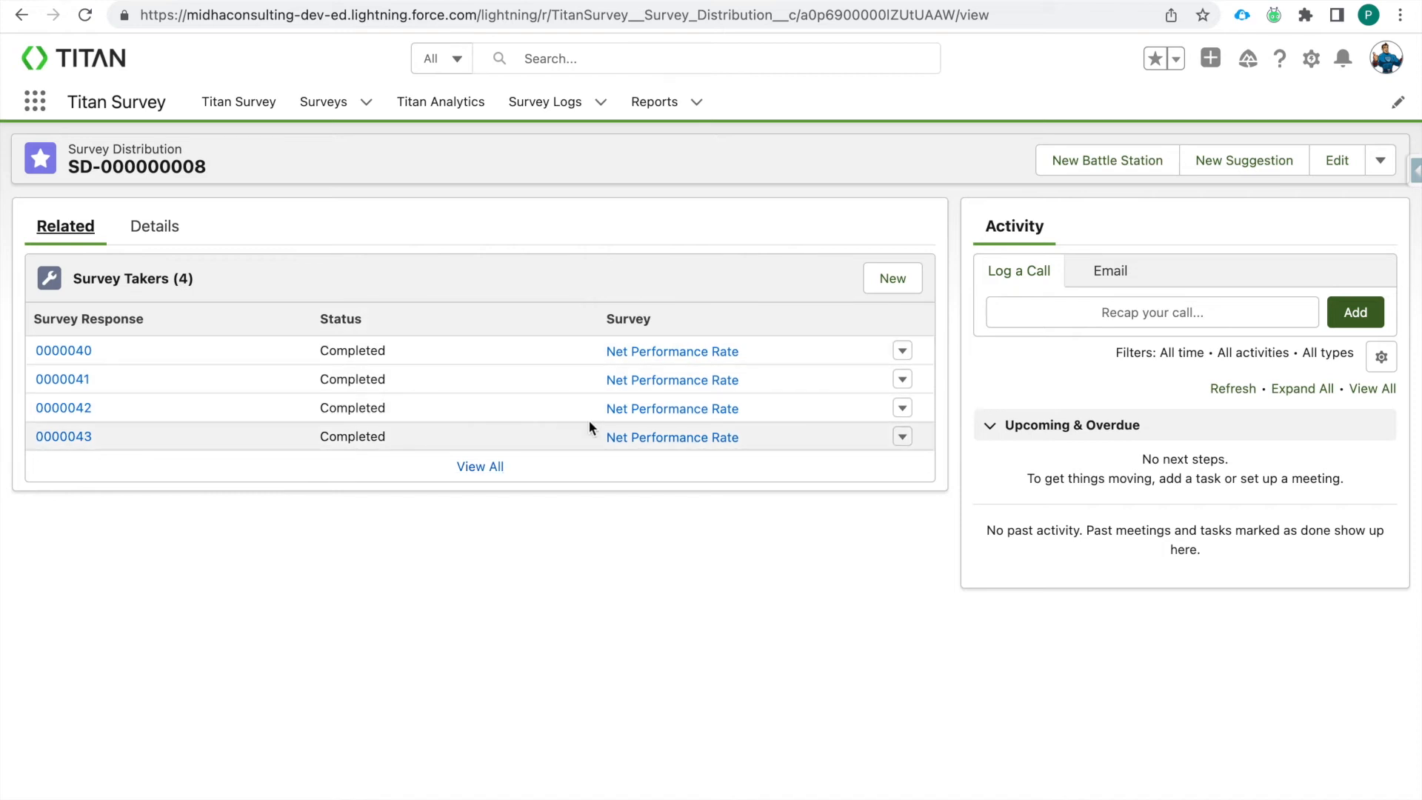
mouse_move(64, 380)
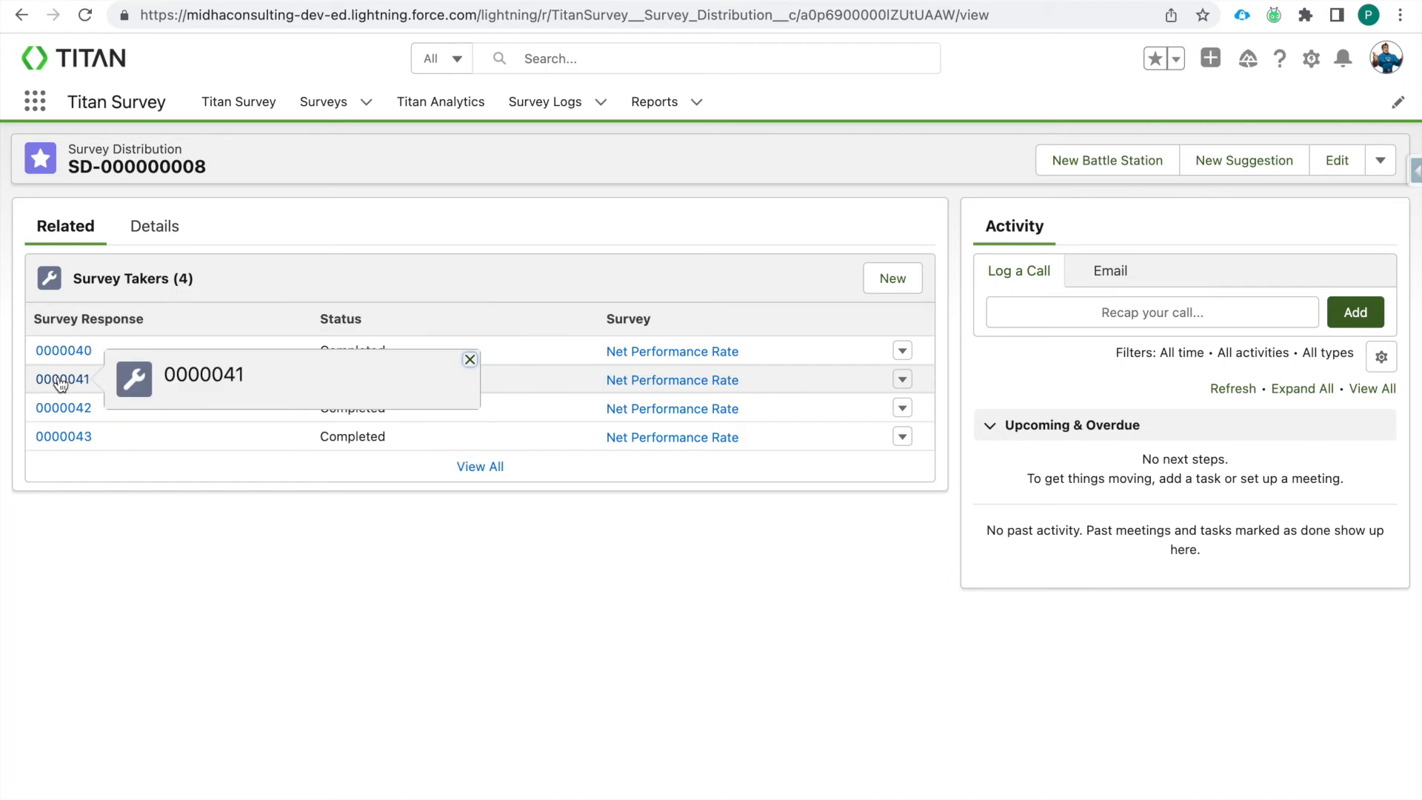
- Open Response-0000100 of survey taker 0000041 and highlight its Promoter Net Promoter Score Identity
click(64, 379)
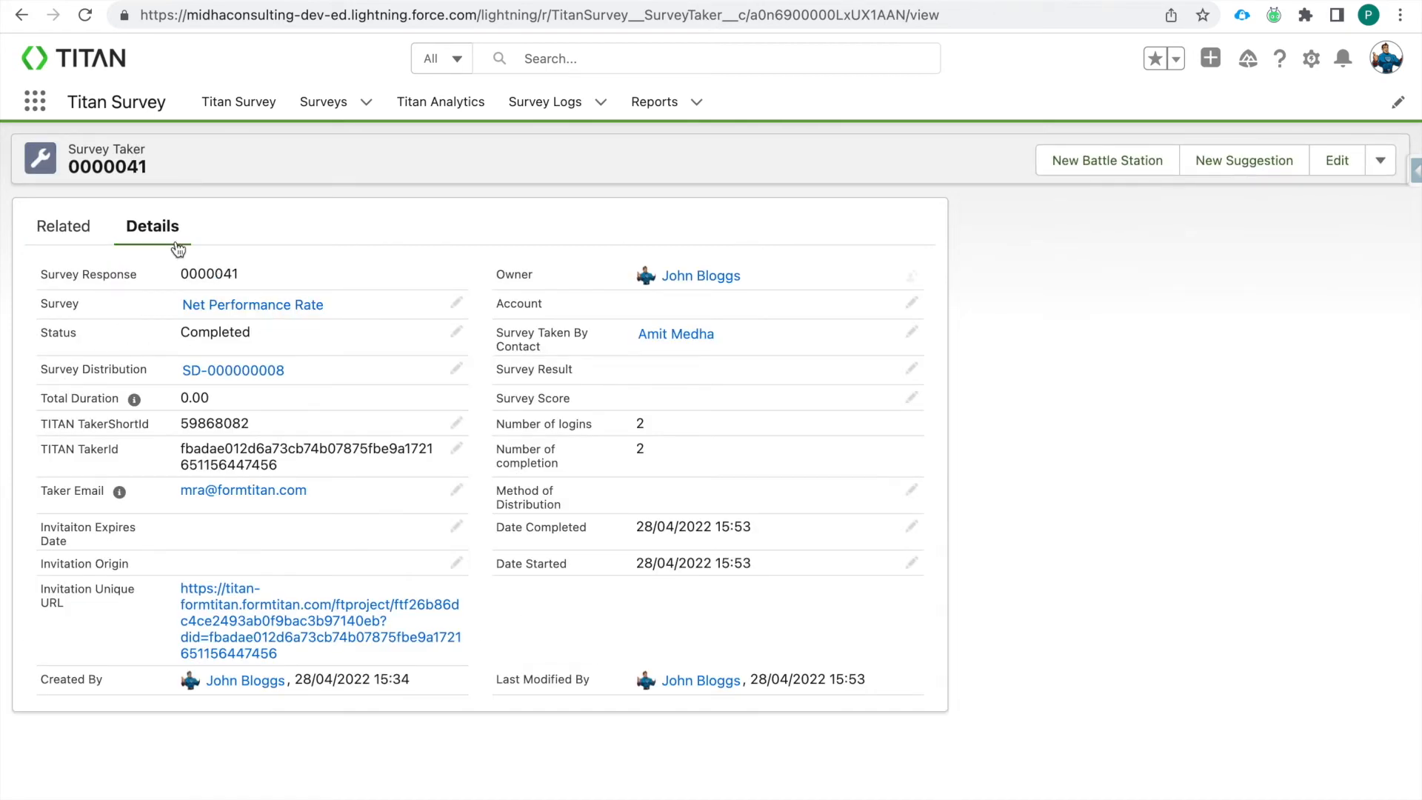
click(62, 226)
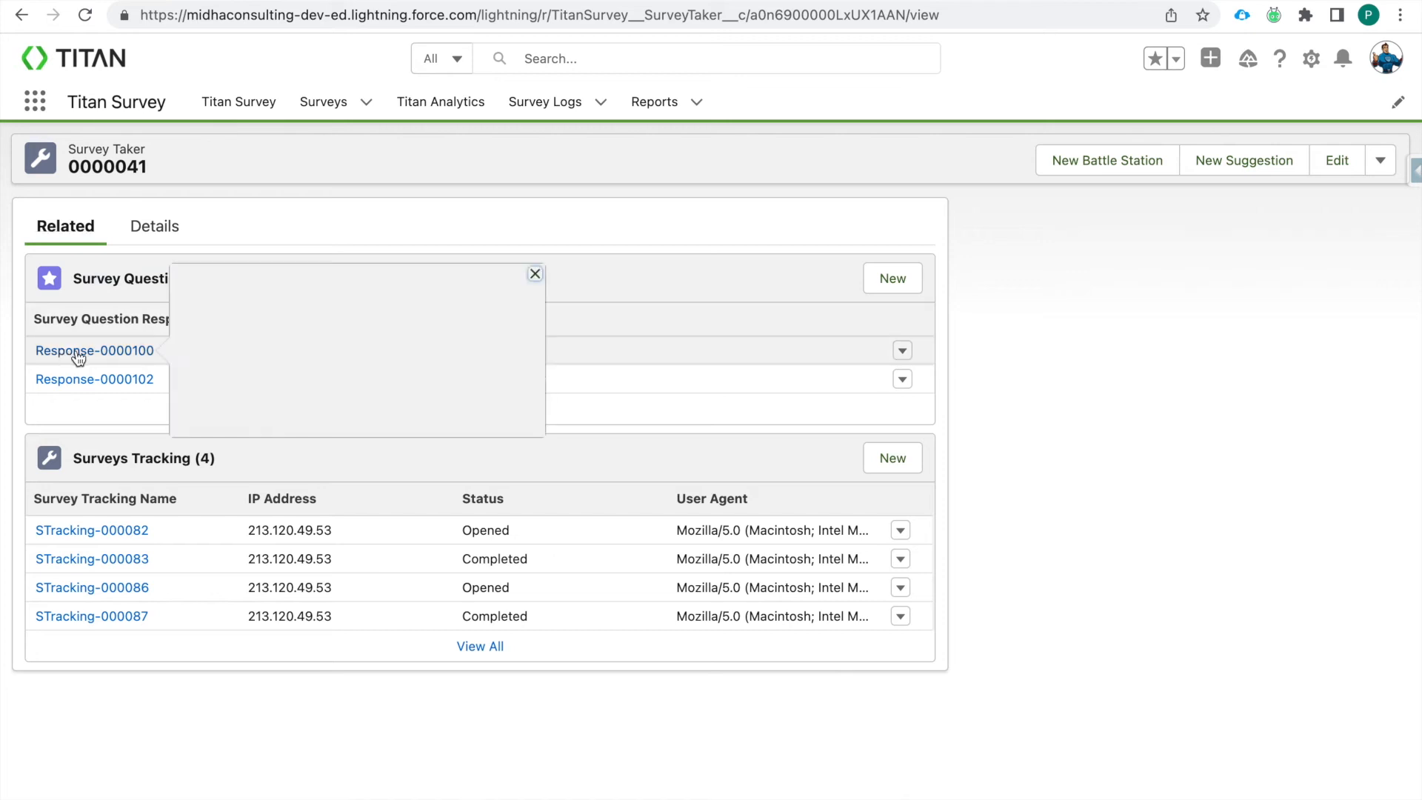
click(93, 350)
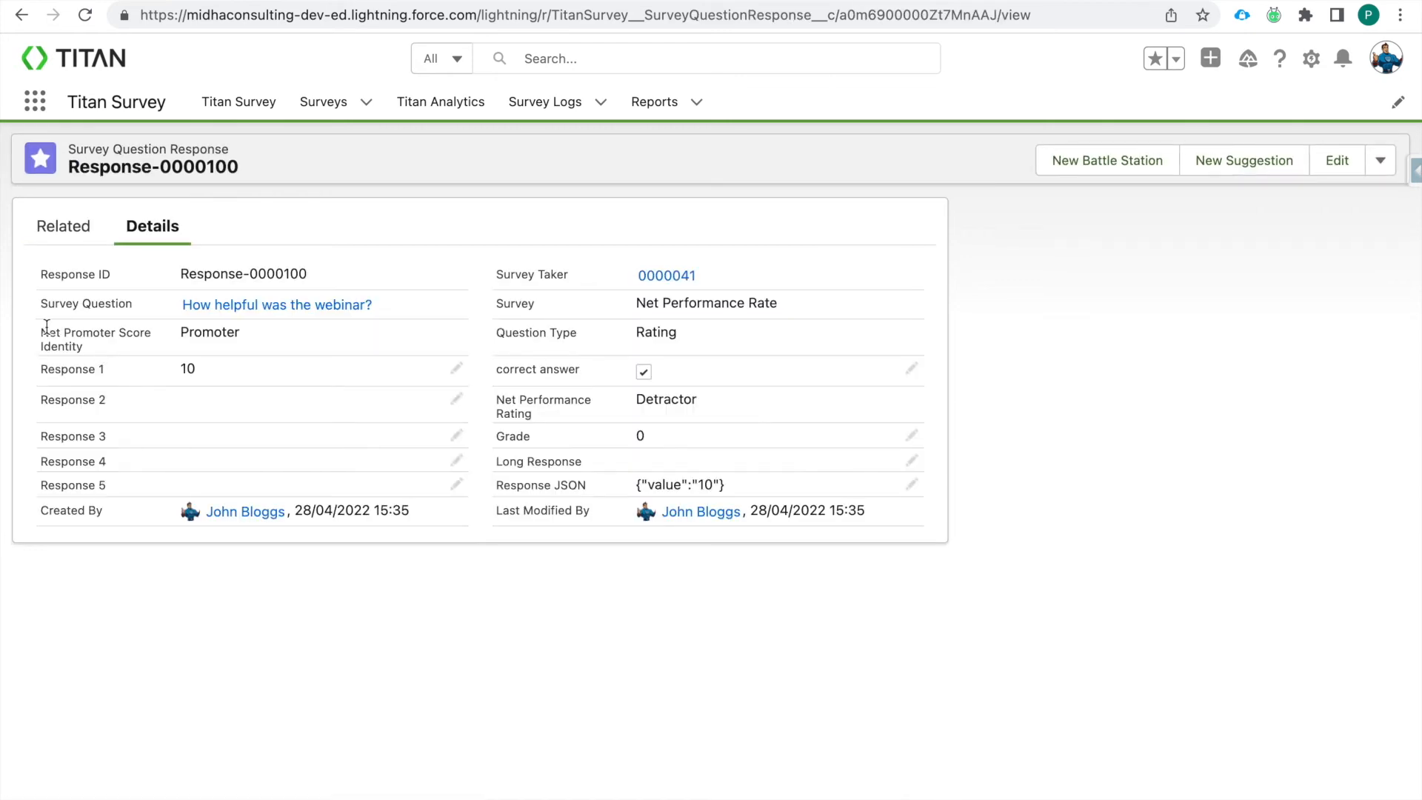
double_click(96, 331)
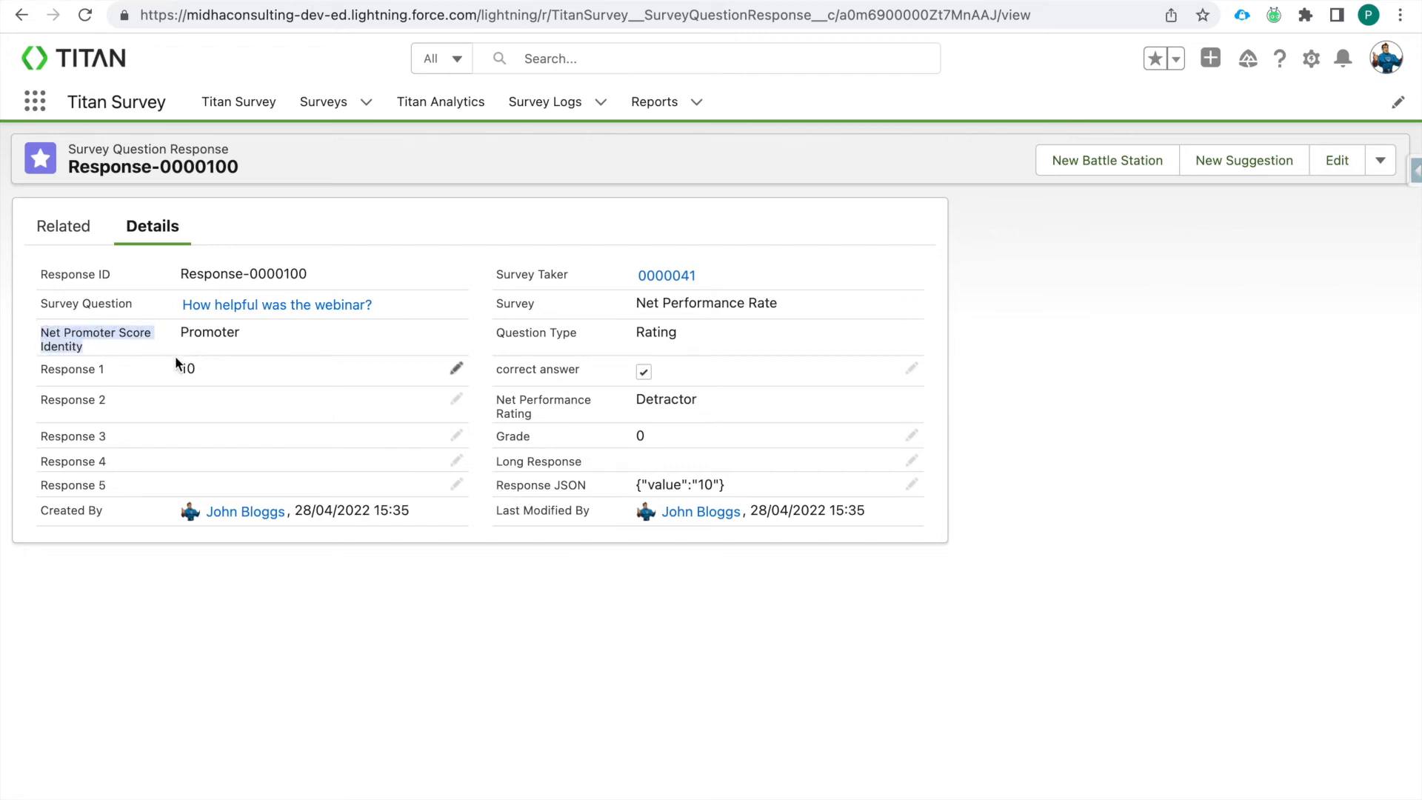
double_click(209, 332)
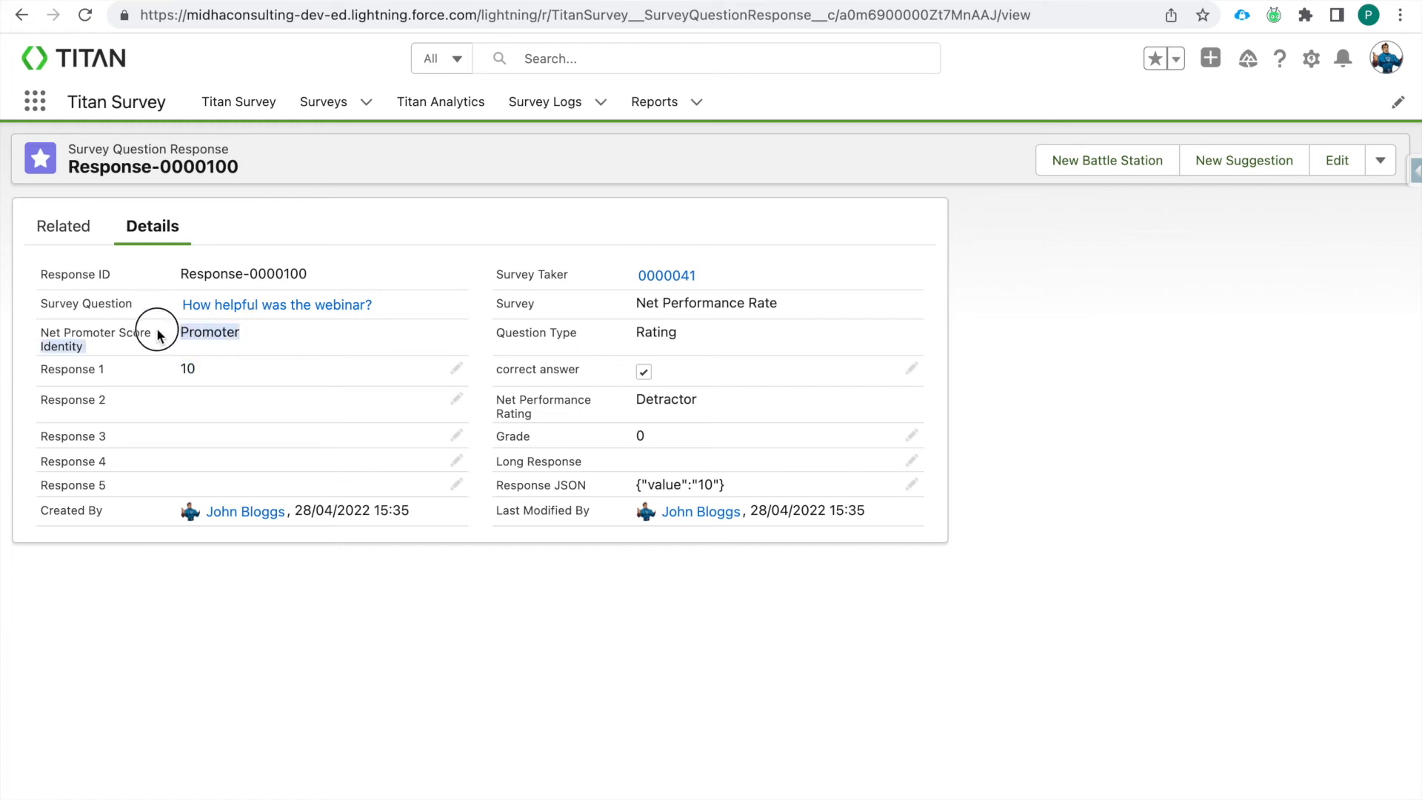
mouse_move(157, 336)
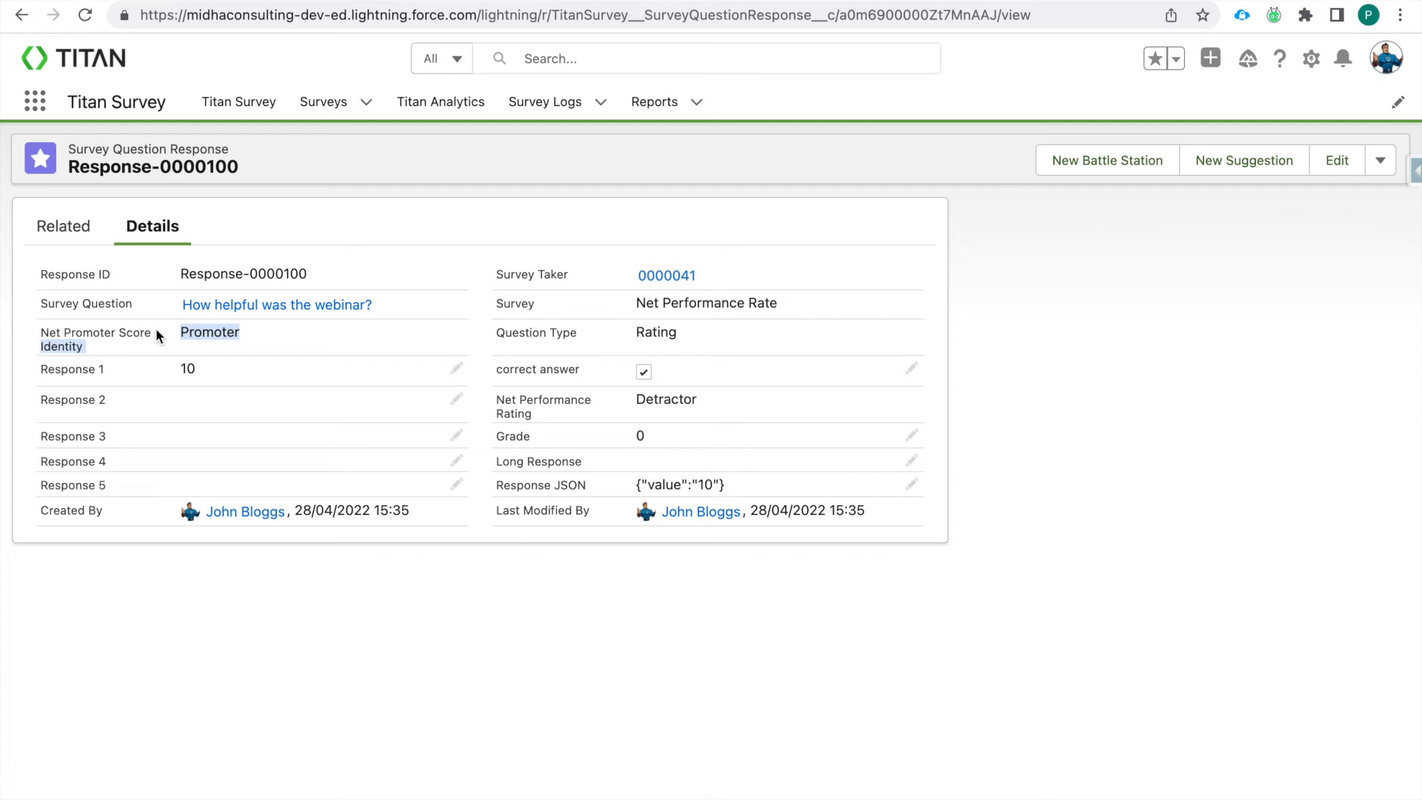
mouse_move(611, 243)
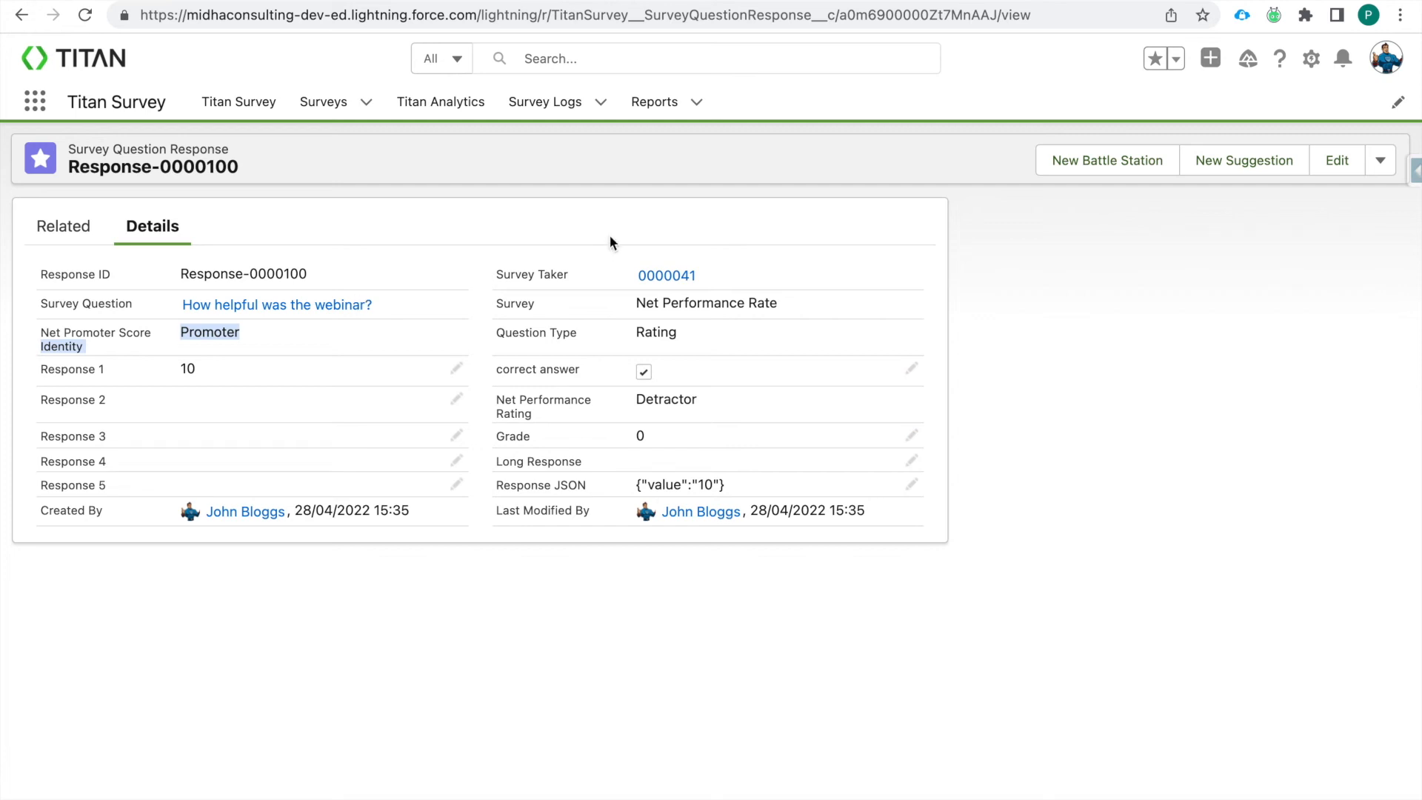
- Open the Net Promoter Score Analysis report from Recent reports
click(654, 102)
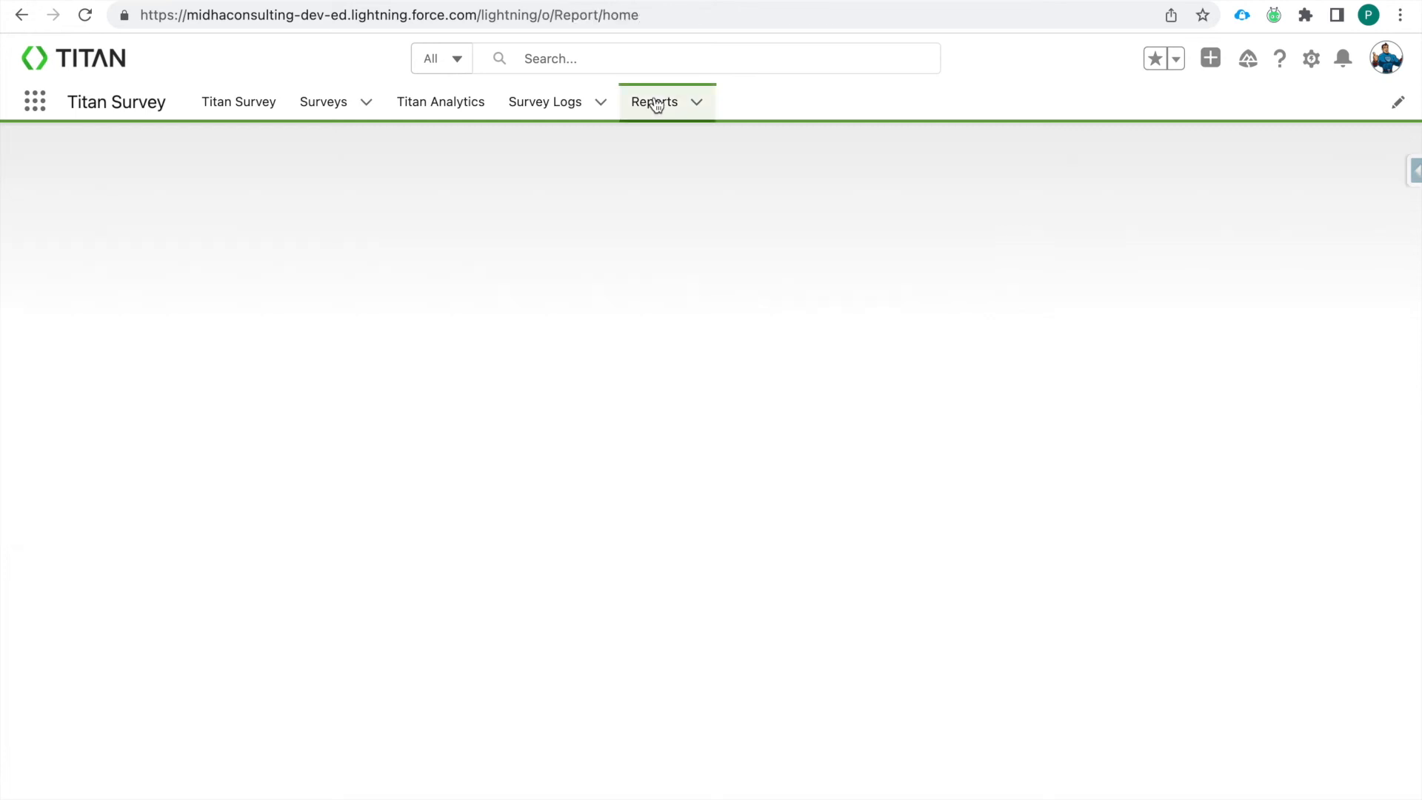
click(654, 102)
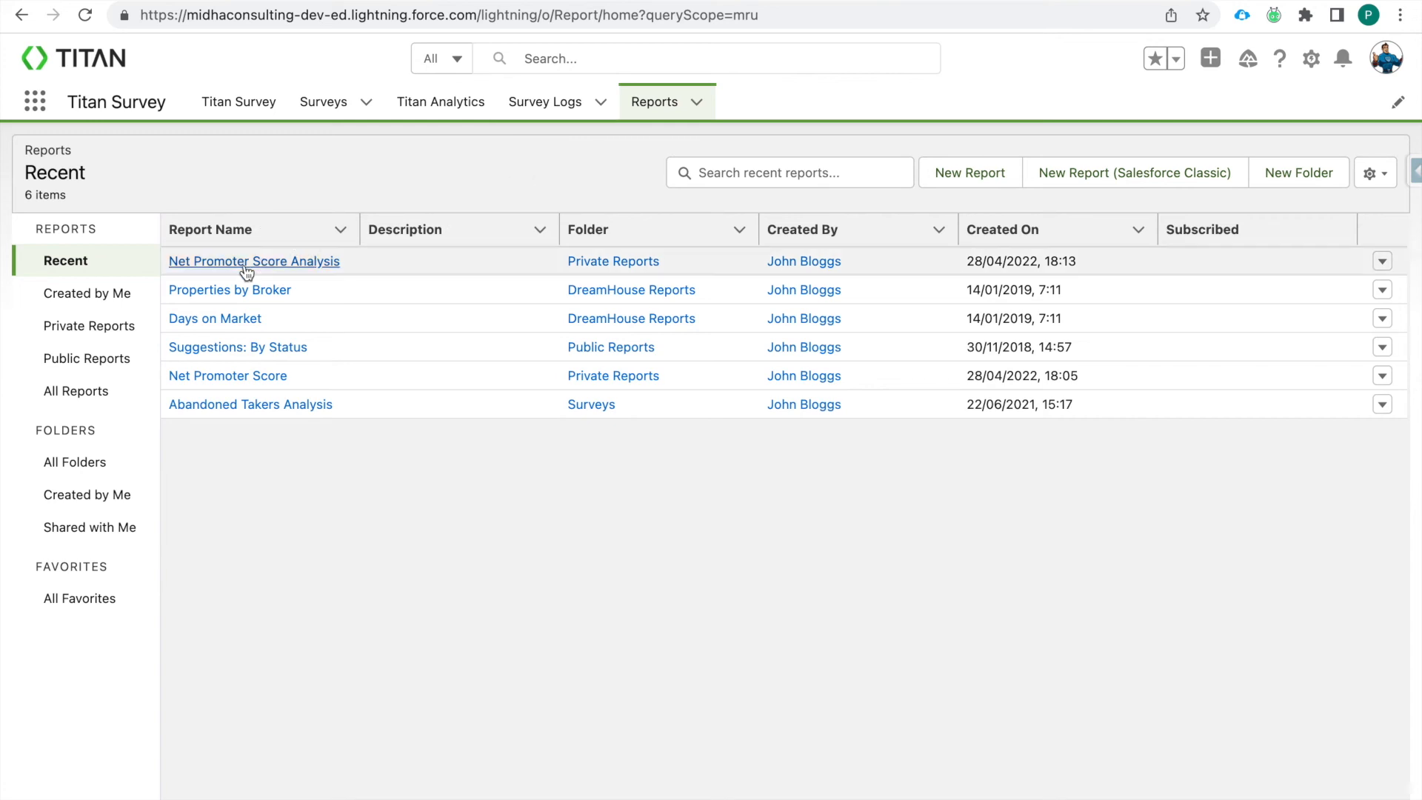
click(254, 262)
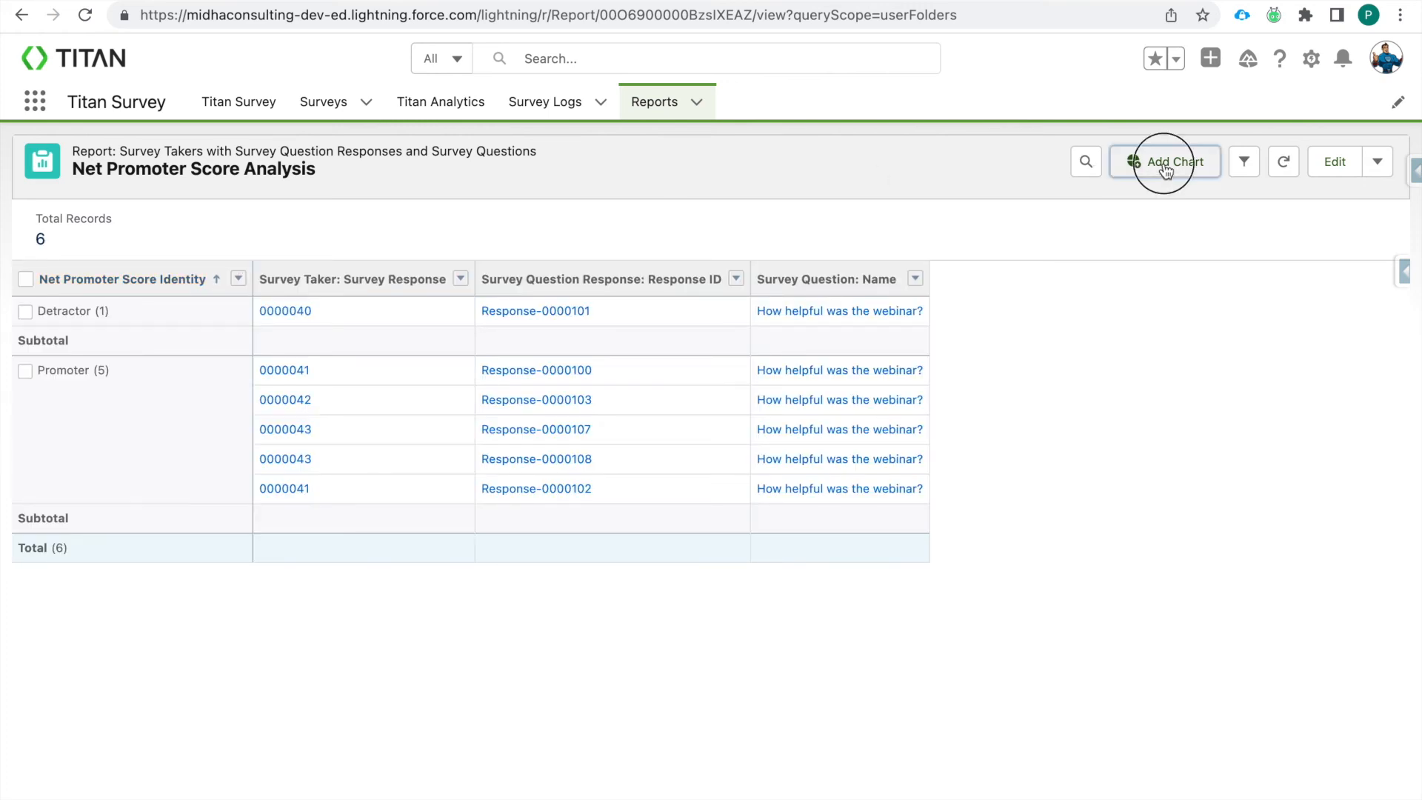
- Add a donut chart with values and percentages shown: 1 Detractor, 5 Promoters
click(1164, 162)
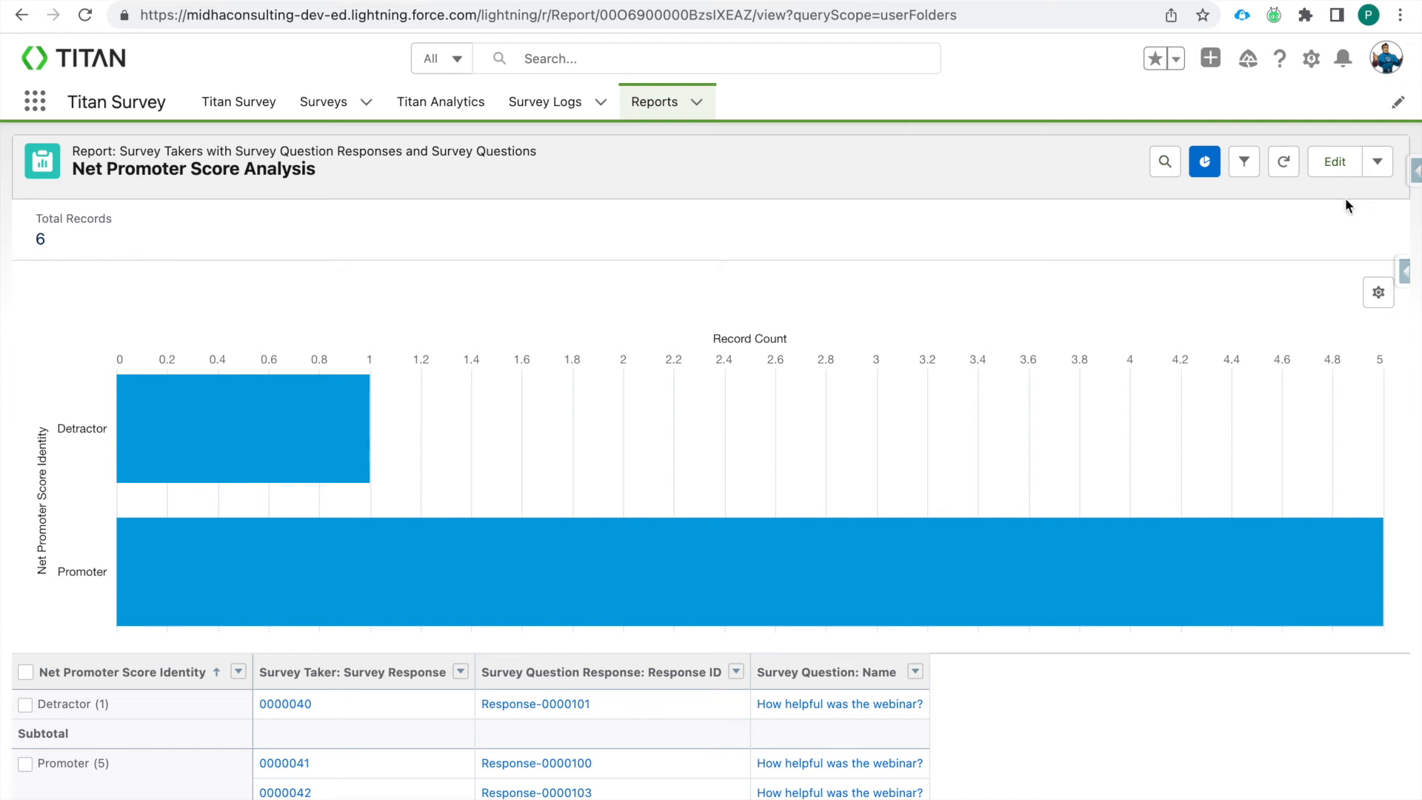
click(1378, 292)
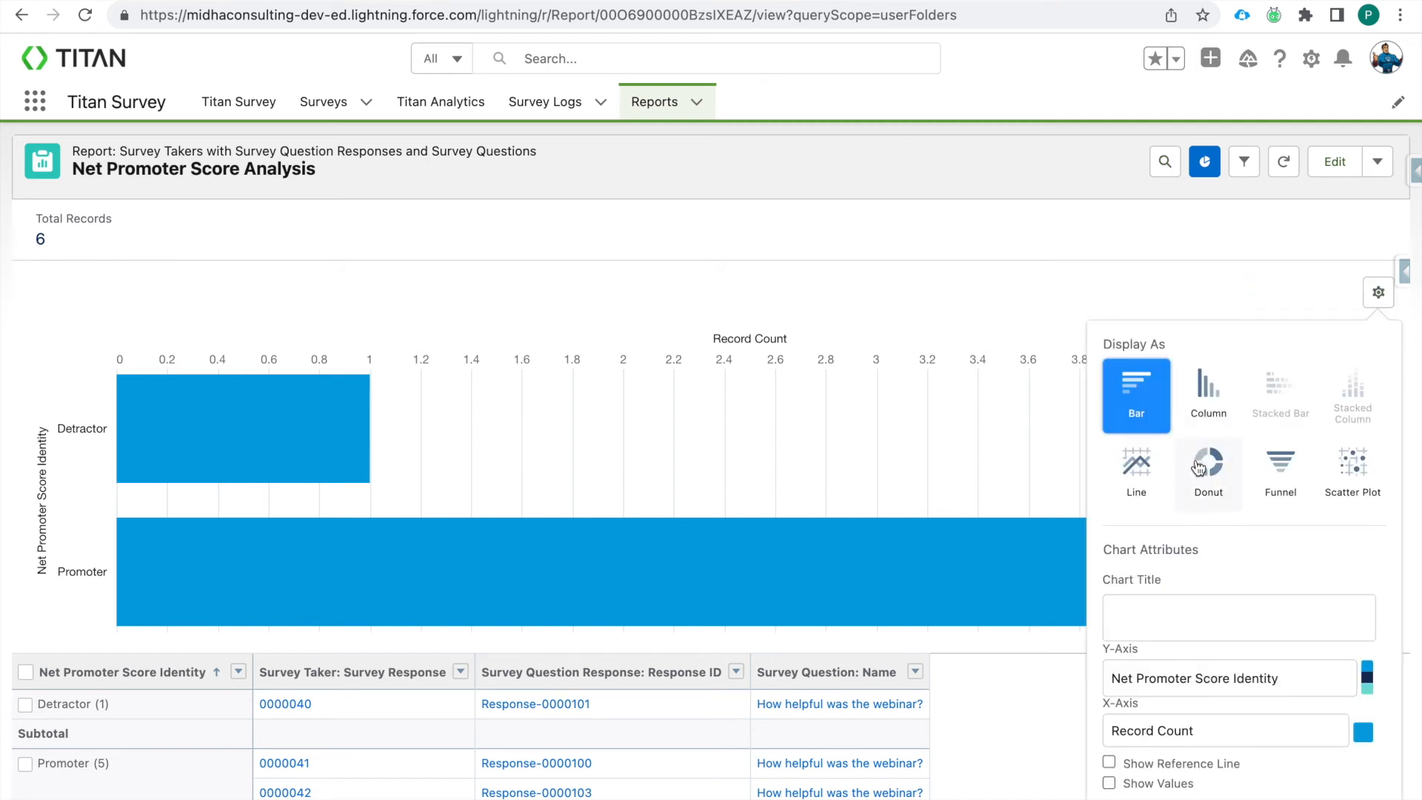
click(1208, 465)
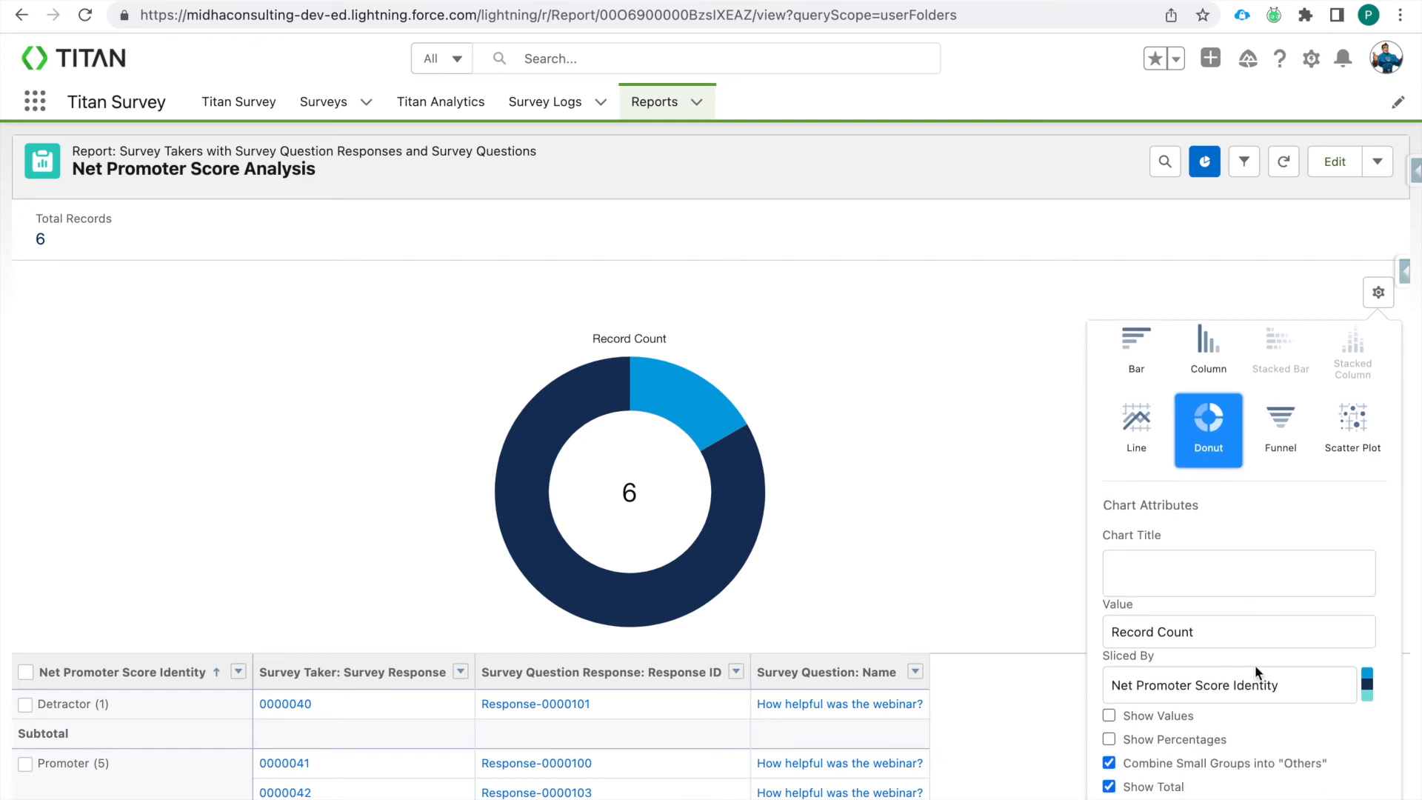
click(1108, 716)
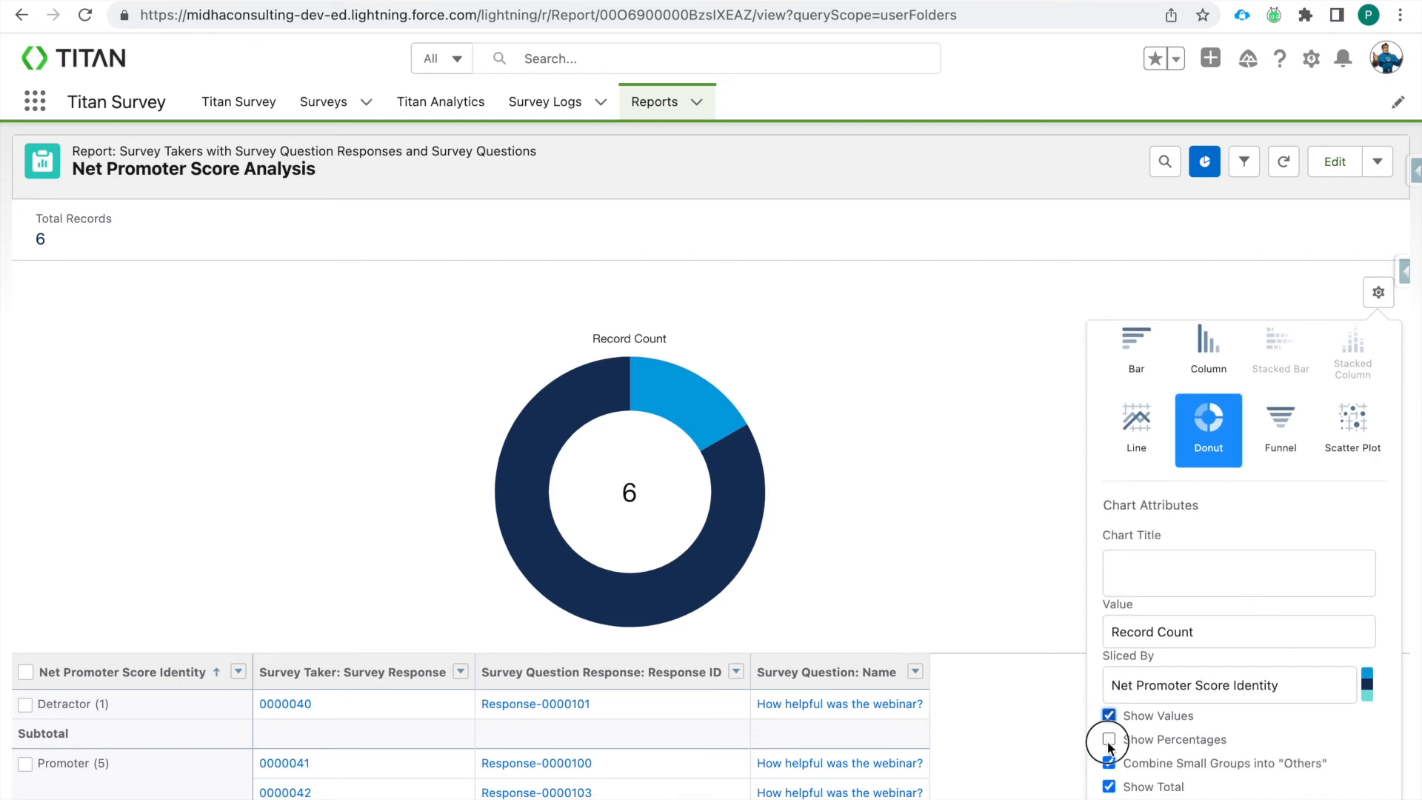
click(1108, 739)
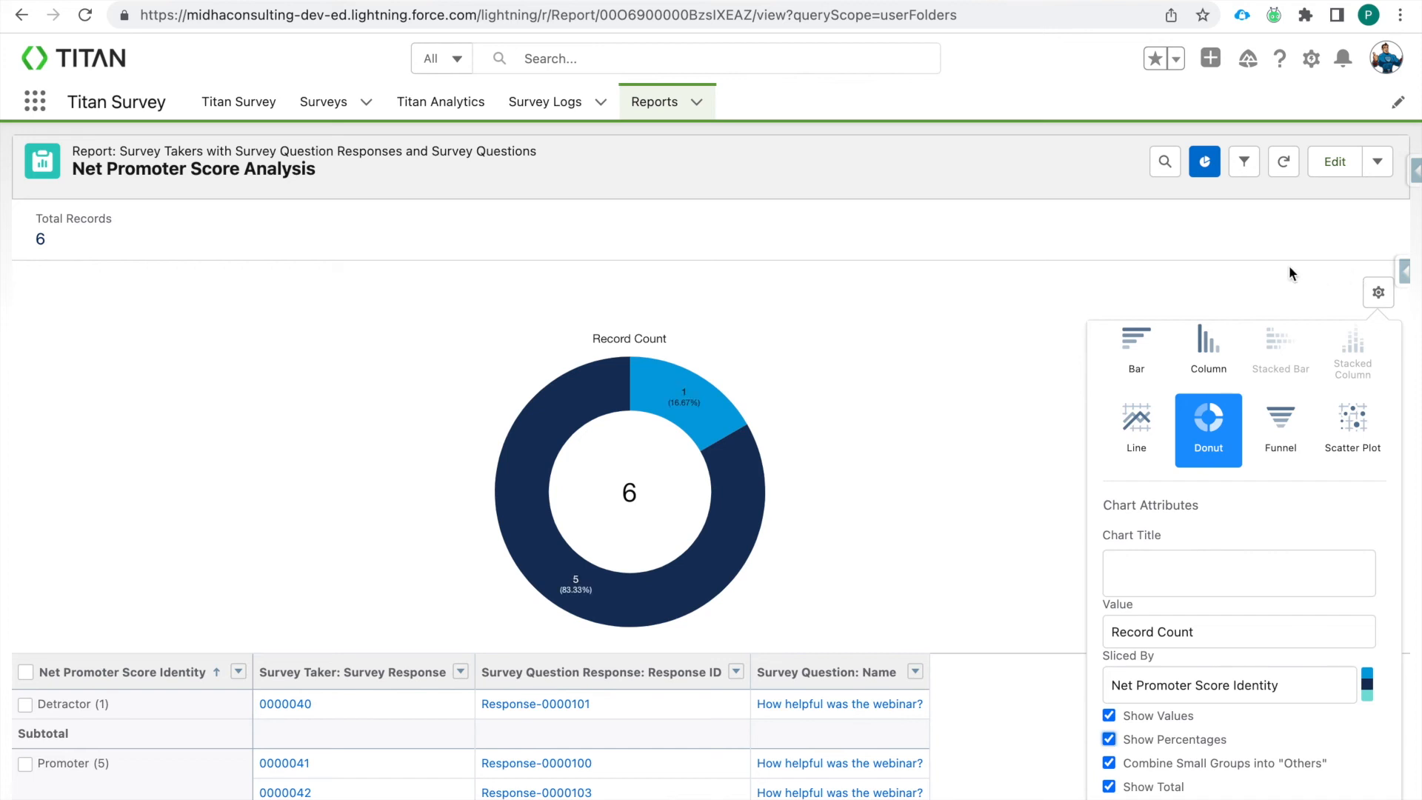
click(1378, 292)
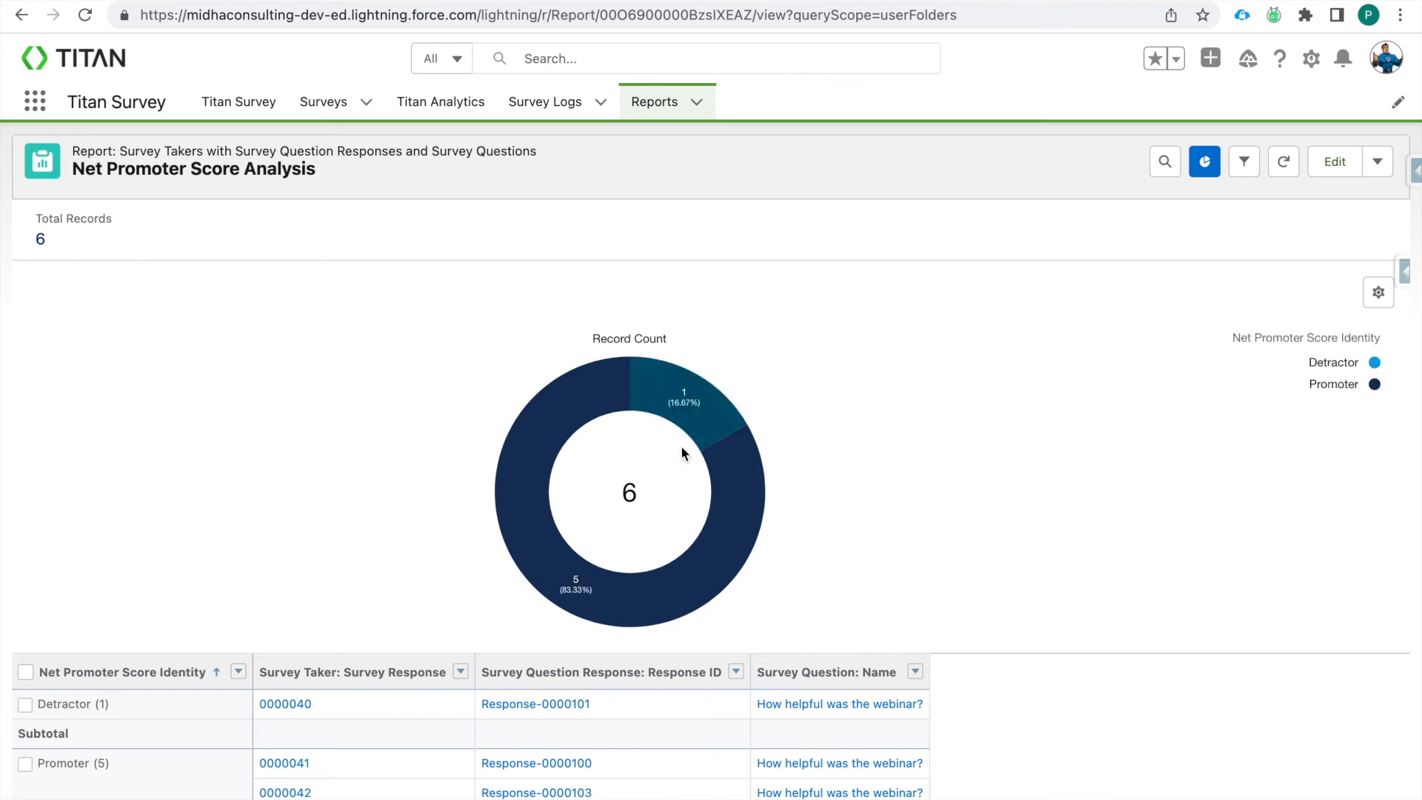
mouse_move(712, 468)
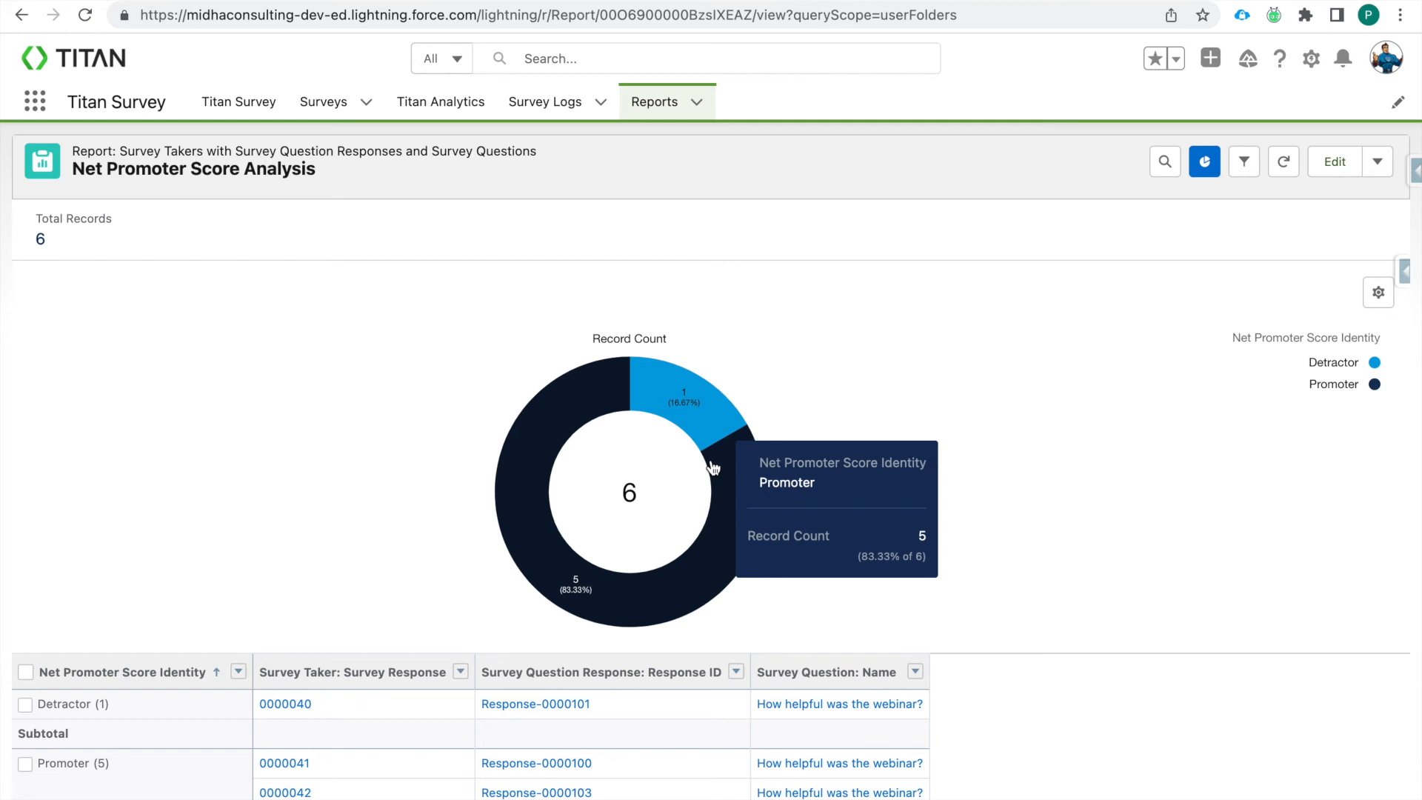
mouse_move(660, 410)
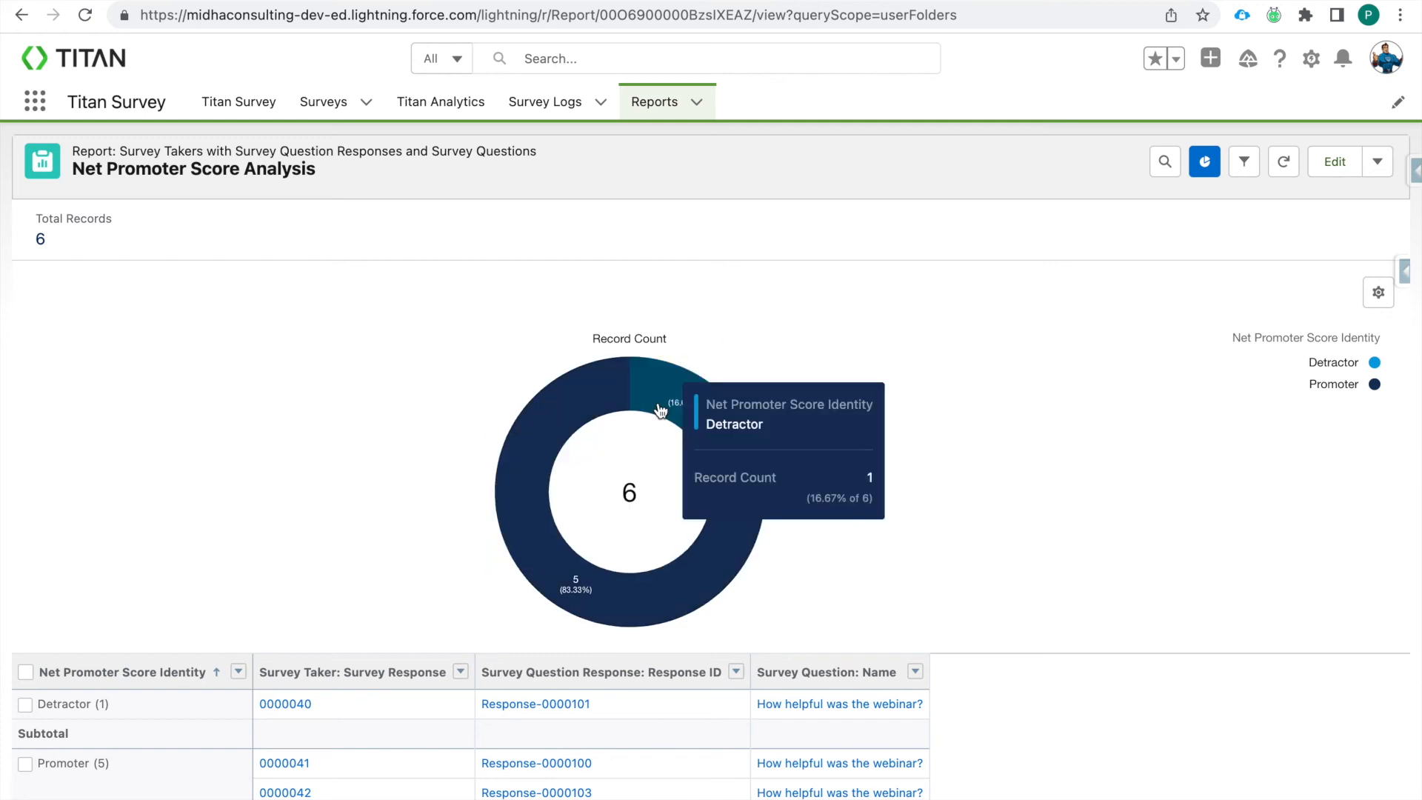
mouse_move(571, 569)
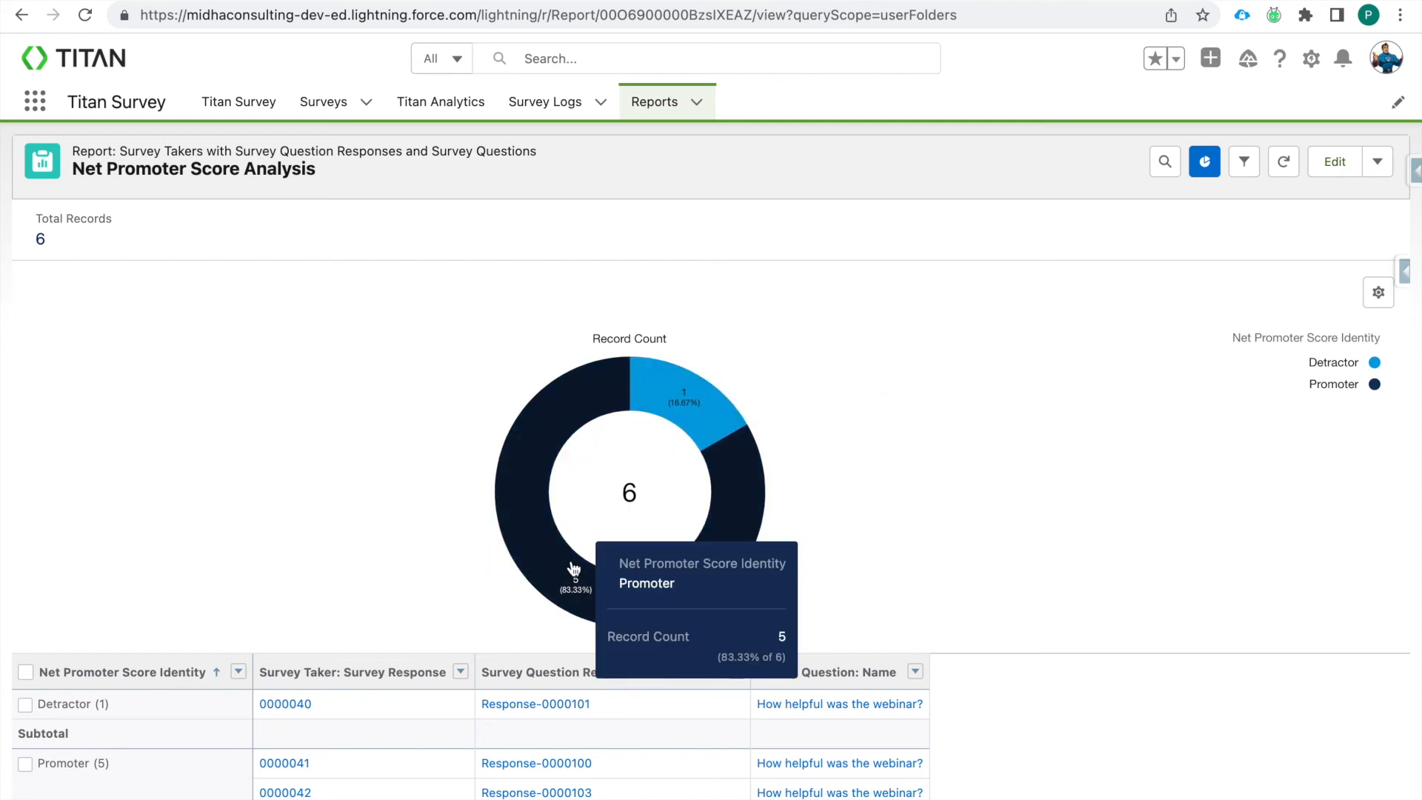
mouse_move(518, 620)
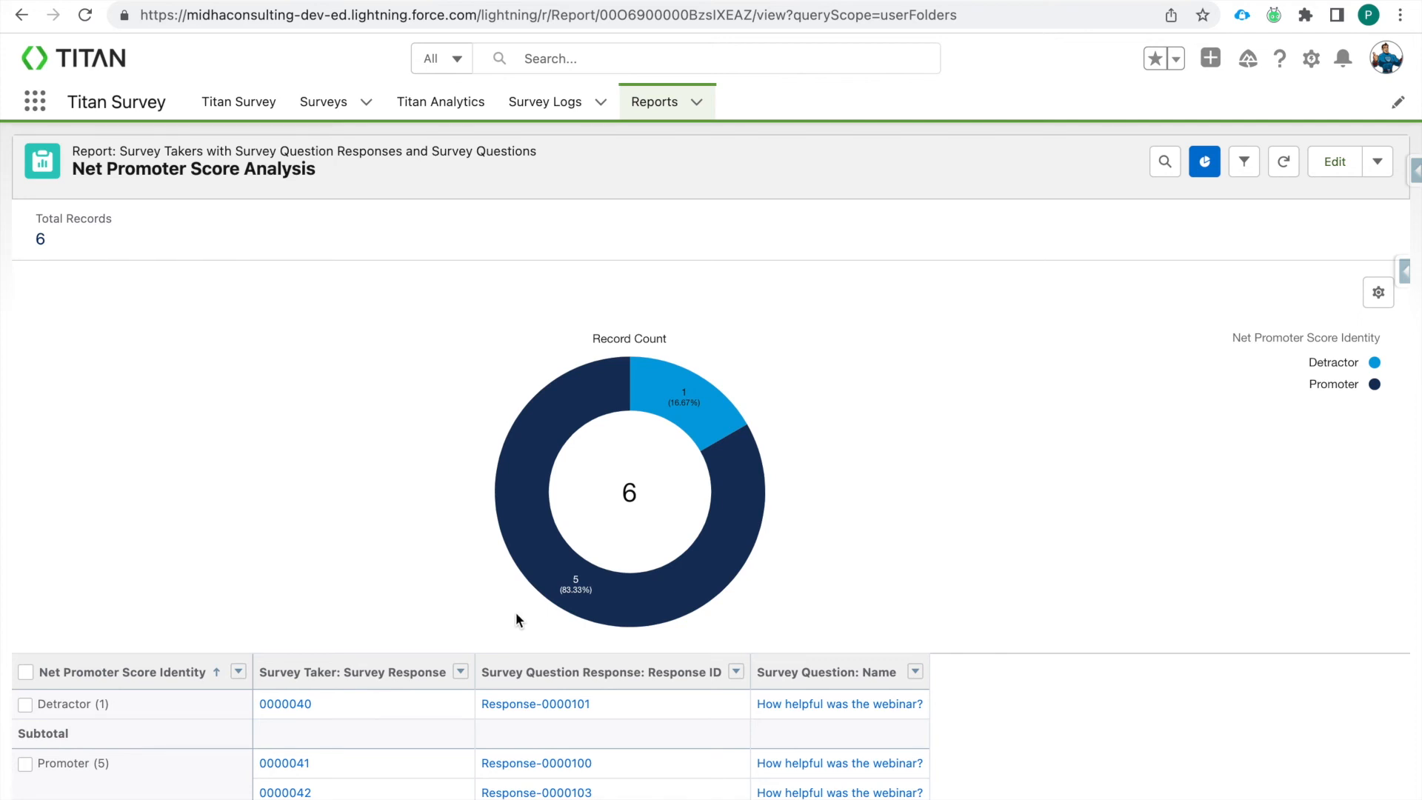
mouse_move(581, 595)
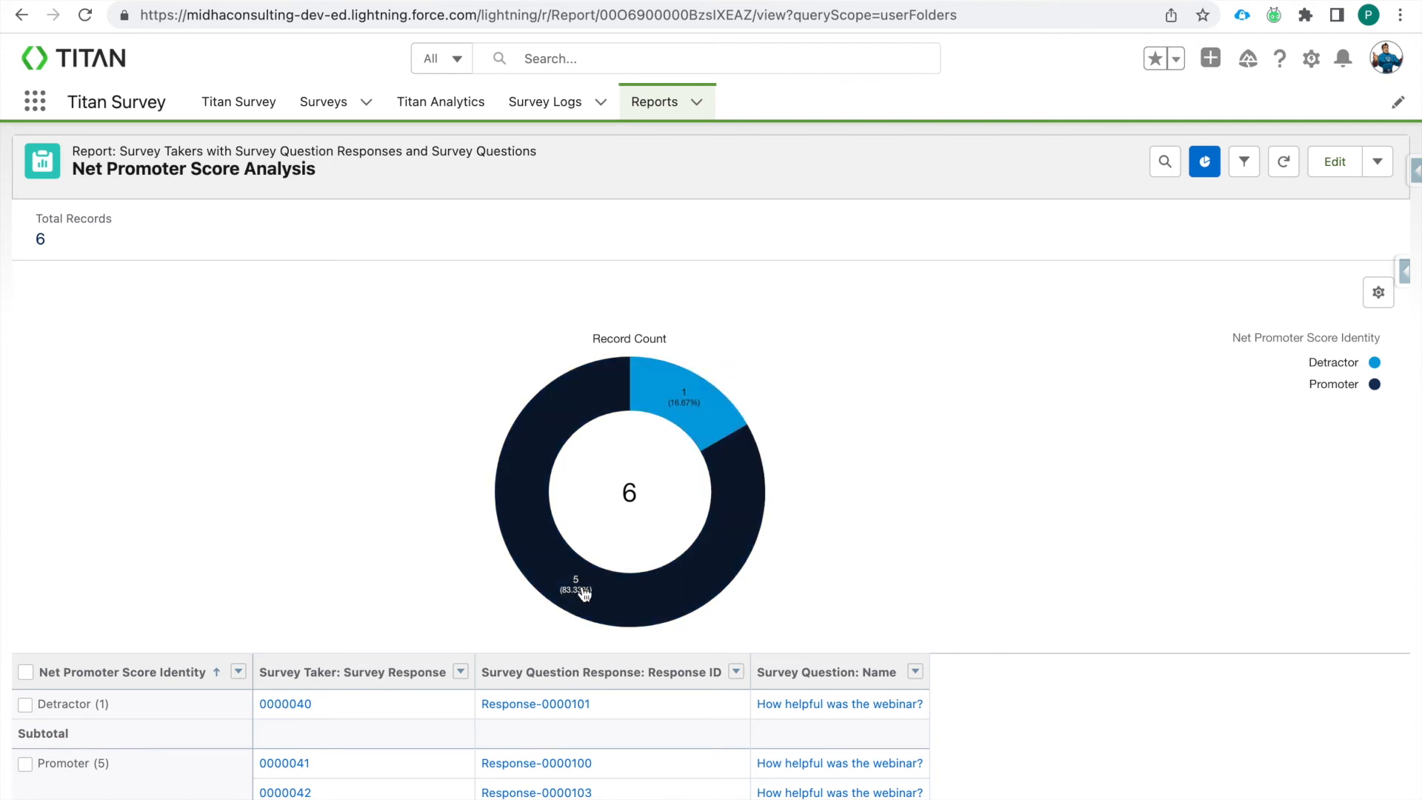
mouse_move(276, 445)
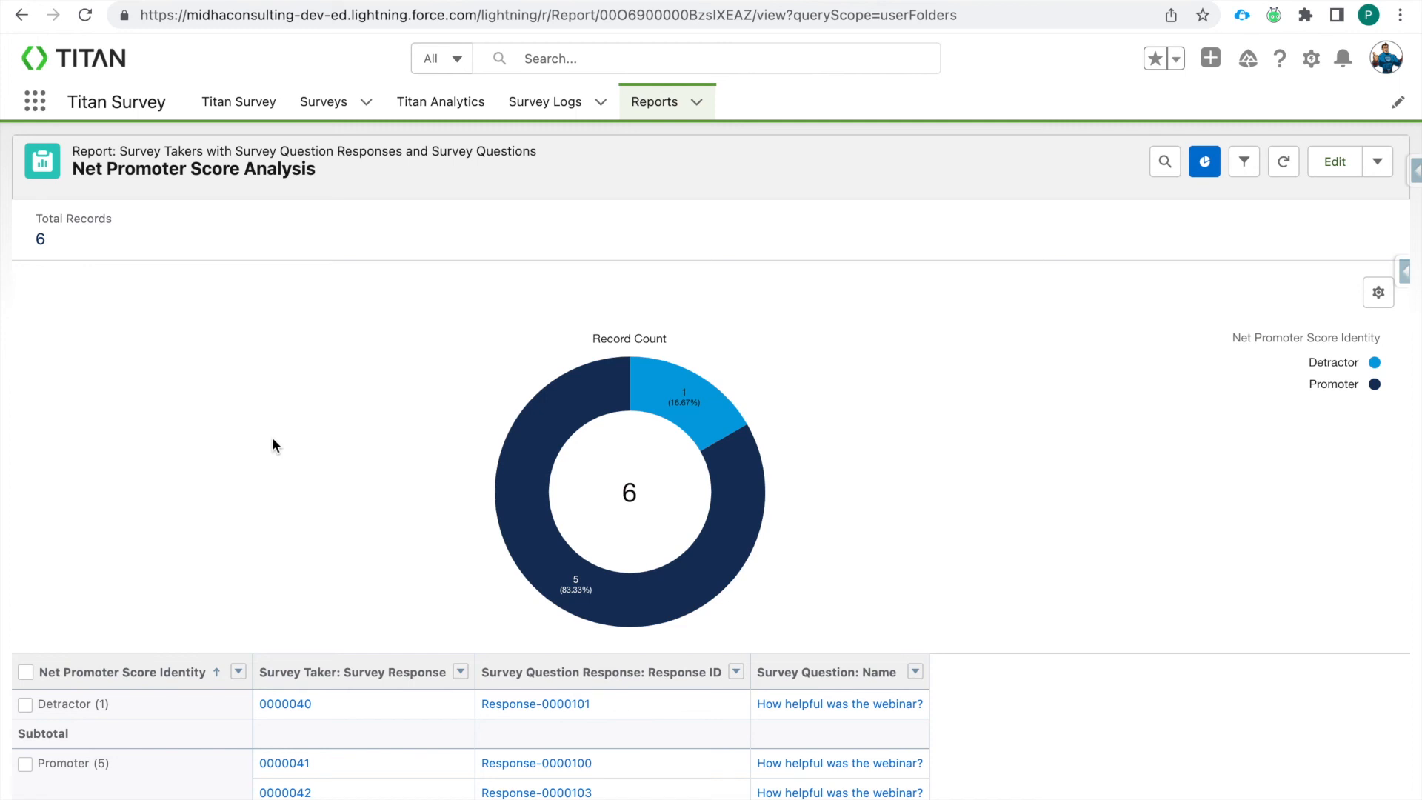
mouse_move(481, 441)
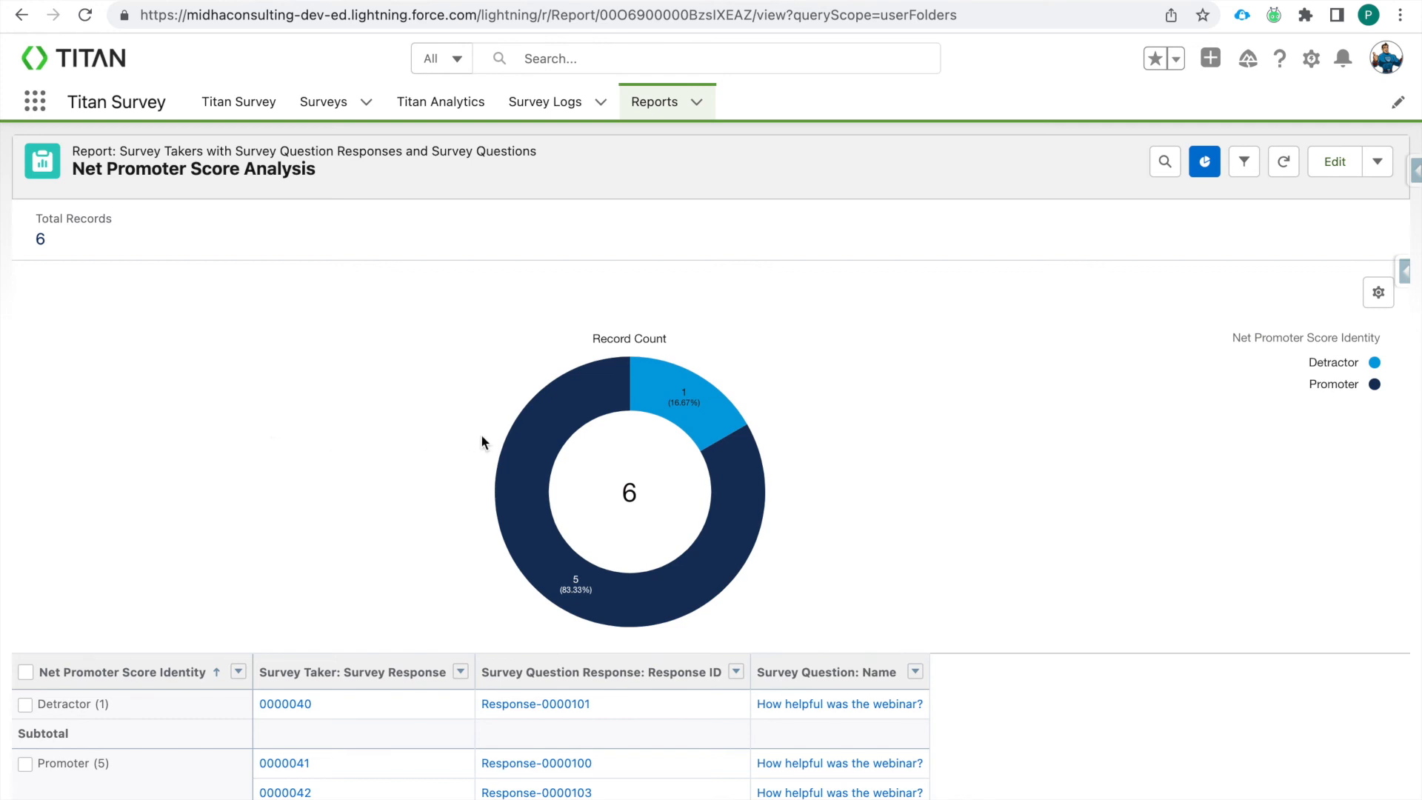
mouse_move(503, 421)
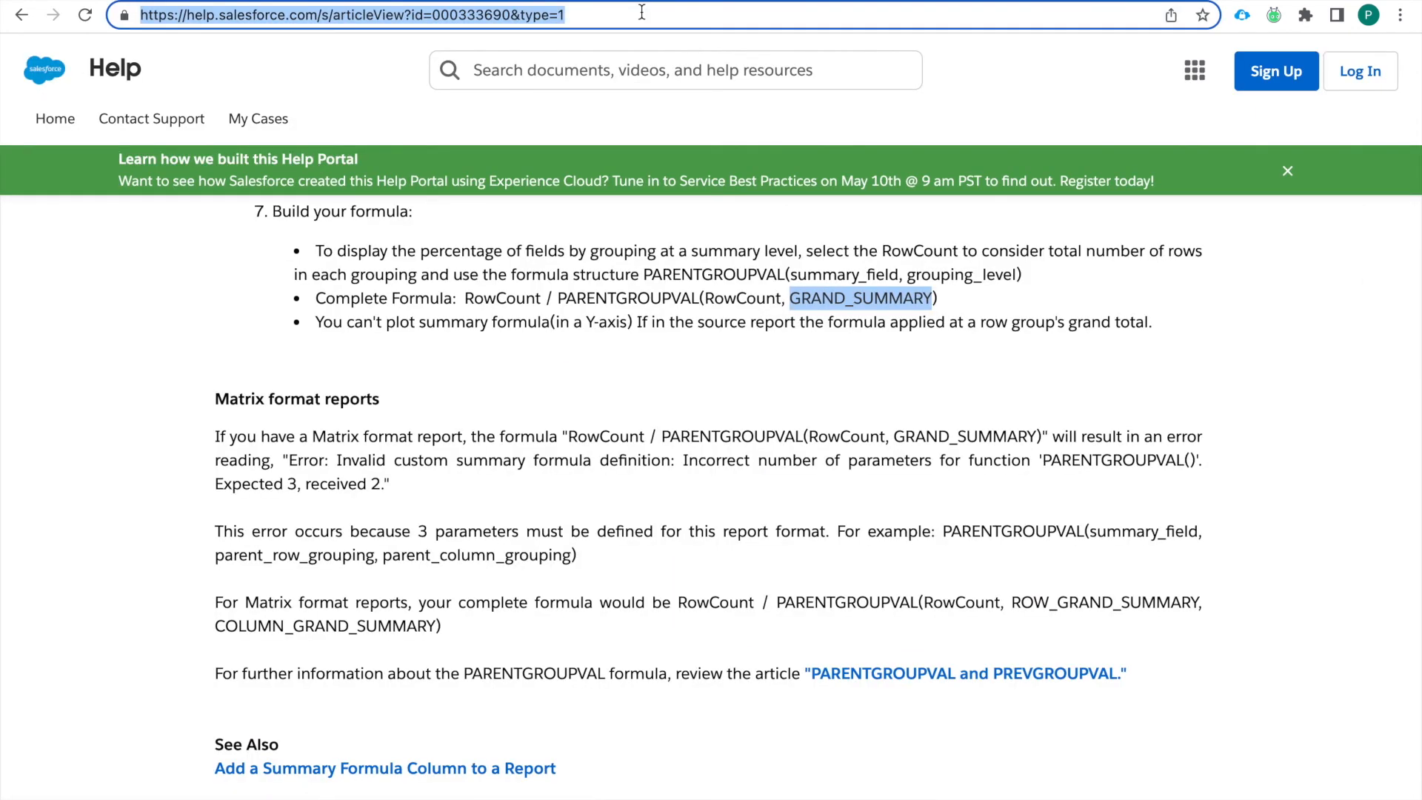
- Search images for 'net promoter score survey' and scroll through the results
text(net promoter score survey)
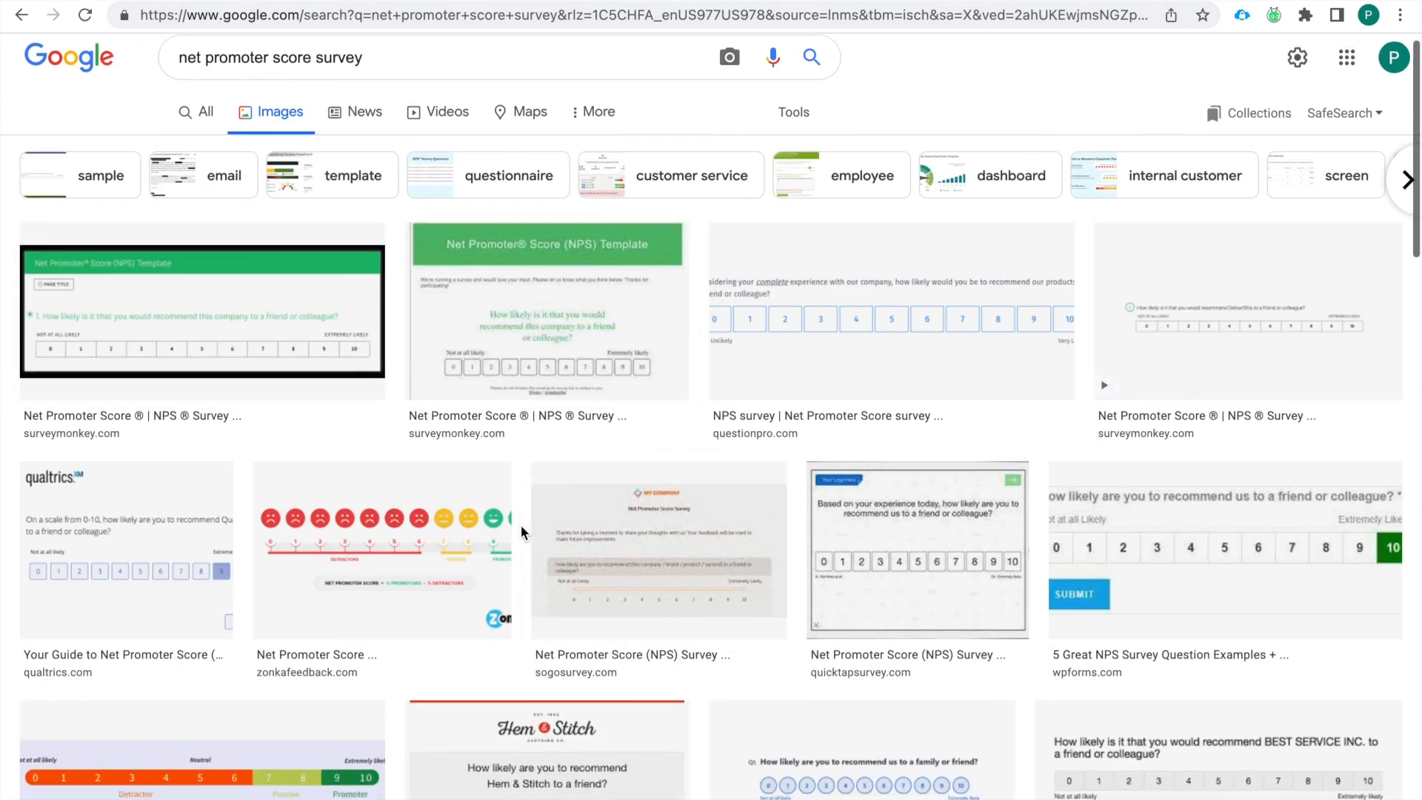
scroll(down, 3)
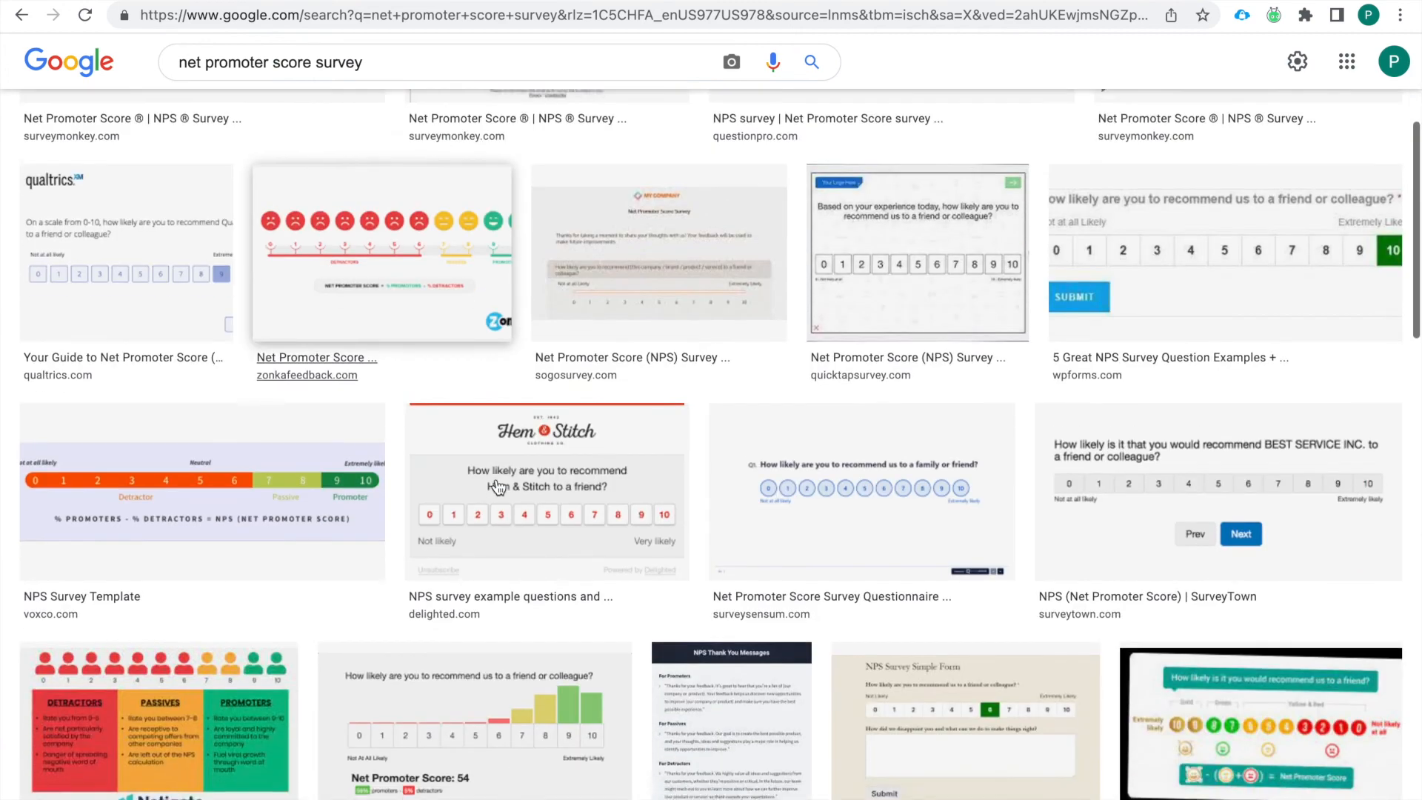
scroll(down, 3)
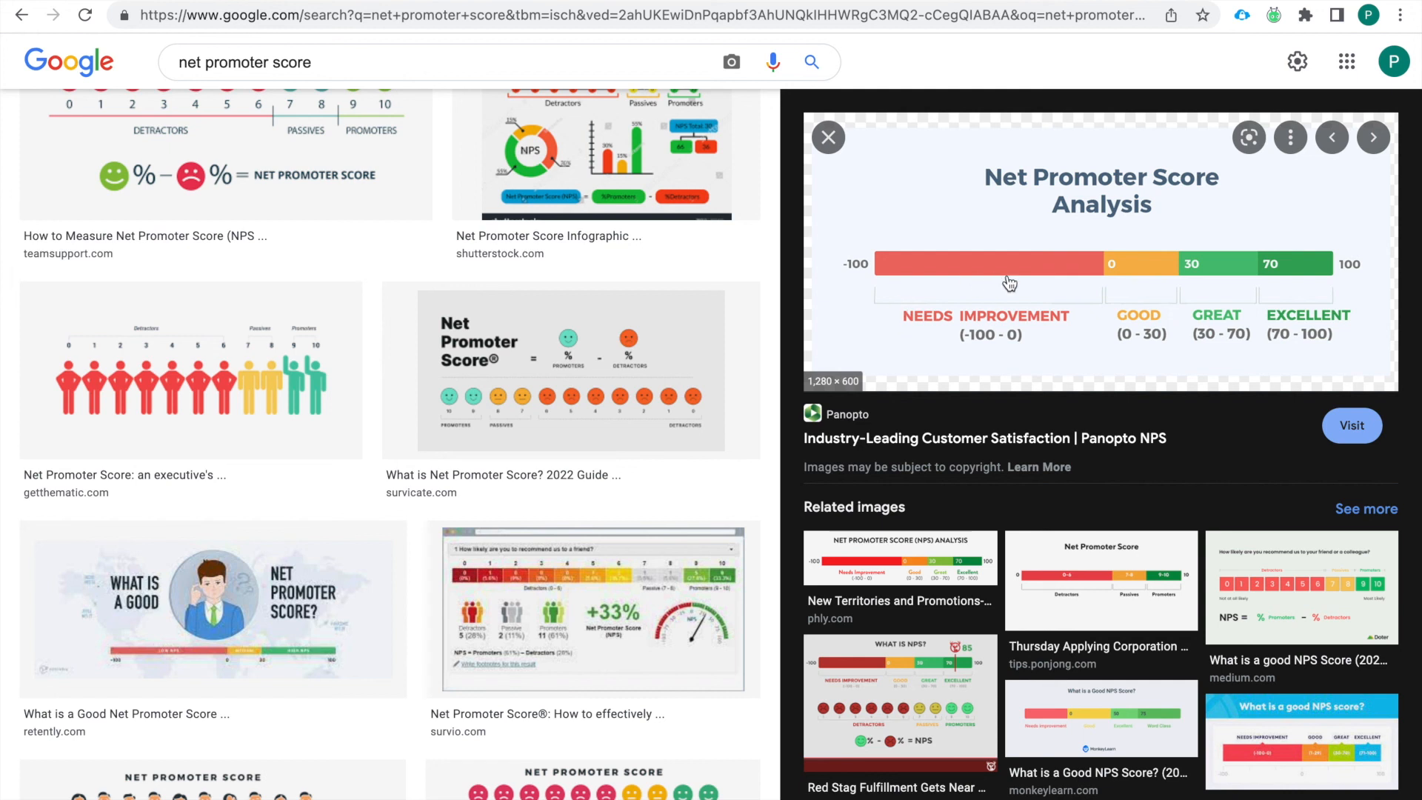
mouse_move(1314, 300)
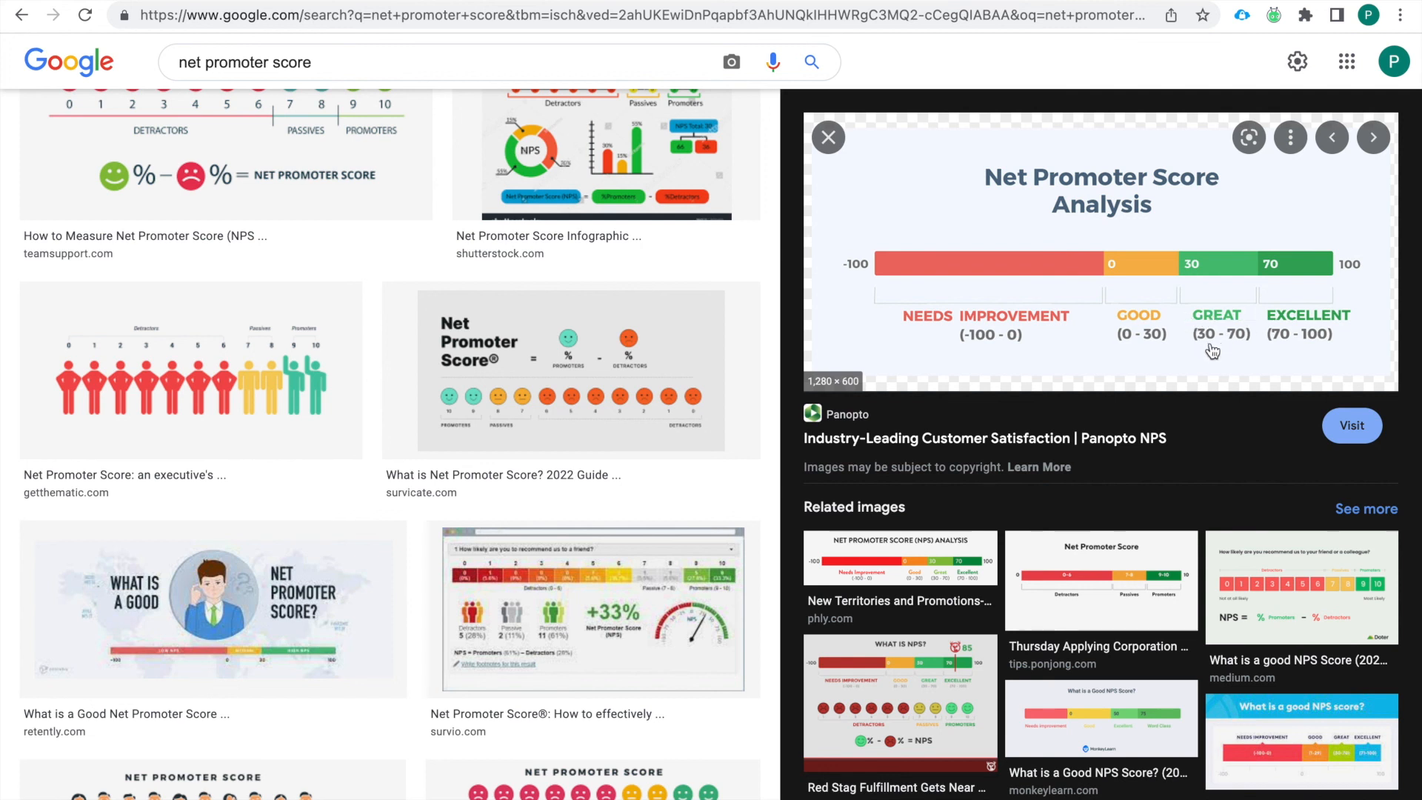
mouse_move(1256, 301)
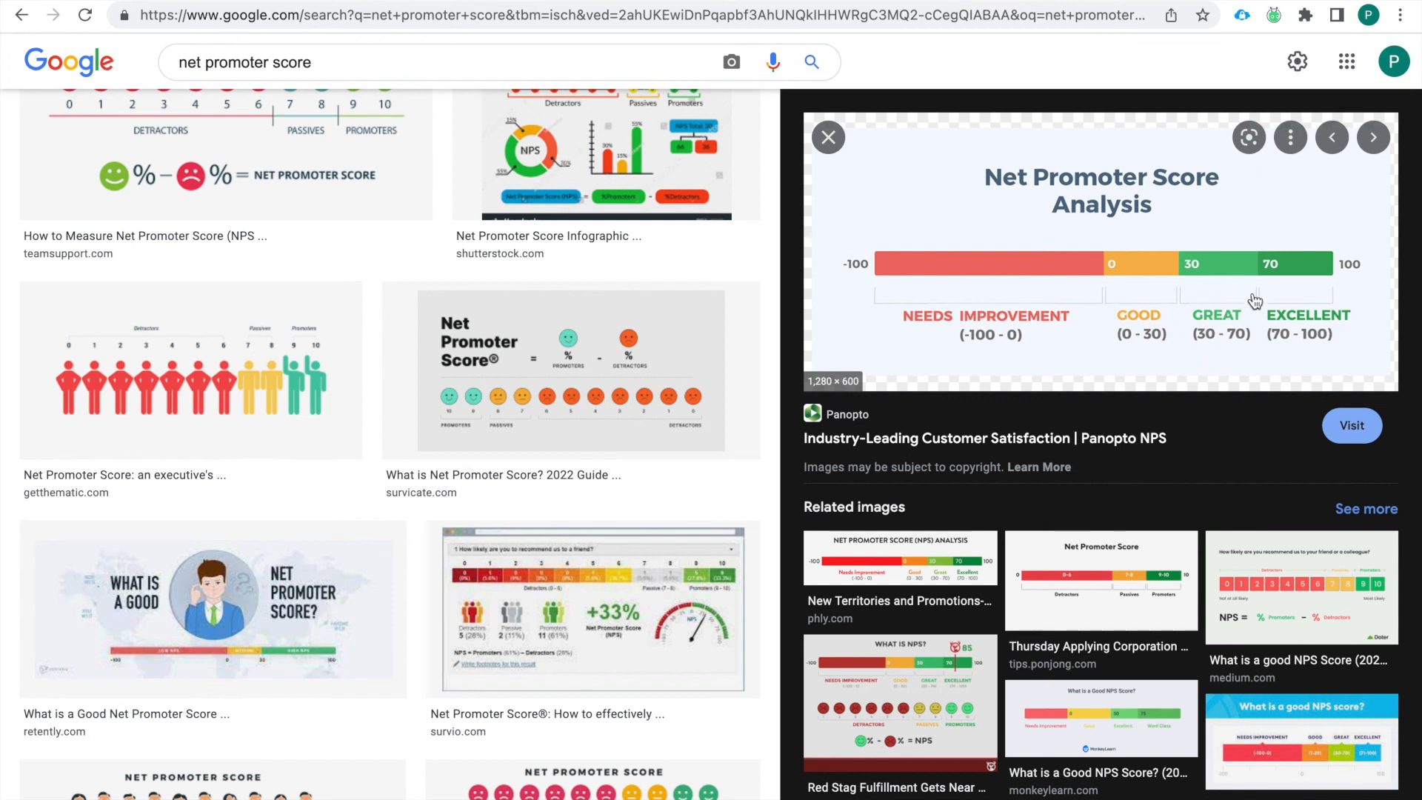